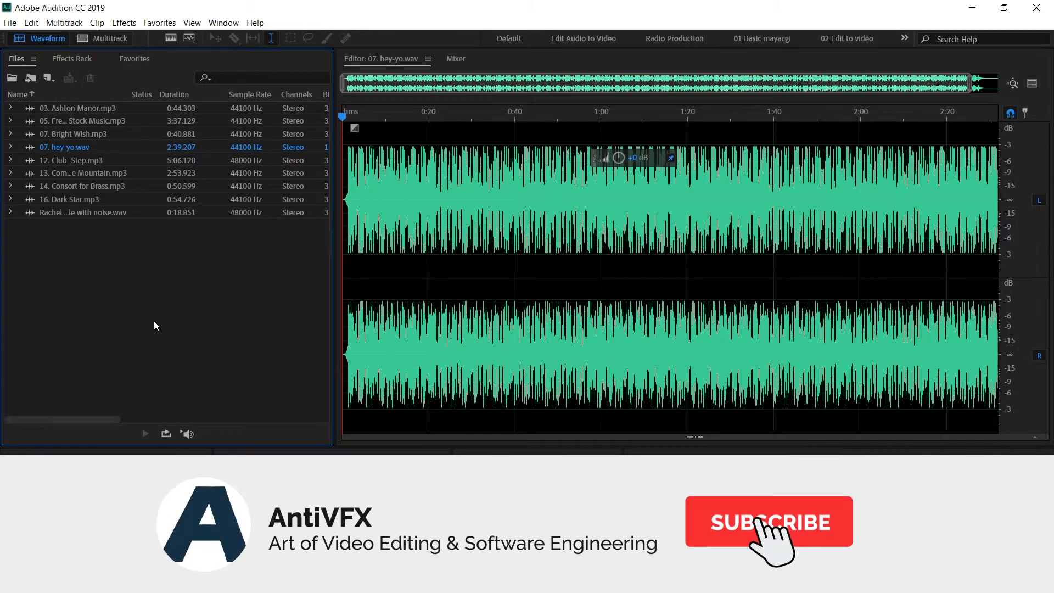
# Step: Browse the new-file options, then bring up the Keyboard Shortcuts dialog from the Edit menu
pyautogui.click(768, 521)
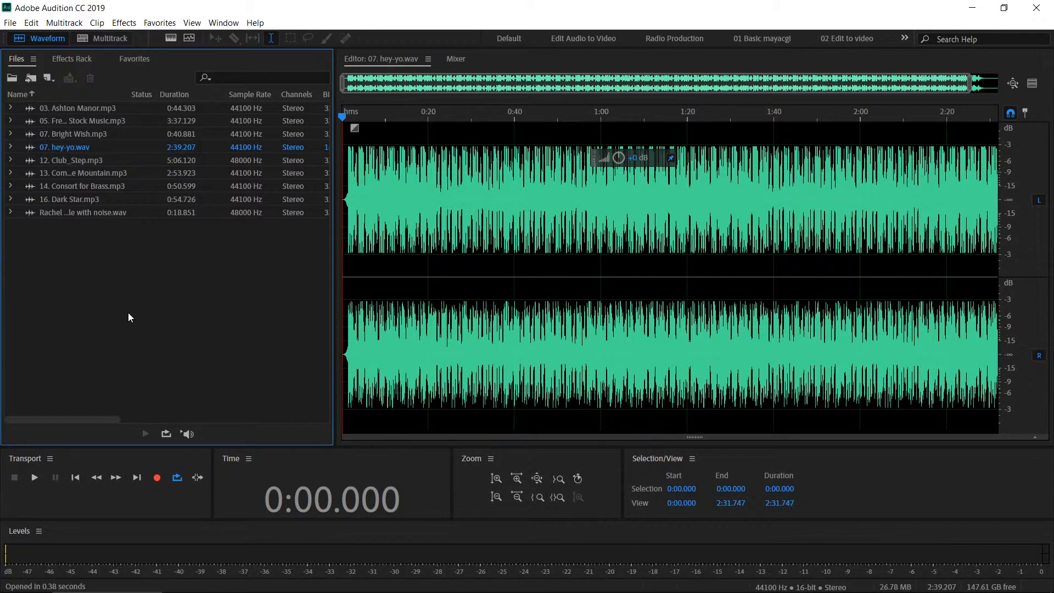
pyautogui.moveTo(133, 327)
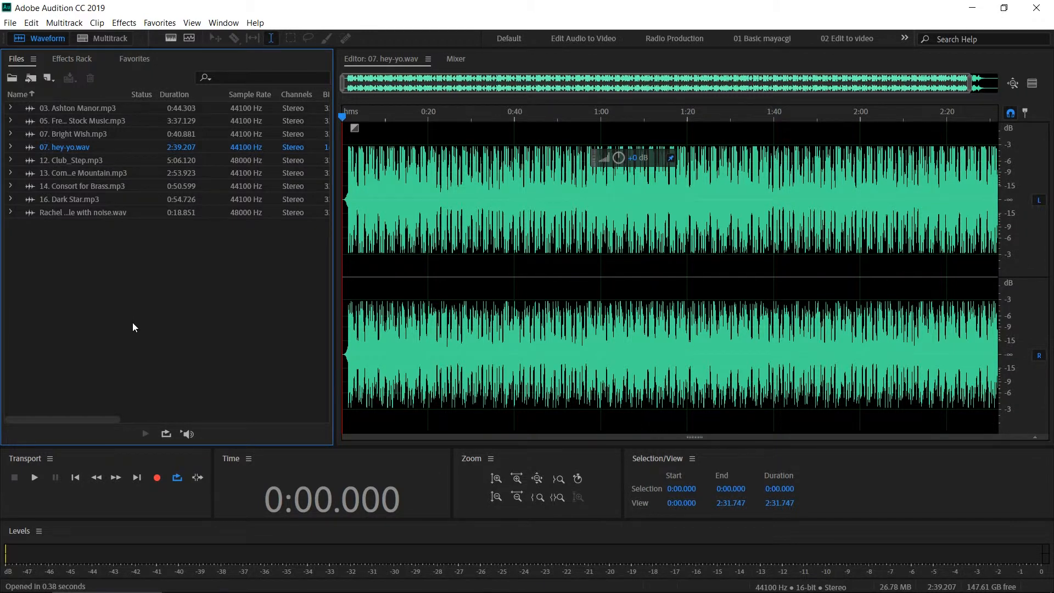
pyautogui.moveTo(177, 343)
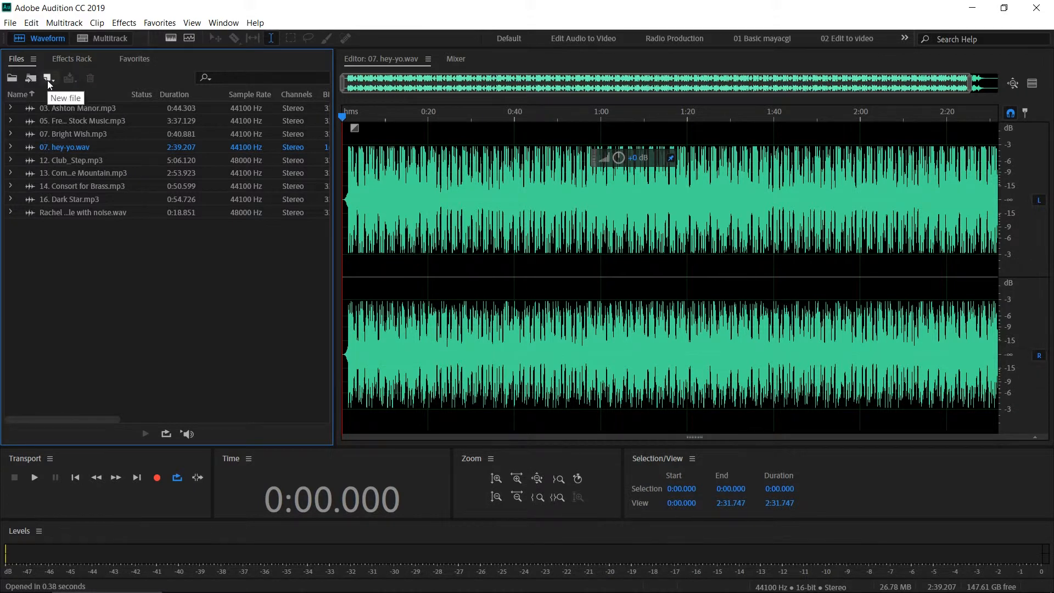
pyautogui.click(48, 78)
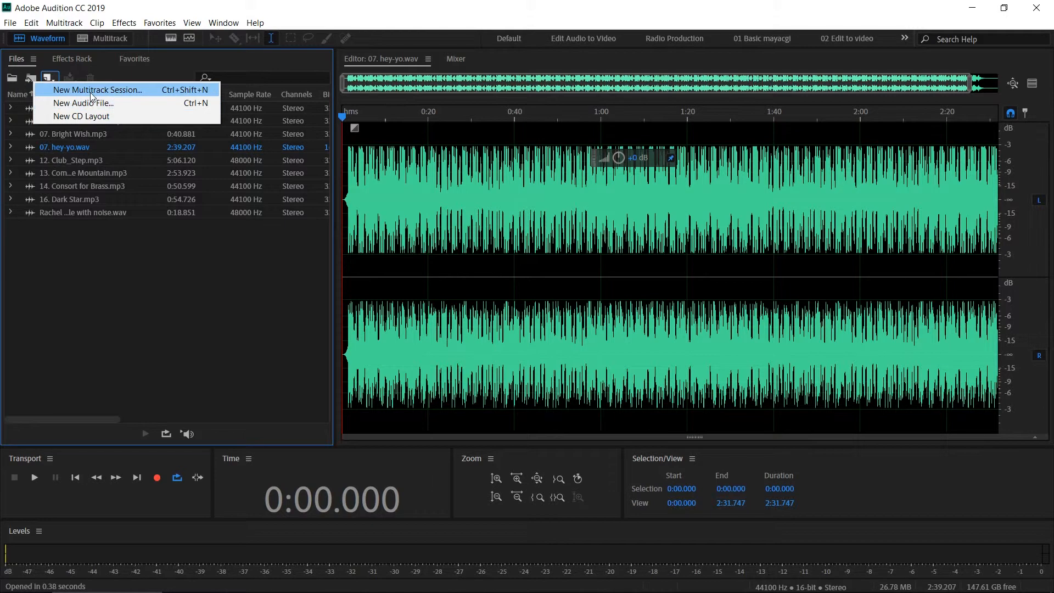
pyautogui.moveTo(81, 116)
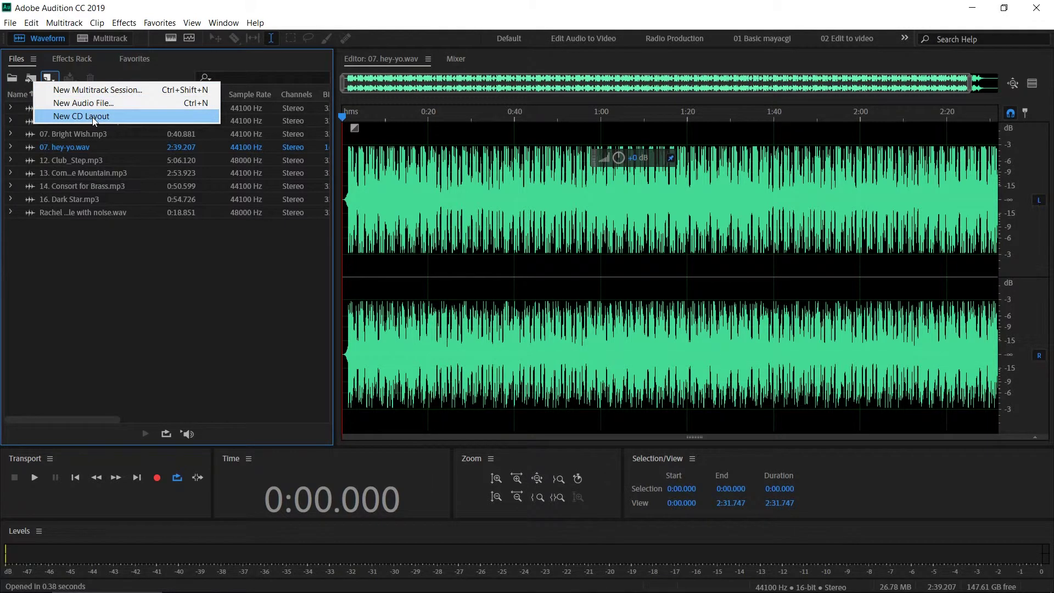
pyautogui.moveTo(83, 103)
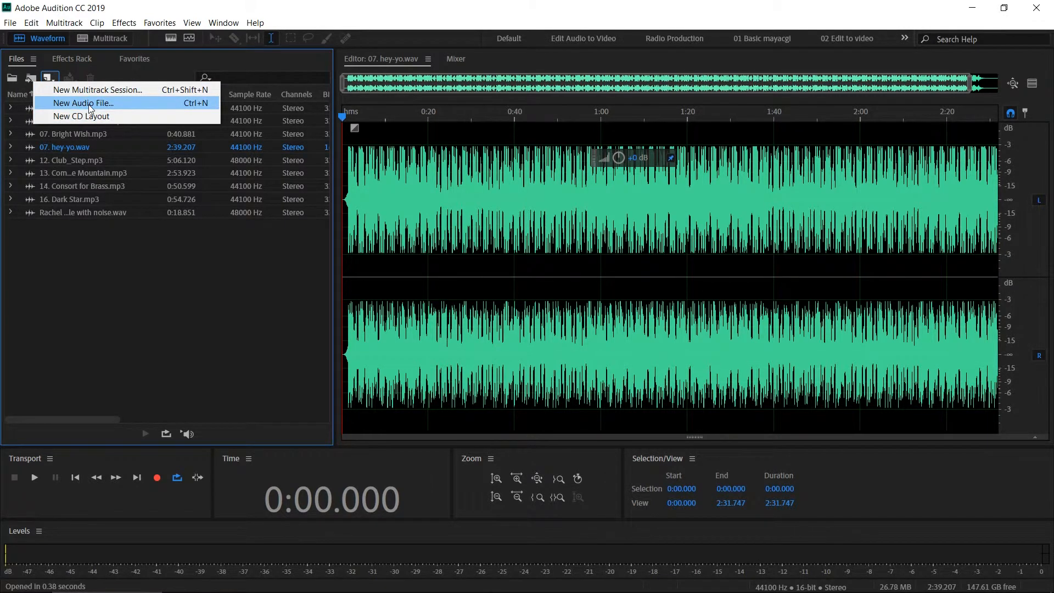
pyautogui.moveTo(210, 107)
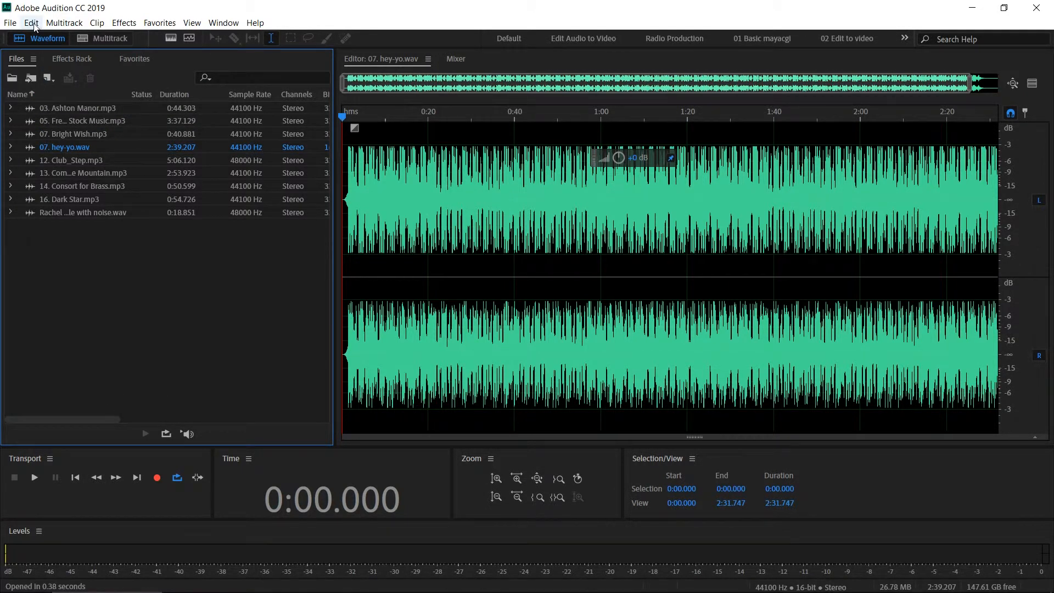
pyautogui.click(30, 22)
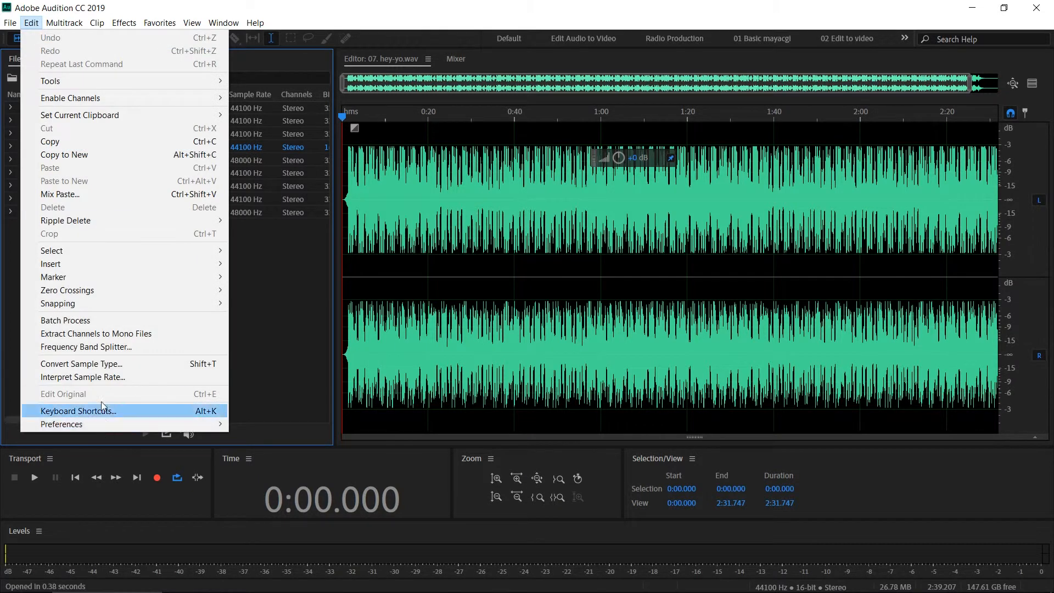
pyautogui.moveTo(106, 417)
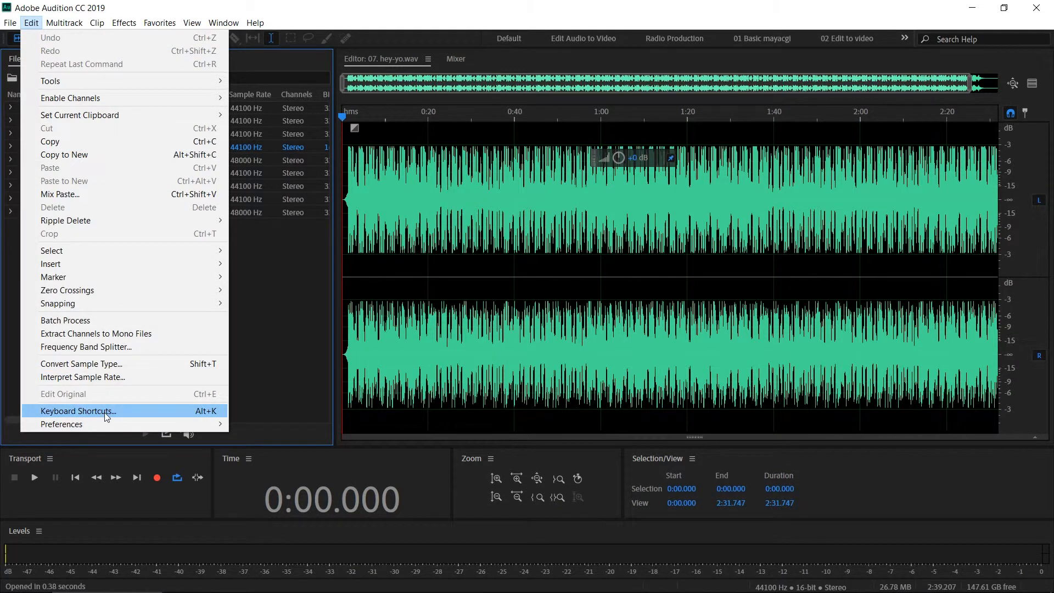
pyautogui.click(78, 410)
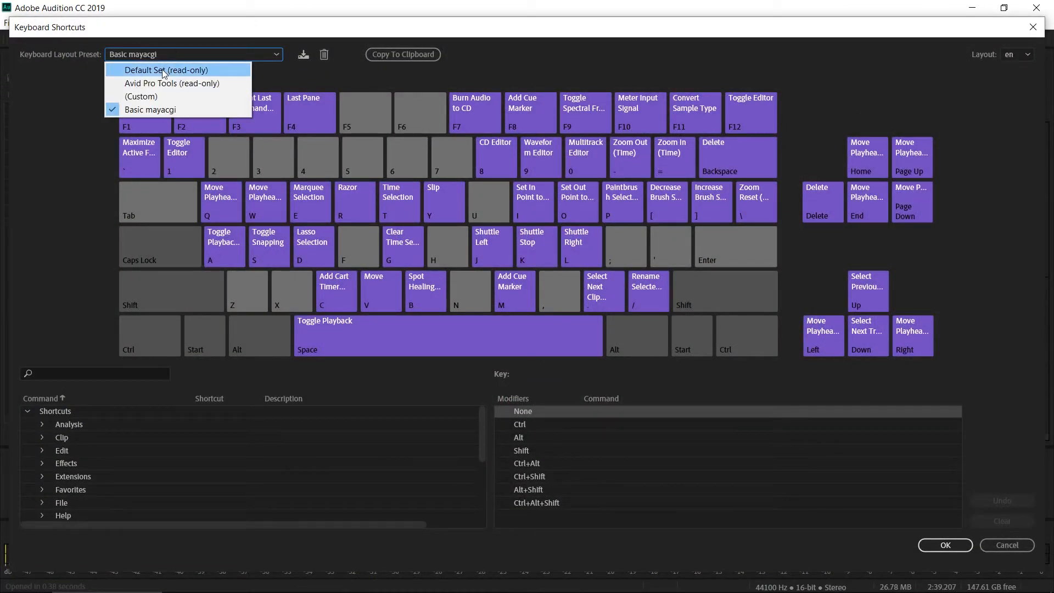
# Step: Try the Default Set preset, return to Basic mayacgi, and search the commands for 'record'
pyautogui.click(166, 71)
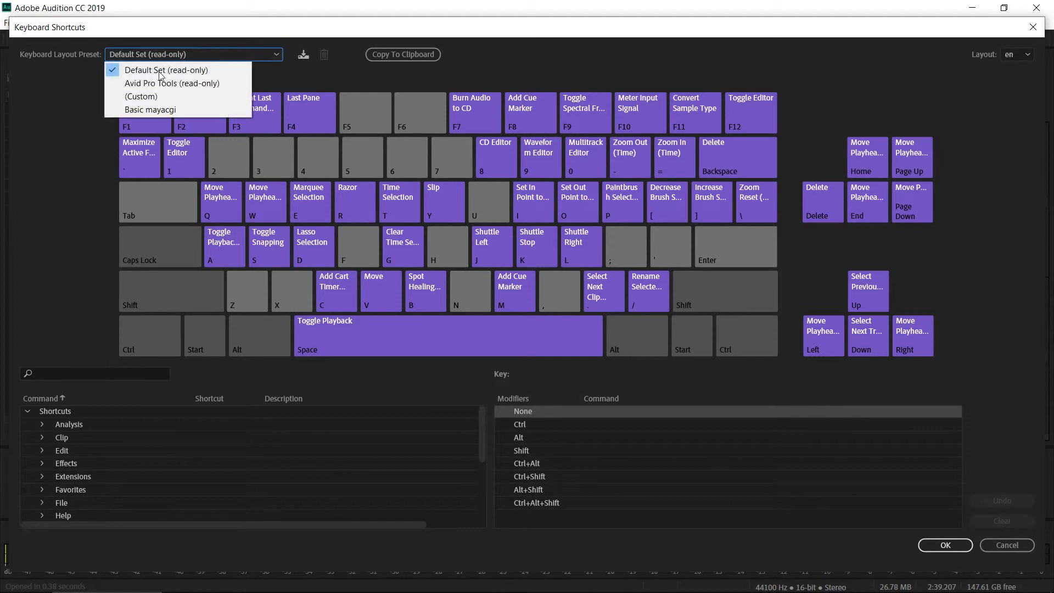
pyautogui.click(150, 110)
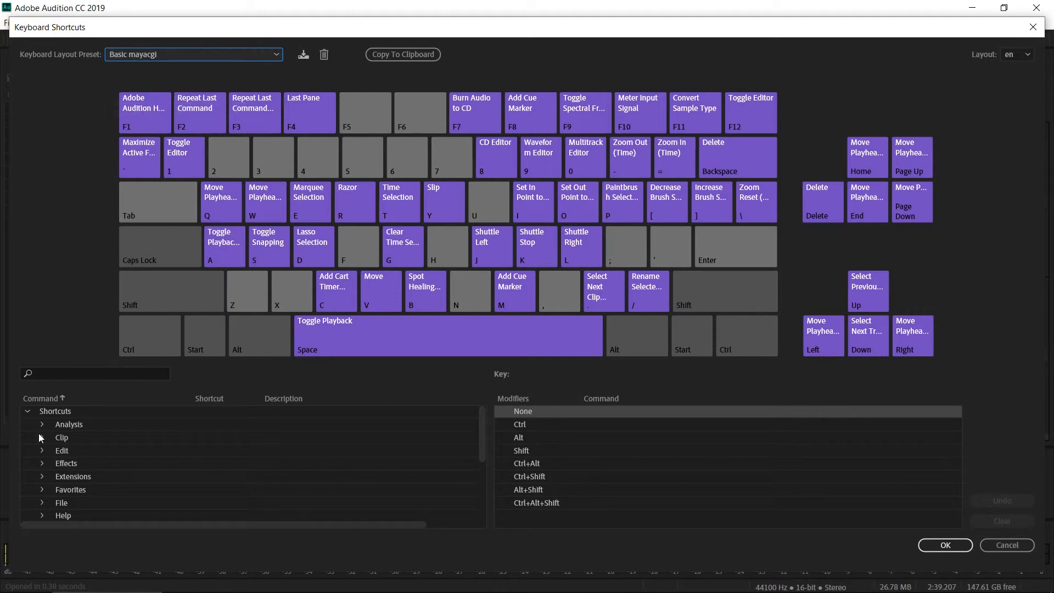
pyautogui.click(94, 373)
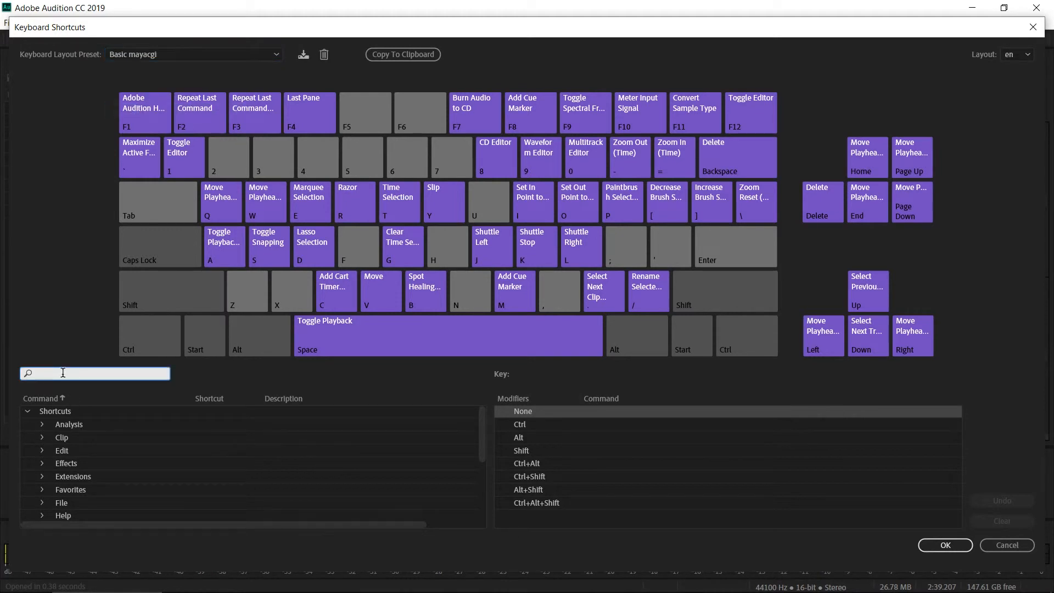
pyautogui.write('reco')
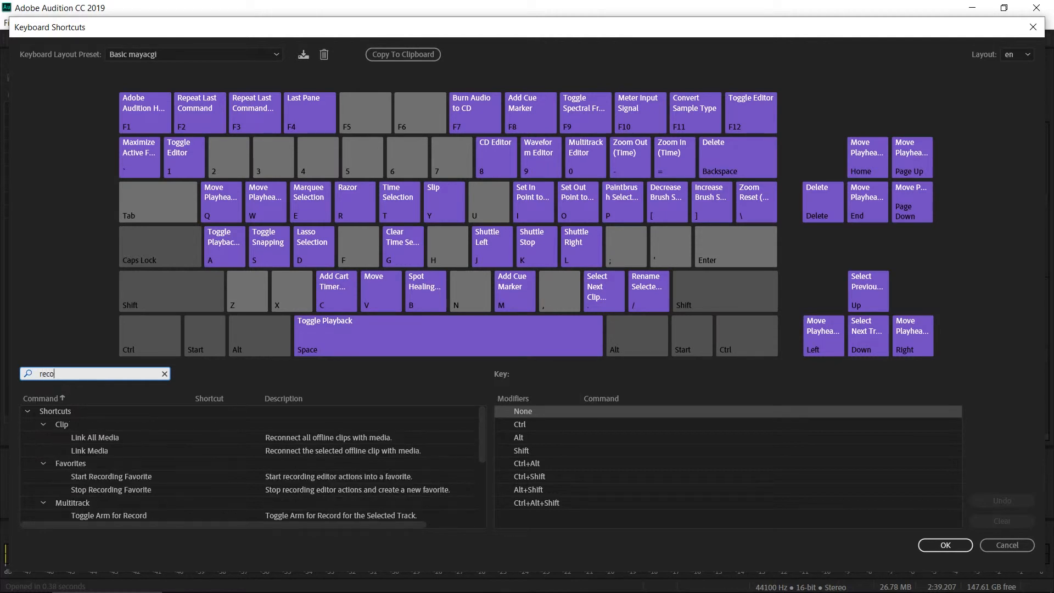
pyautogui.write('d')
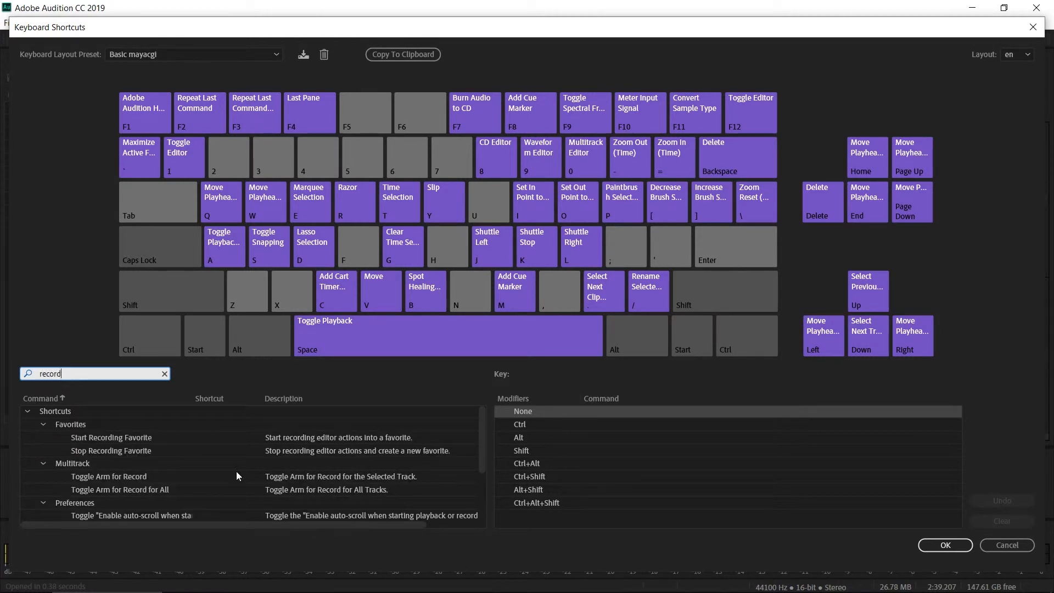
pyautogui.scroll(-3)
pyautogui.write('new a')
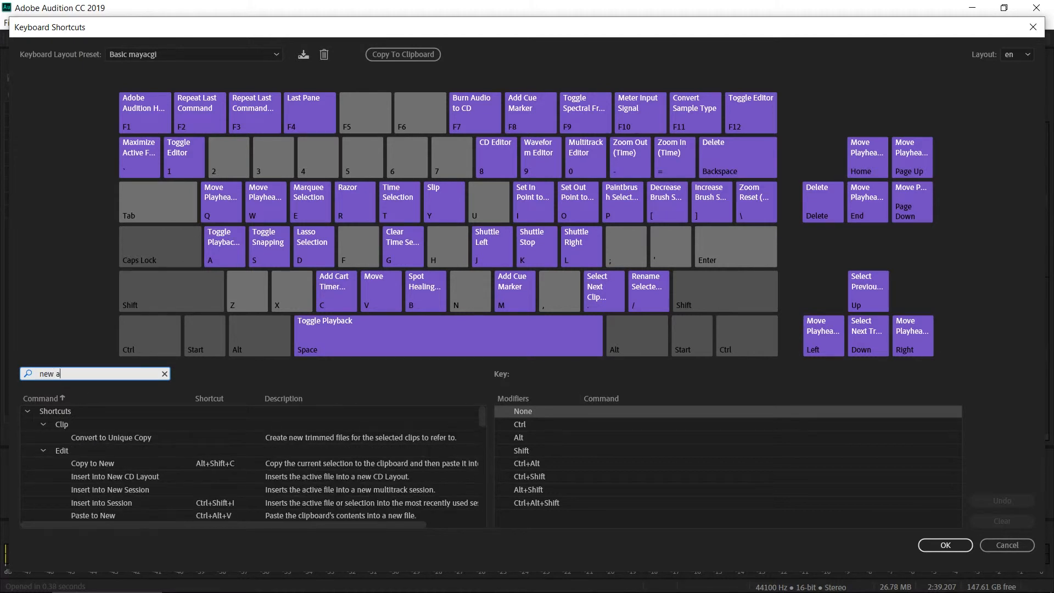
# Step: Refine the search to 'new au' and check New Audio File's Ctrl+N shortcut
pyautogui.write('u')
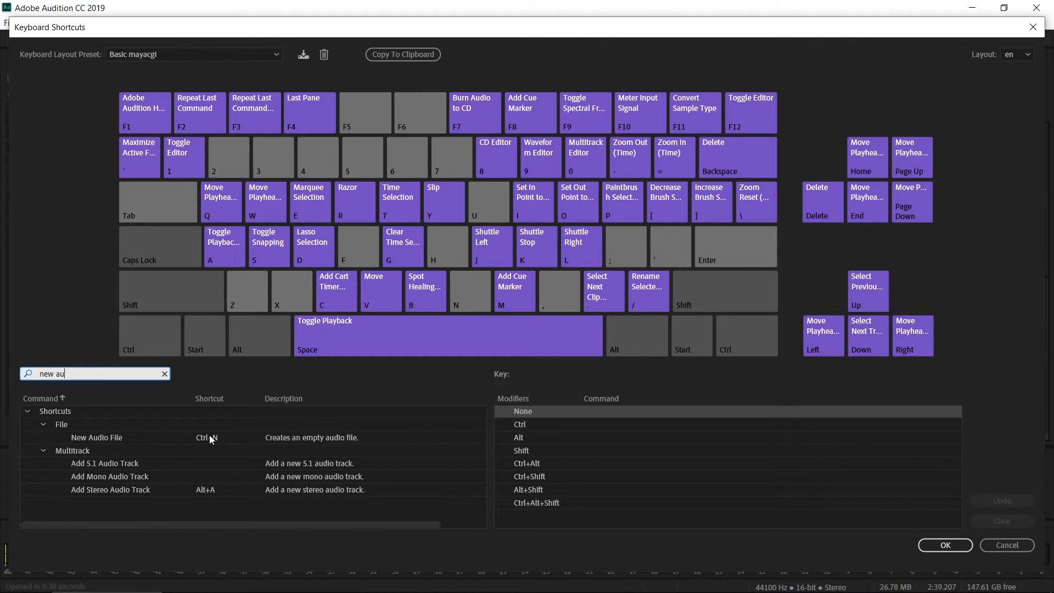
pyautogui.moveTo(214, 445)
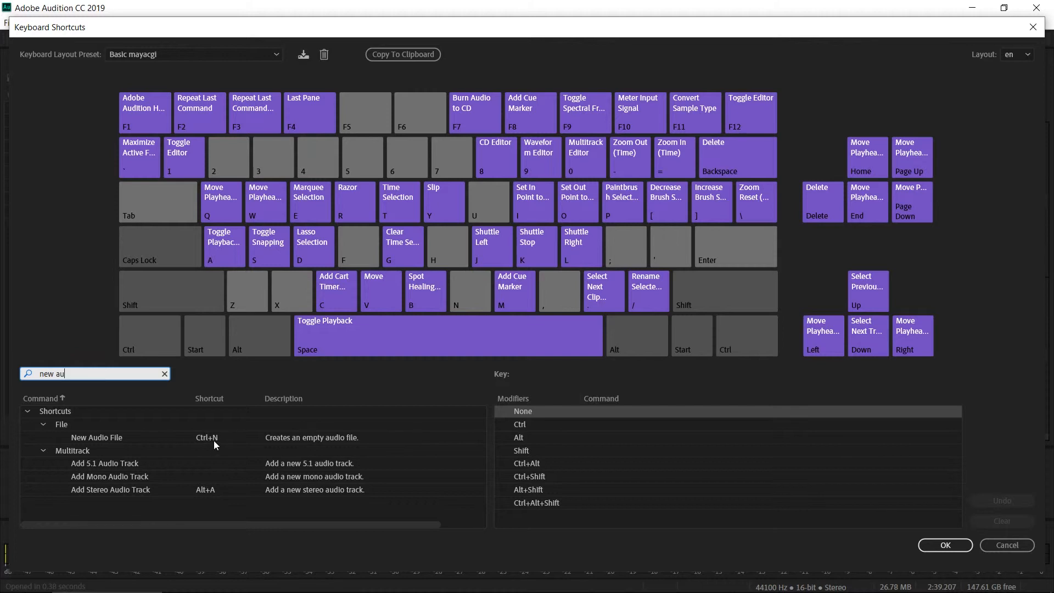
pyautogui.moveTo(254, 454)
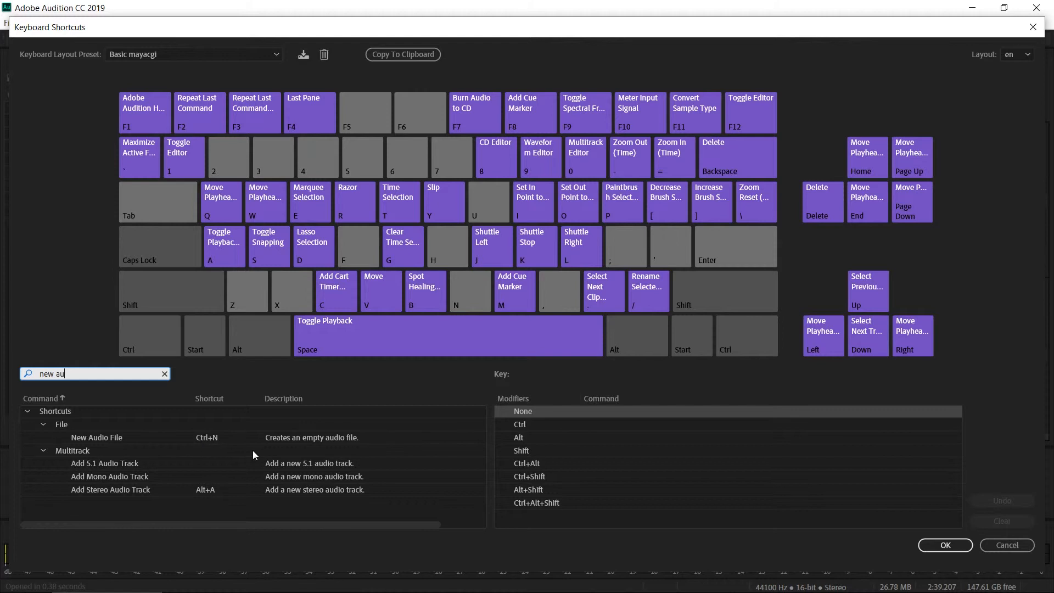
pyautogui.moveTo(207, 457)
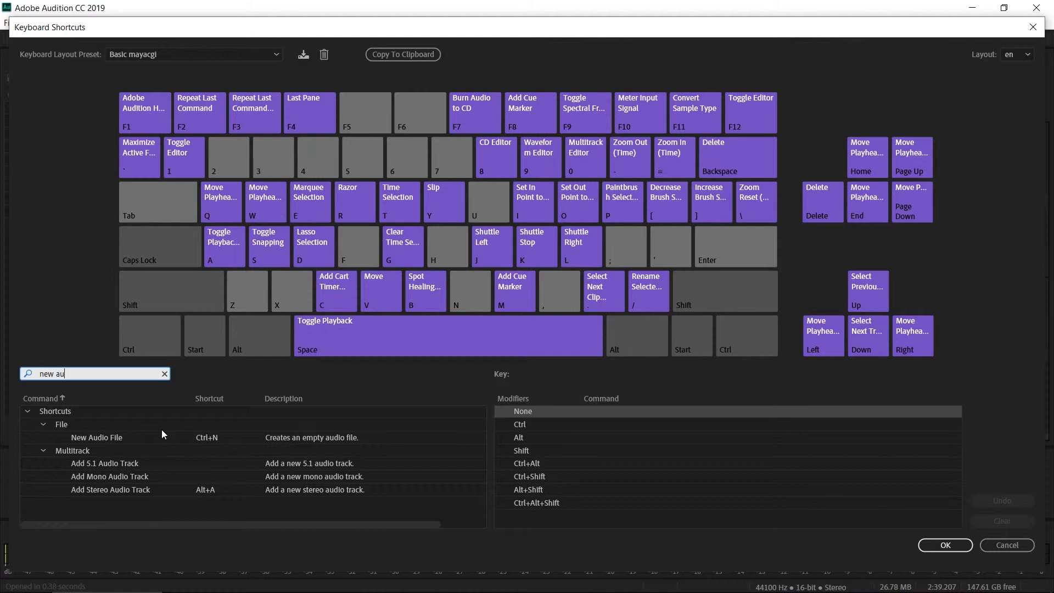
pyautogui.moveTo(214, 443)
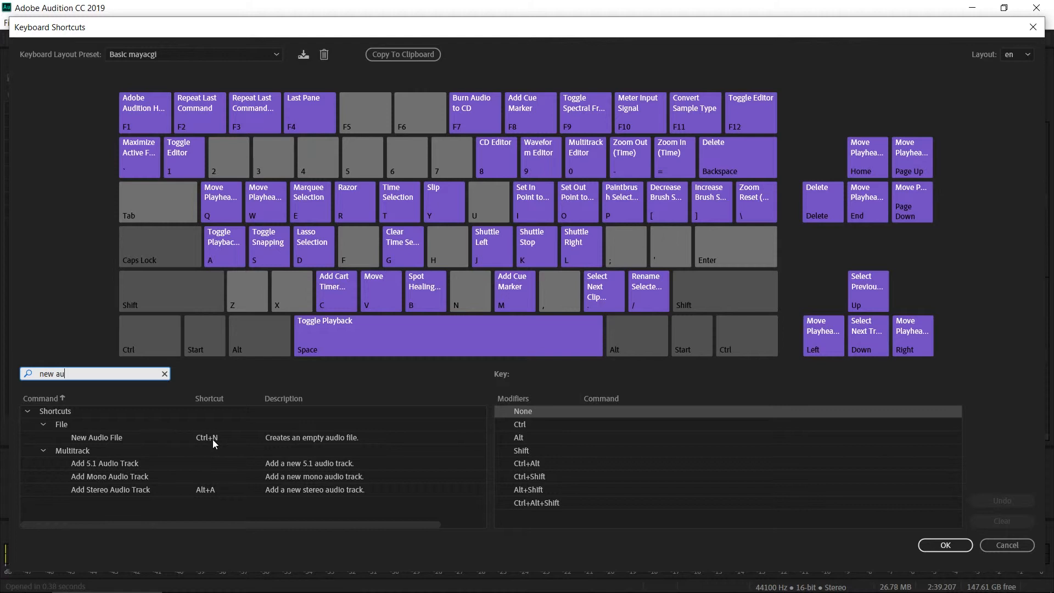
pyautogui.moveTo(205, 442)
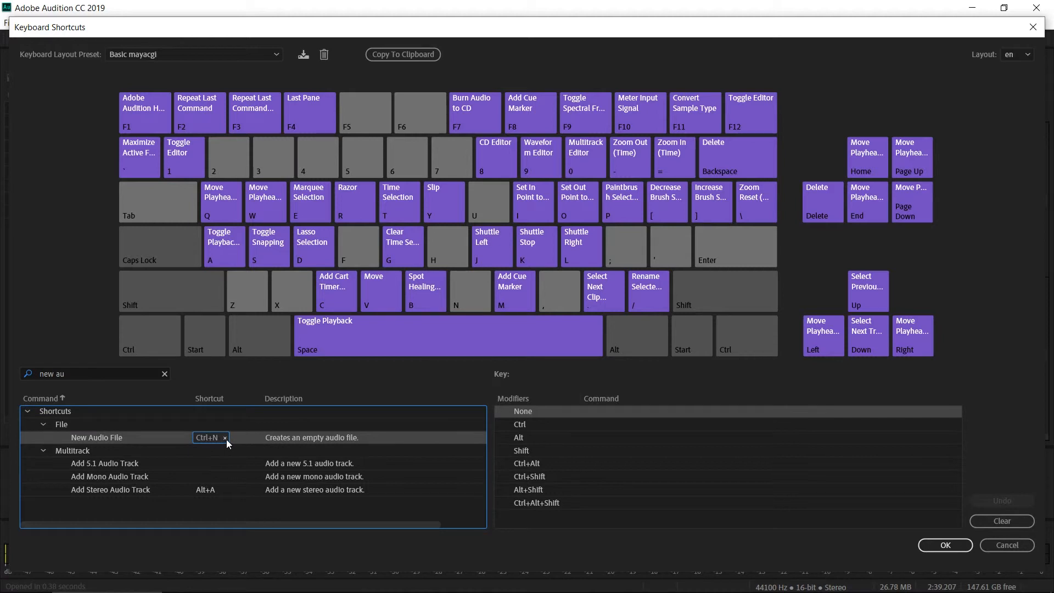
pyautogui.moveTo(261, 455)
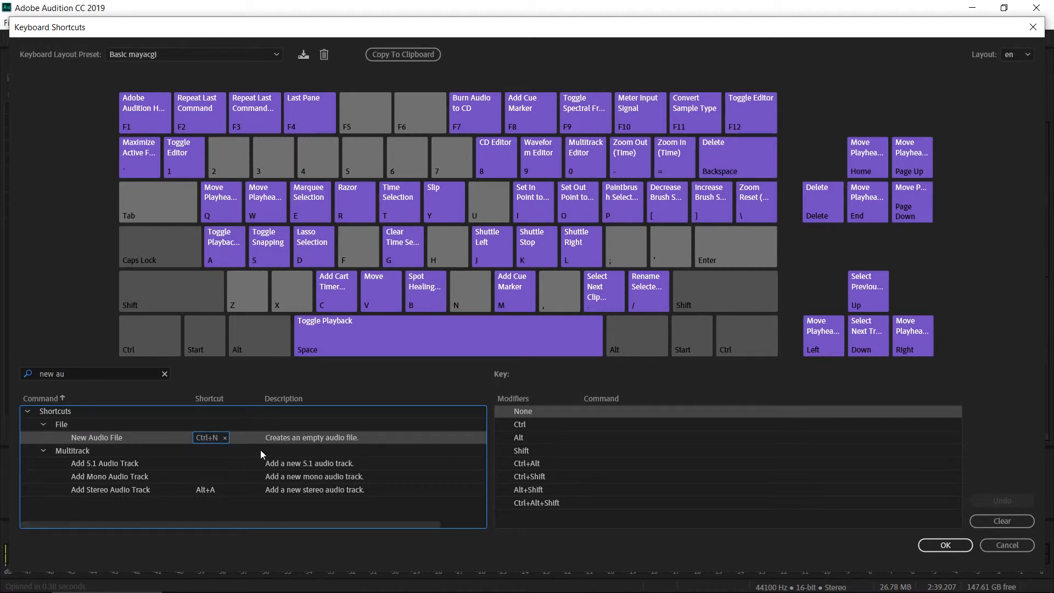
pyautogui.moveTo(230, 382)
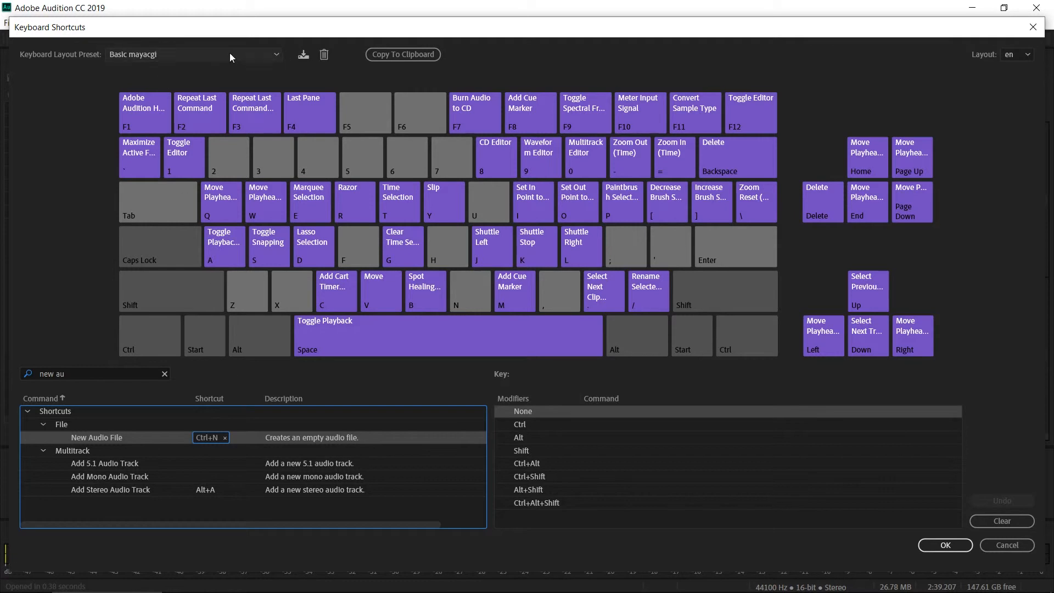
pyautogui.moveTo(219, 52)
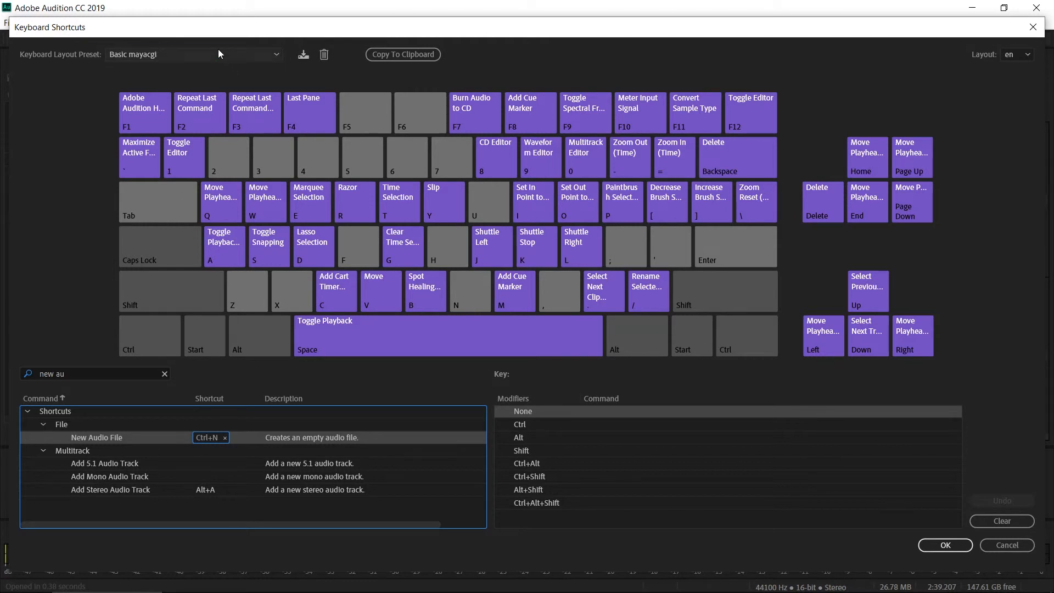
pyautogui.click(194, 55)
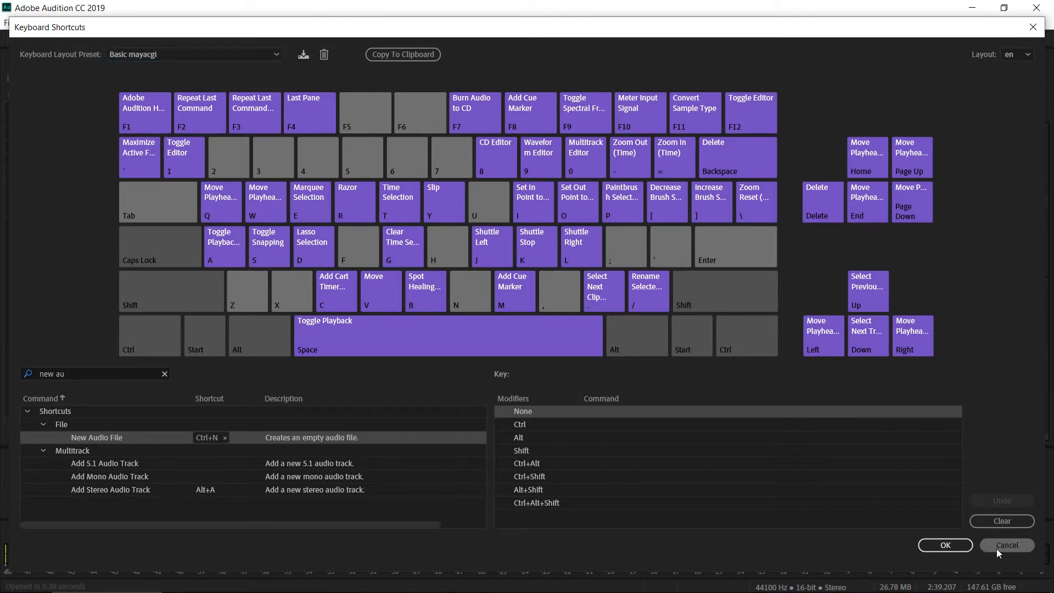
# Step: Close the shortcuts dialog and start a new audio file from File > New
pyautogui.click(1007, 546)
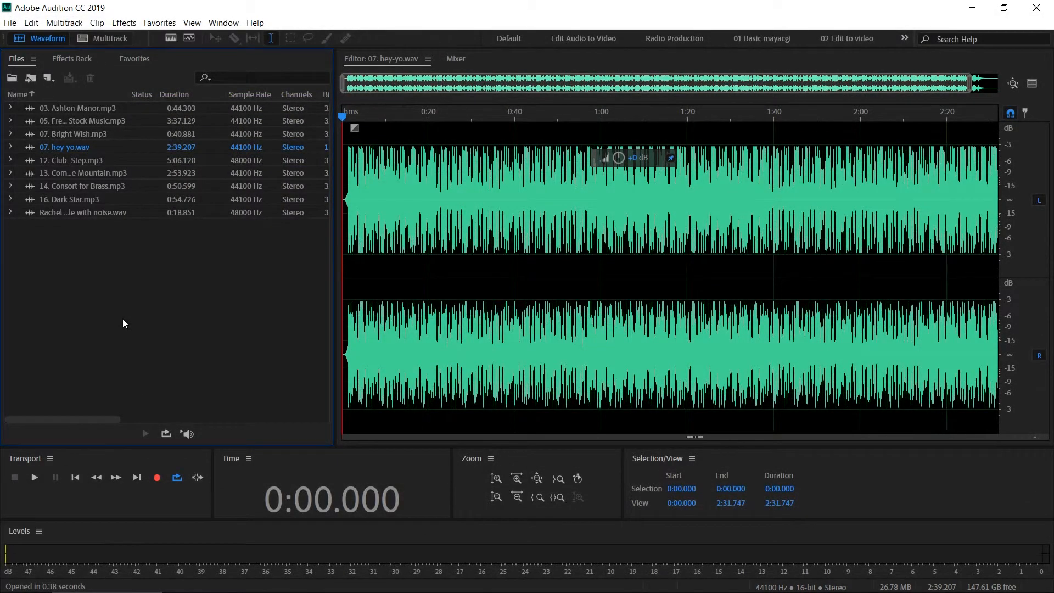
pyautogui.click(10, 22)
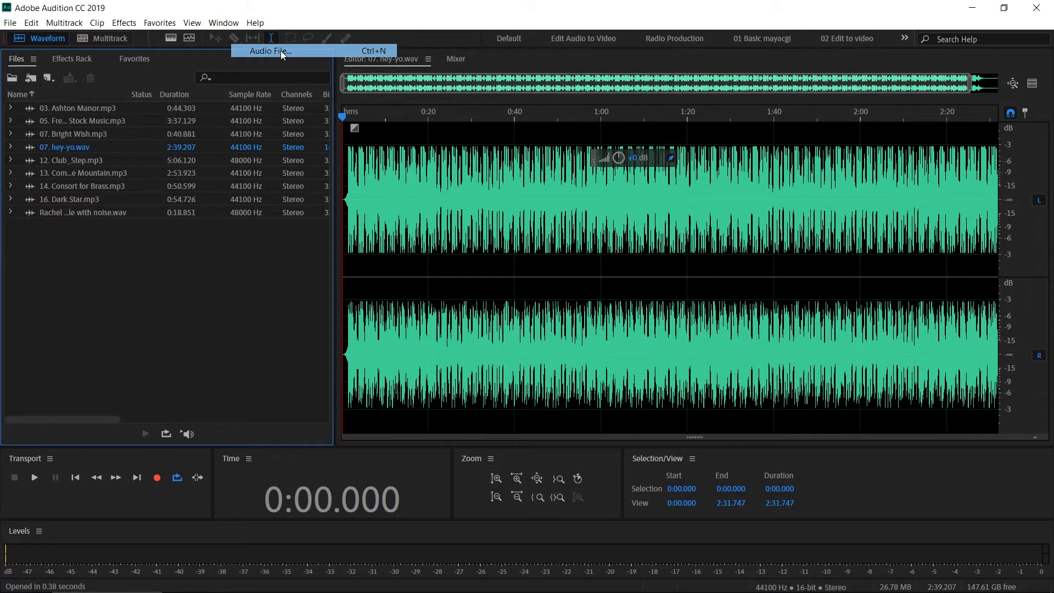
pyautogui.click(268, 52)
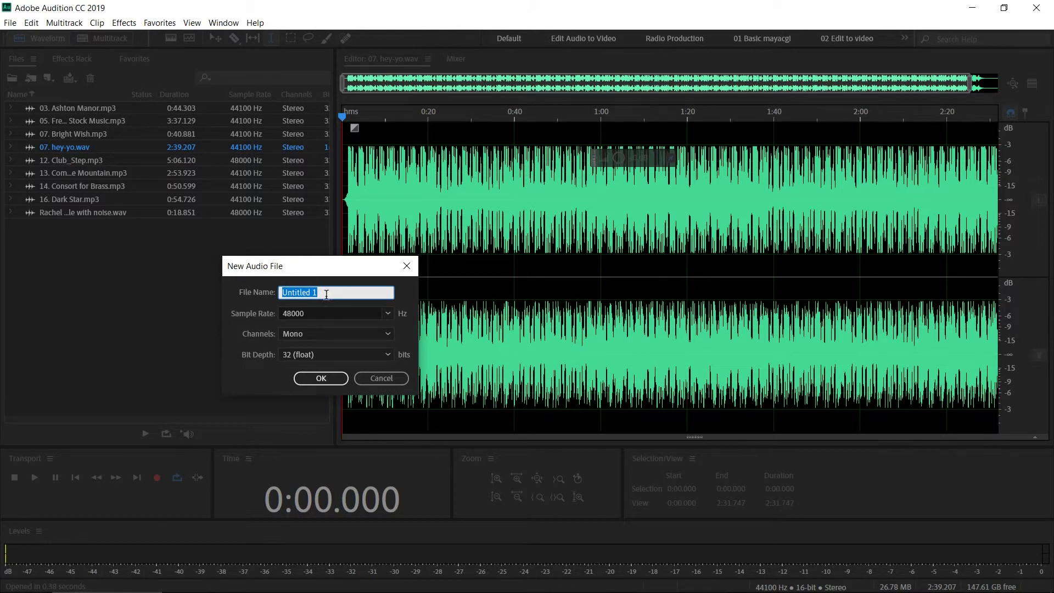
pyautogui.moveTo(238, 297)
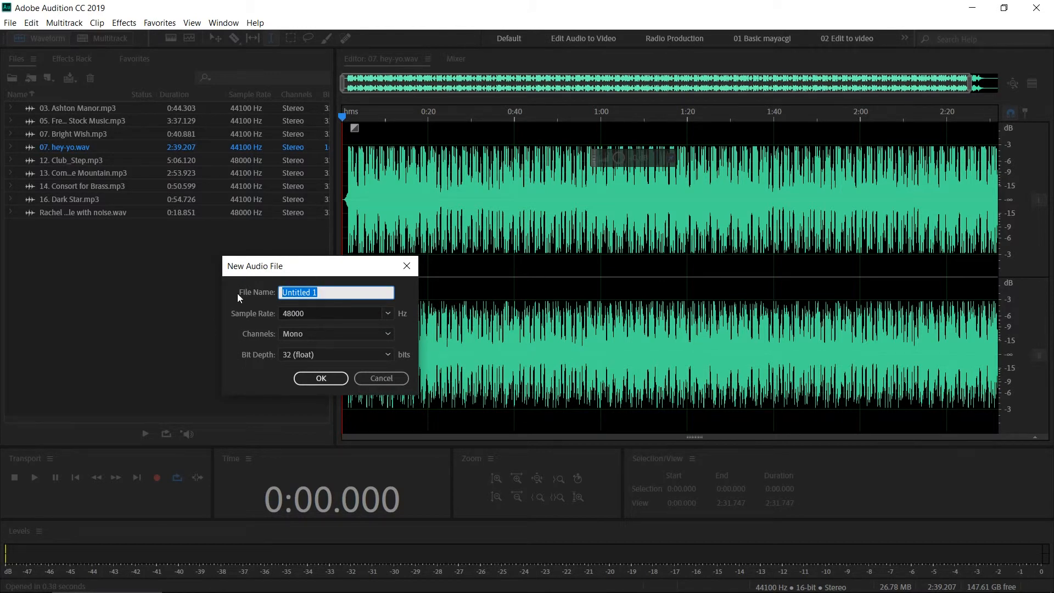
# Step: Enter 'Trailer Vo' as the new audio file's name
pyautogui.write('Tr')
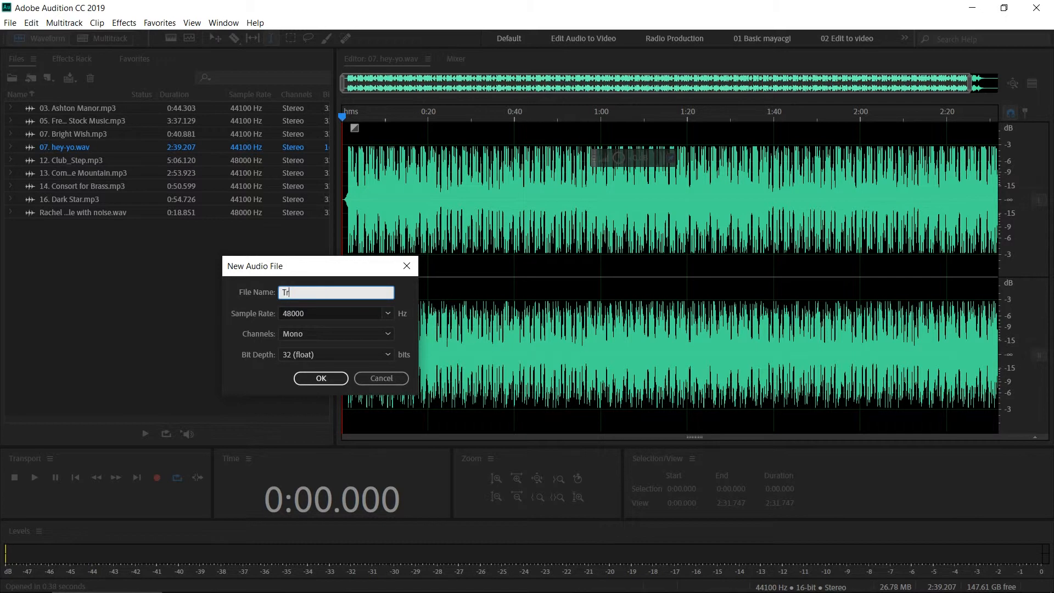
pyautogui.write('railer Vo')
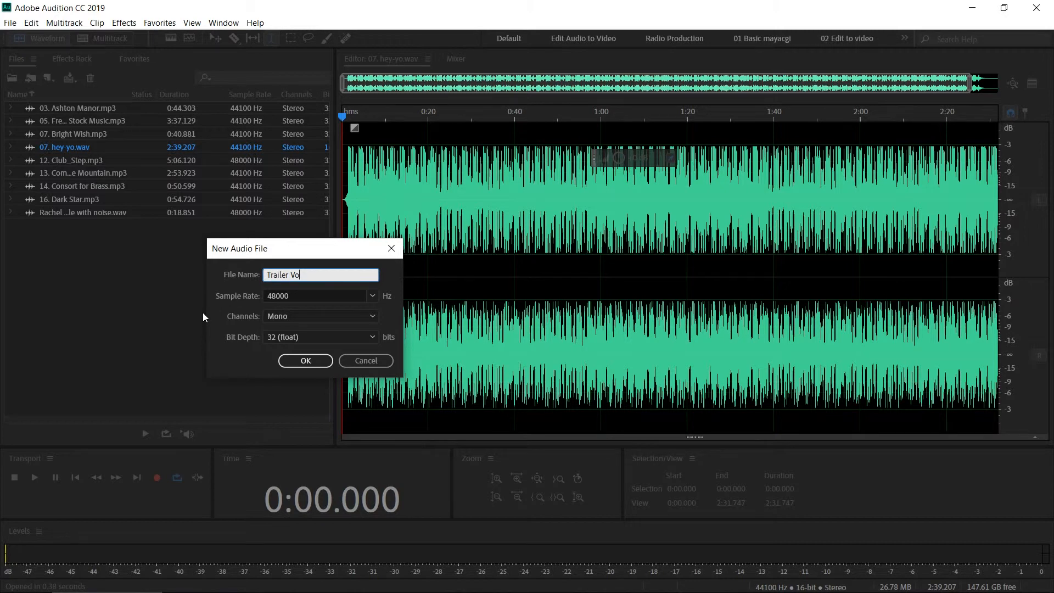
pyautogui.moveTo(232, 308)
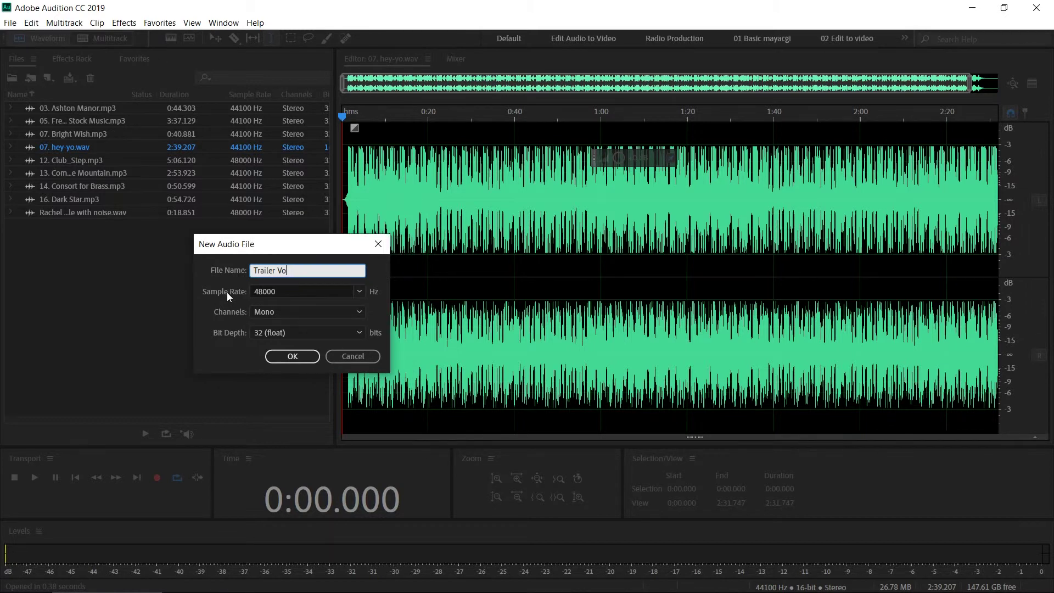
pyautogui.moveTo(405, 307)
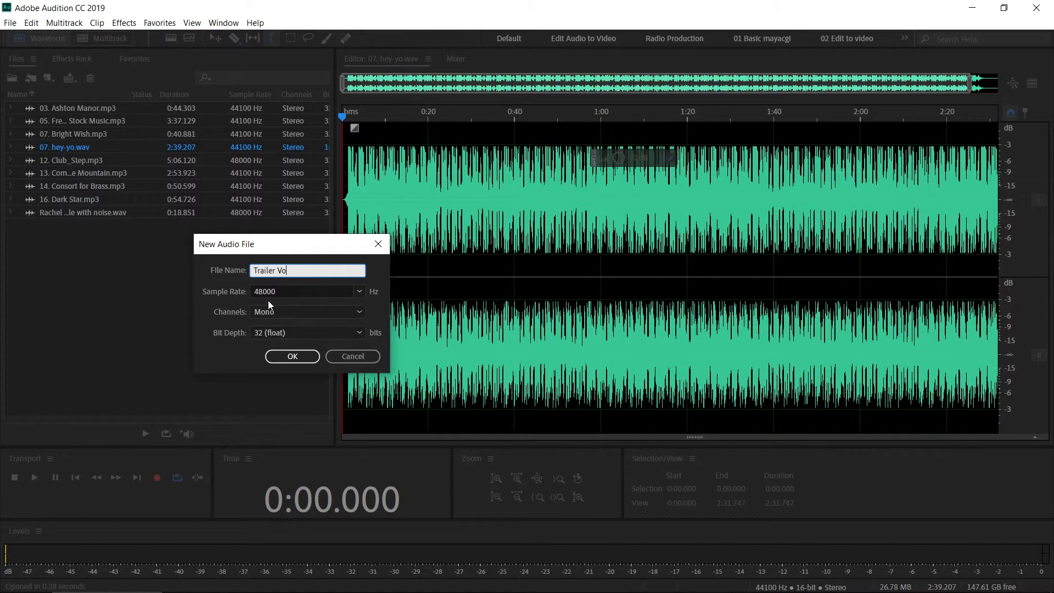
pyautogui.click(358, 291)
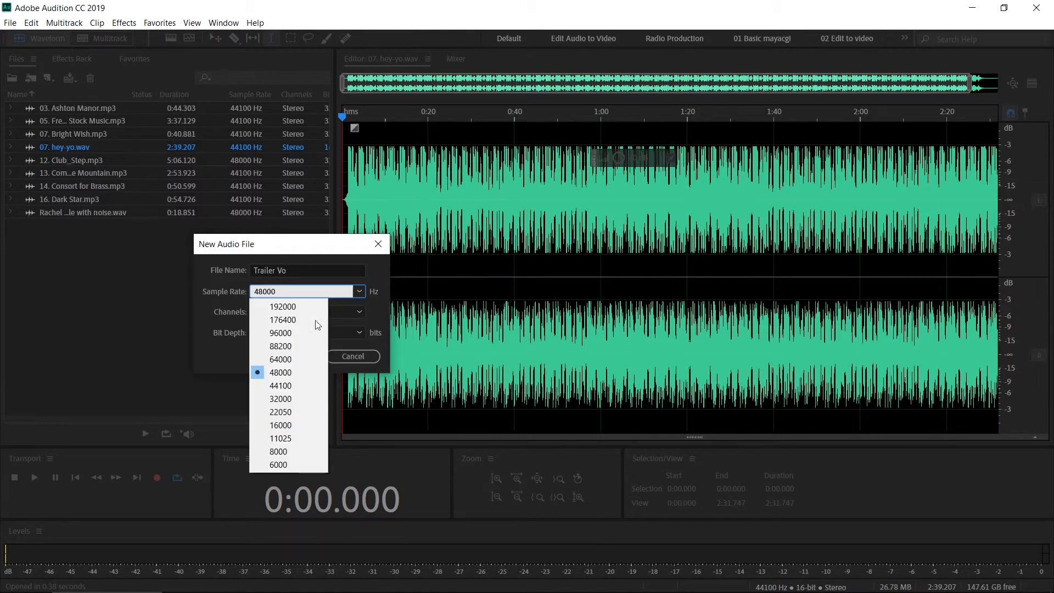
pyautogui.moveTo(280, 373)
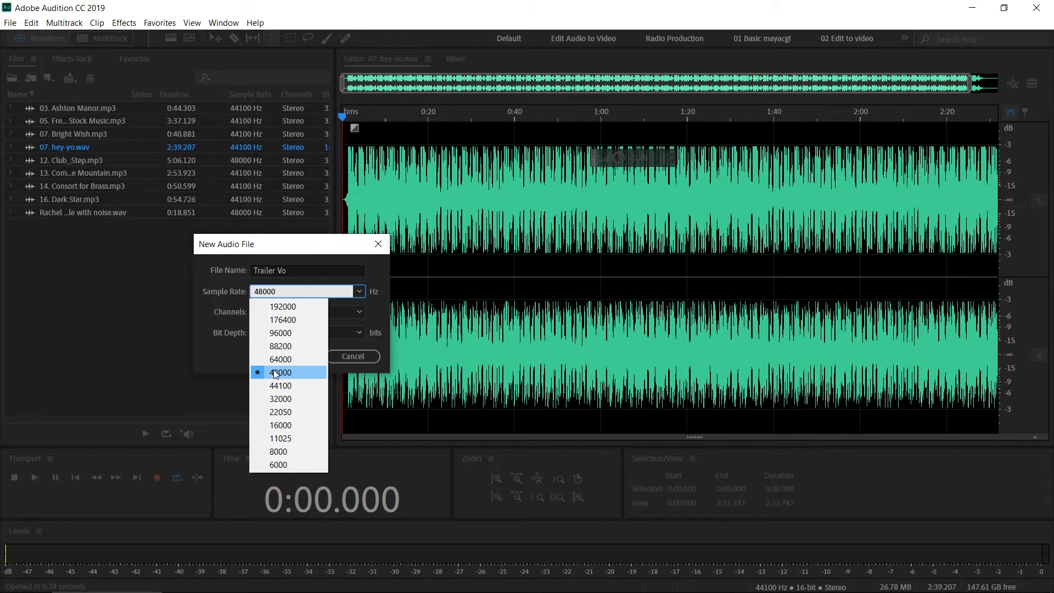
pyautogui.moveTo(275, 378)
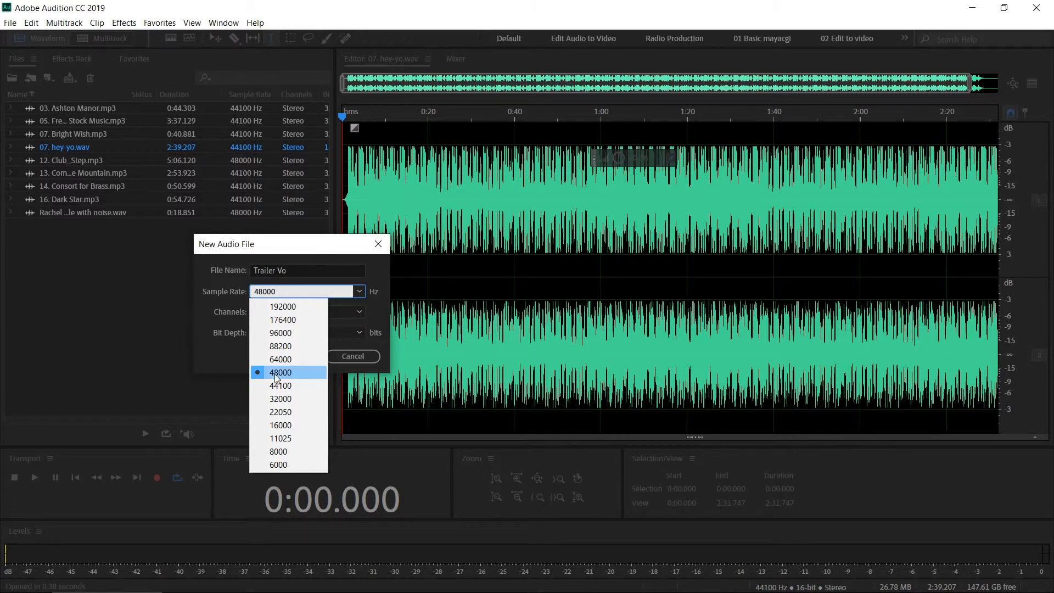
pyautogui.click(280, 372)
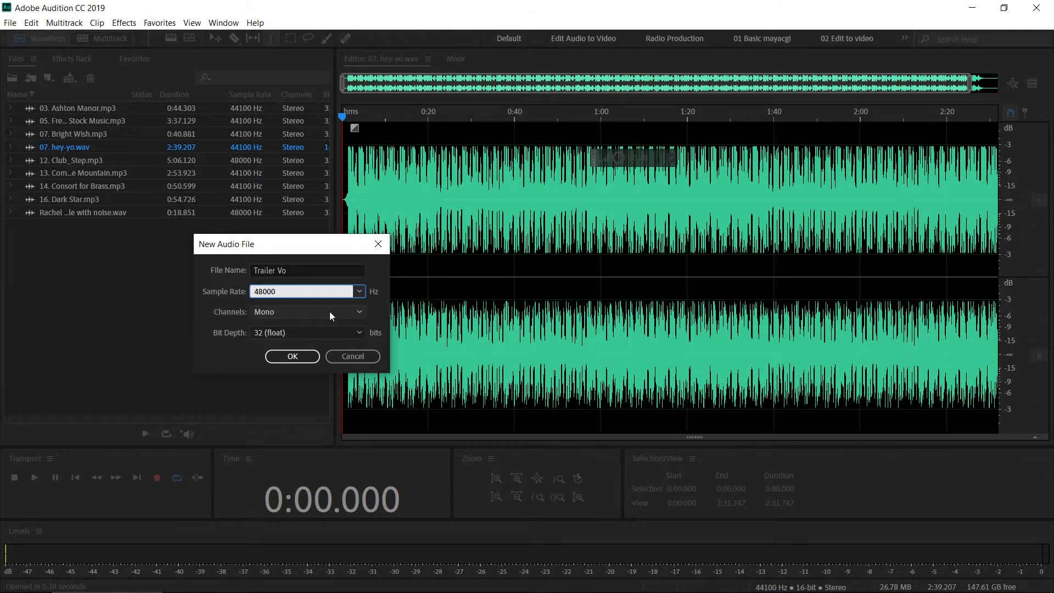
pyautogui.moveTo(346, 295)
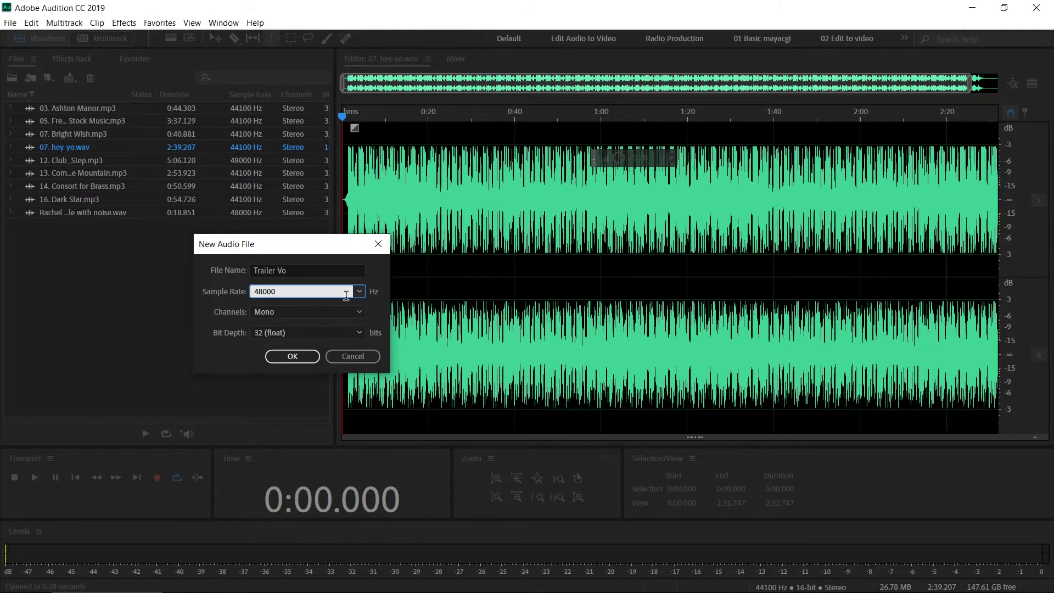
pyautogui.click(359, 291)
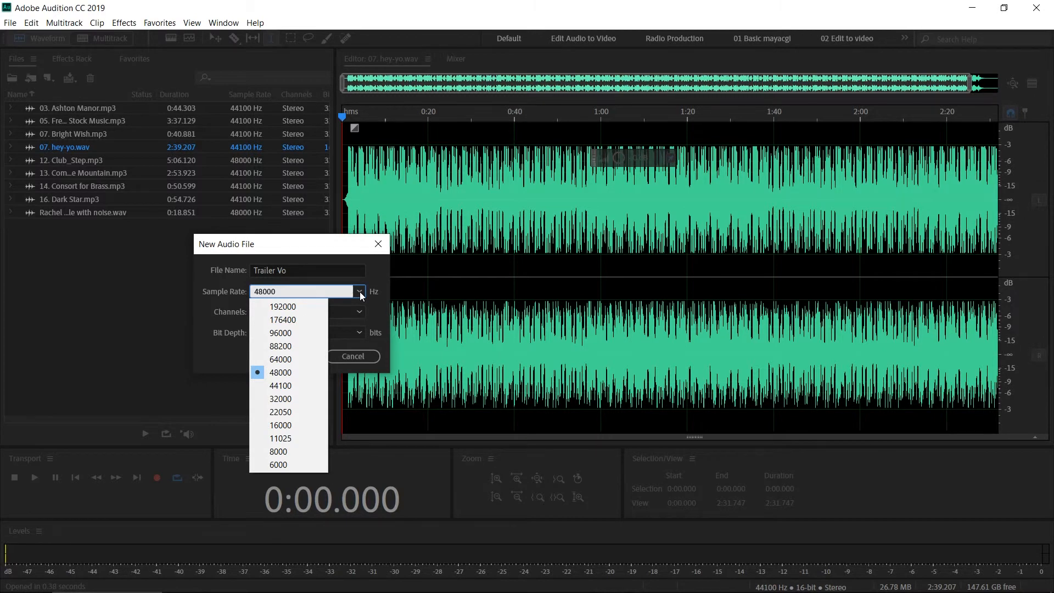
pyautogui.moveTo(280, 333)
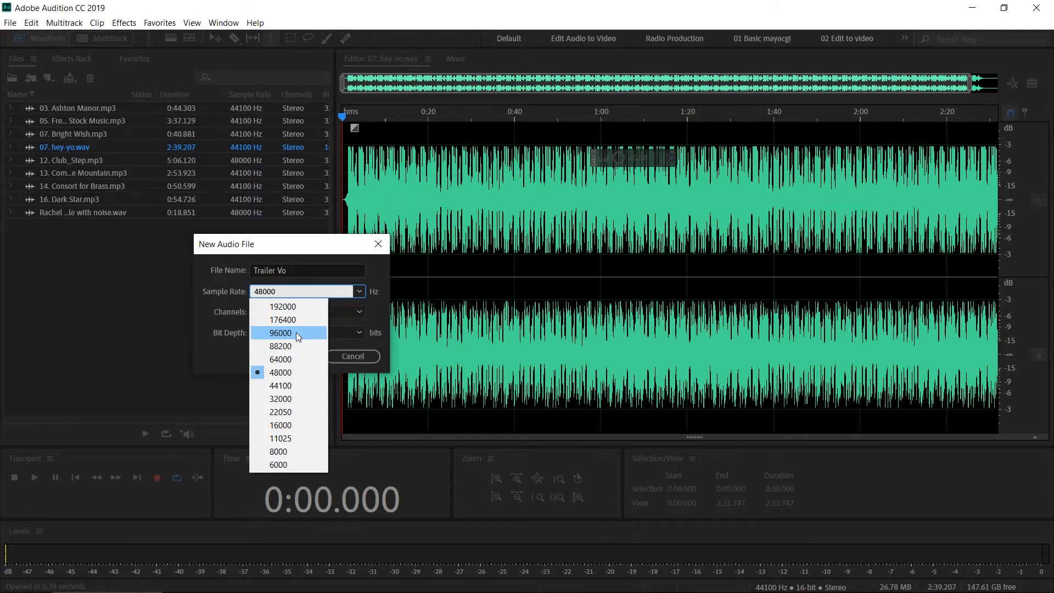
pyautogui.moveTo(206, 282)
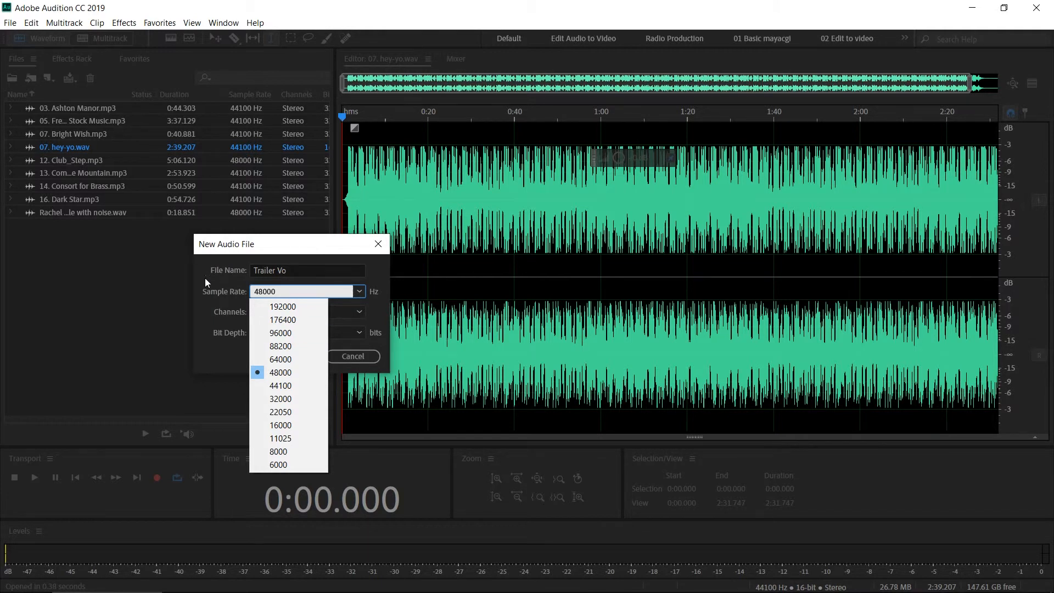
pyautogui.click(280, 372)
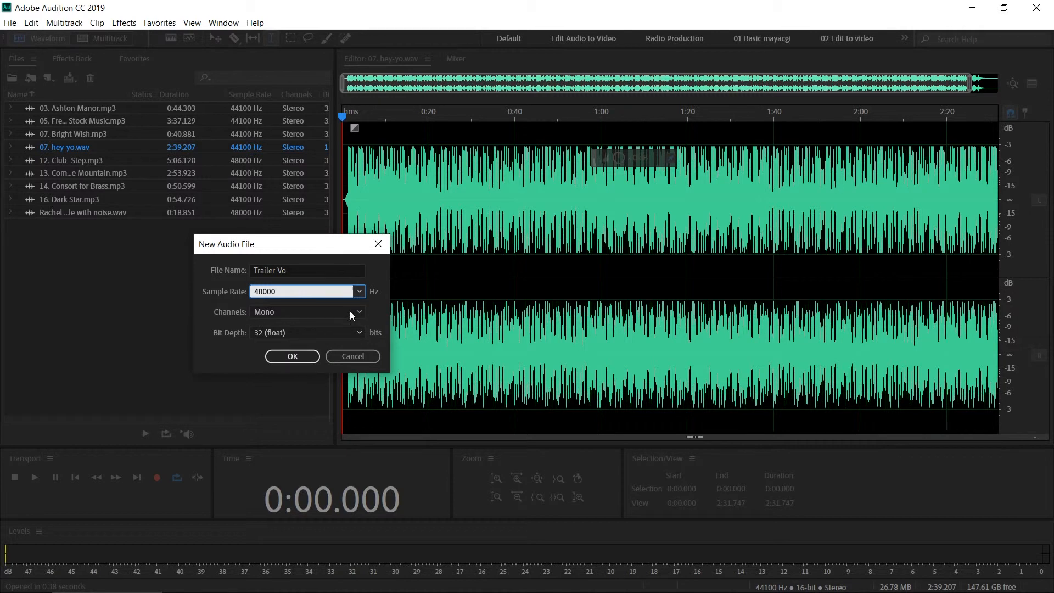
pyautogui.moveTo(355, 283)
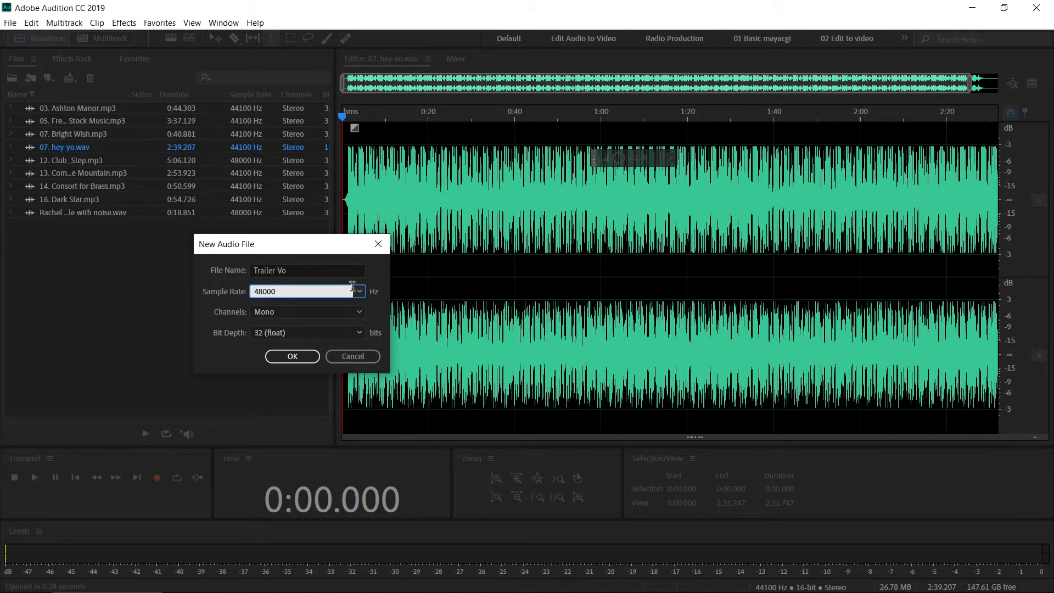
pyautogui.click(358, 290)
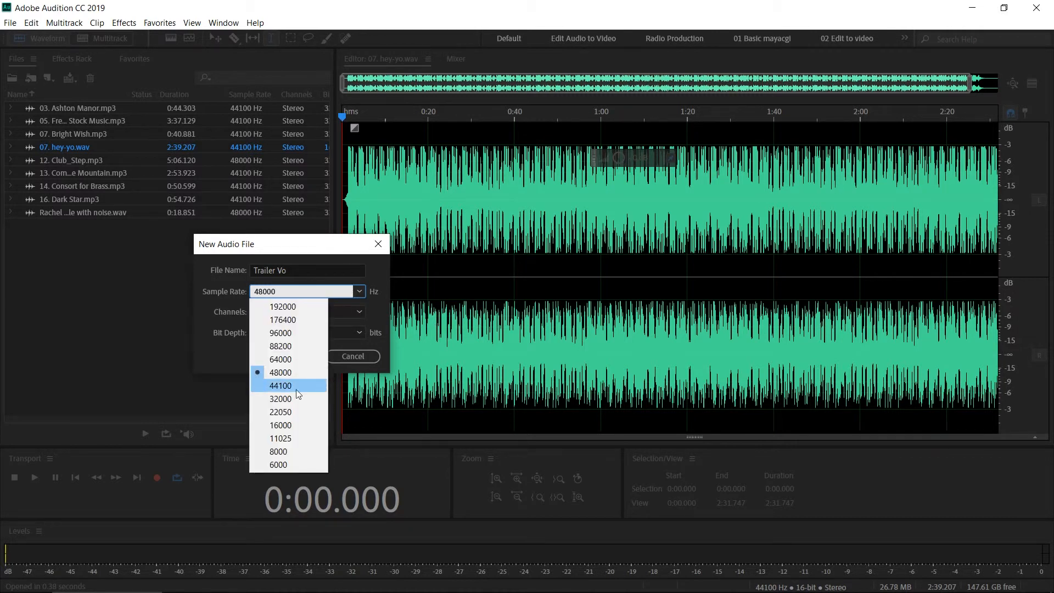
pyautogui.moveTo(291, 398)
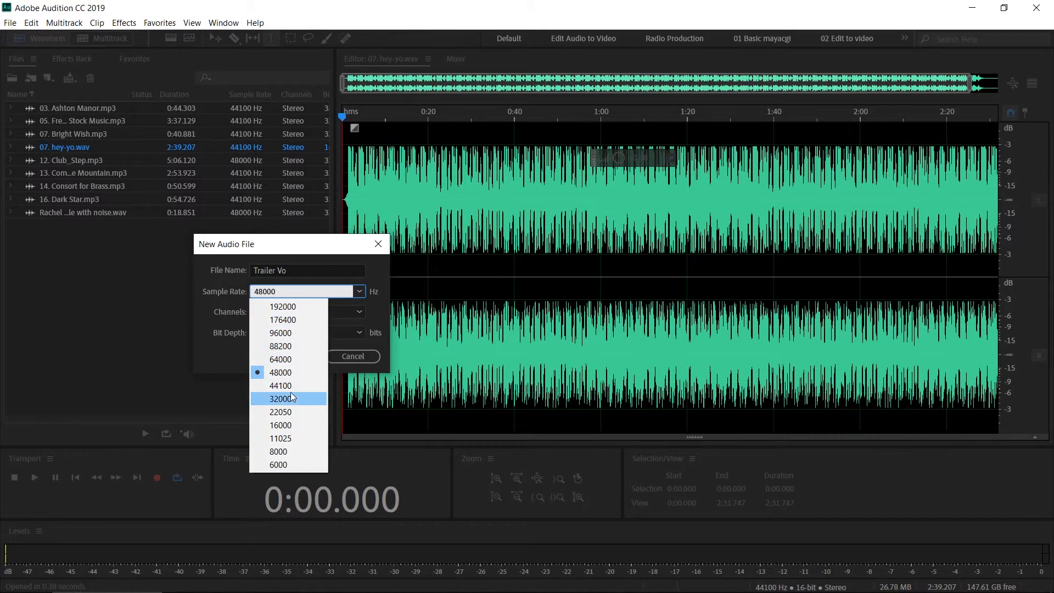
pyautogui.moveTo(280, 372)
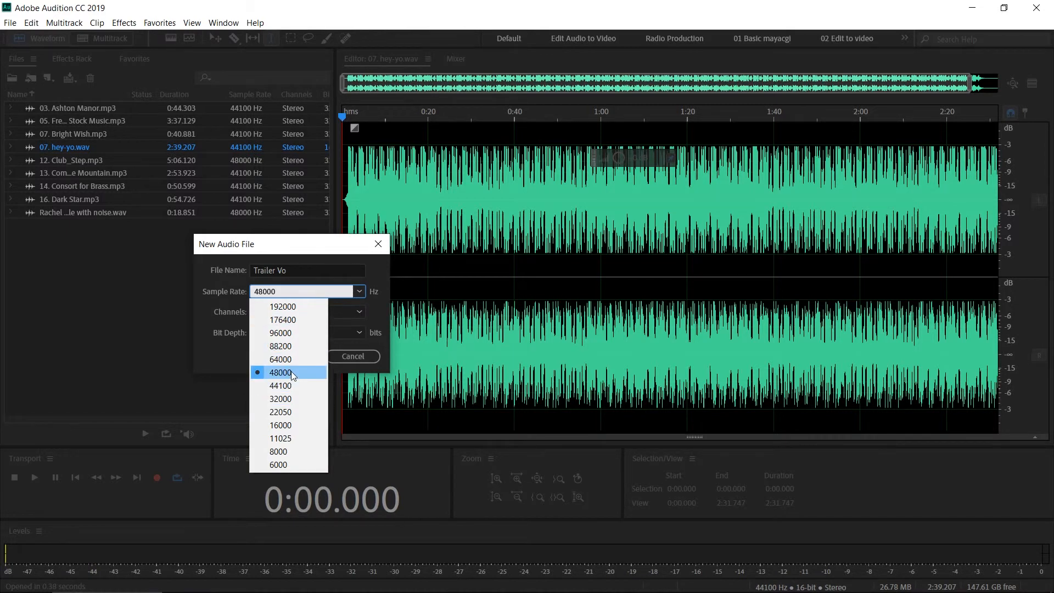
pyautogui.click(281, 372)
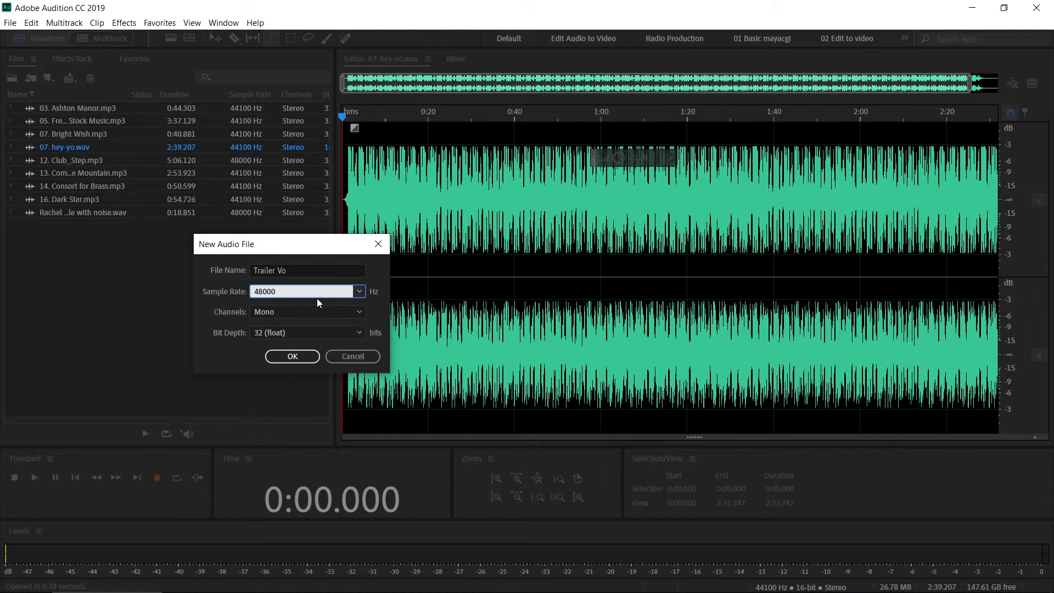
# Step: Make the Trailer Vo file Stereo and keep its bit depth at 32 (float)
pyautogui.moveTo(256, 244); pyautogui.dragTo(241, 227)
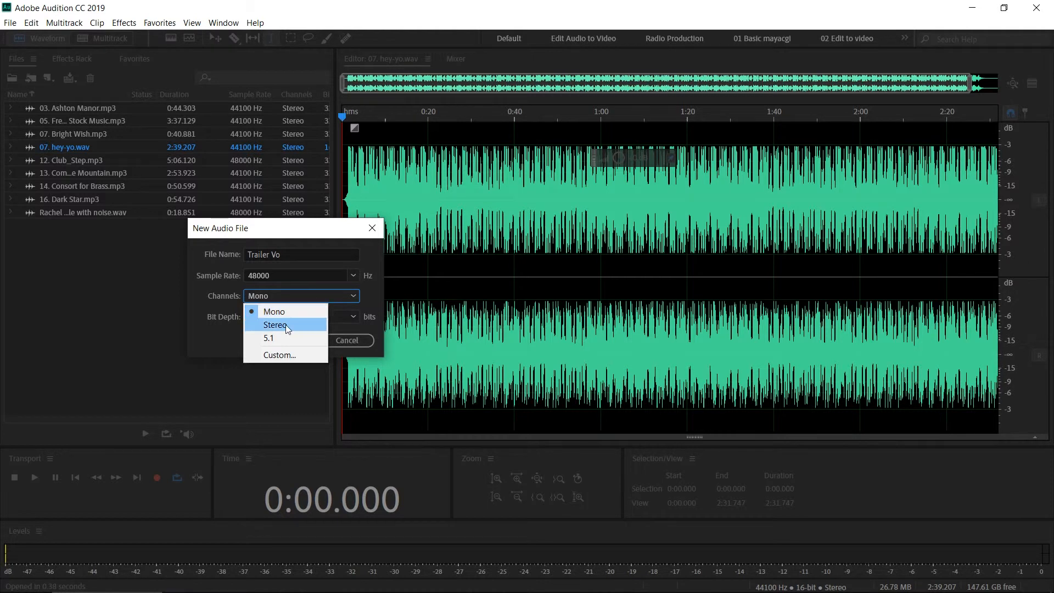
pyautogui.click(276, 325)
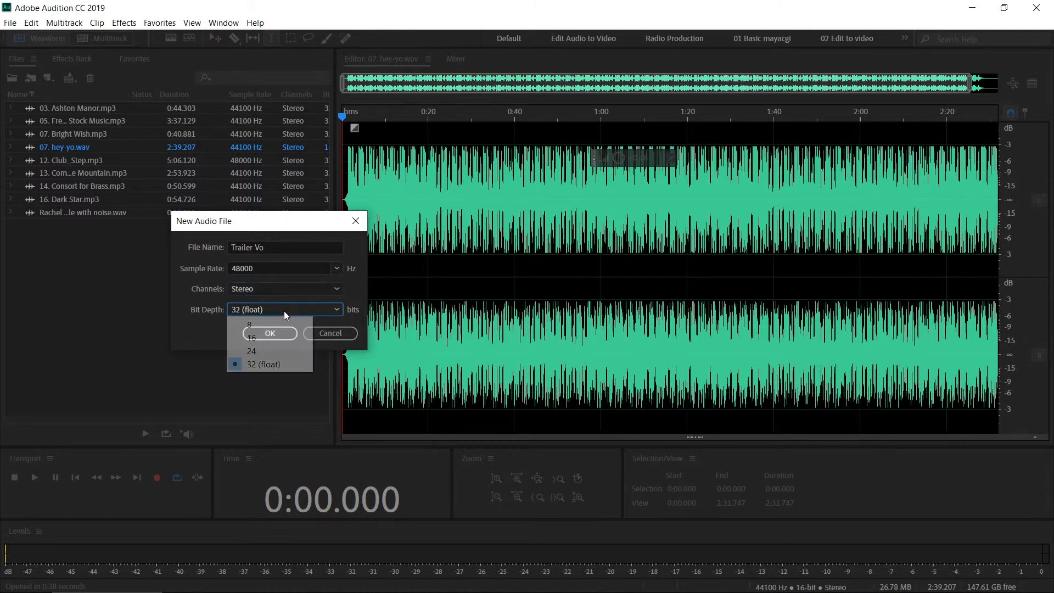
pyautogui.moveTo(222, 336)
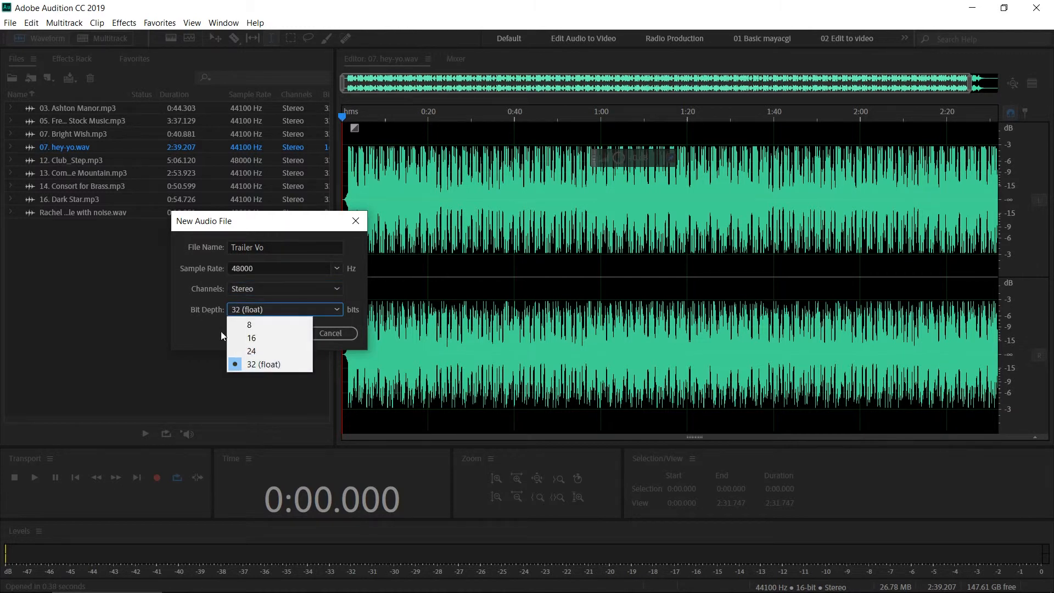
pyautogui.moveTo(268, 363)
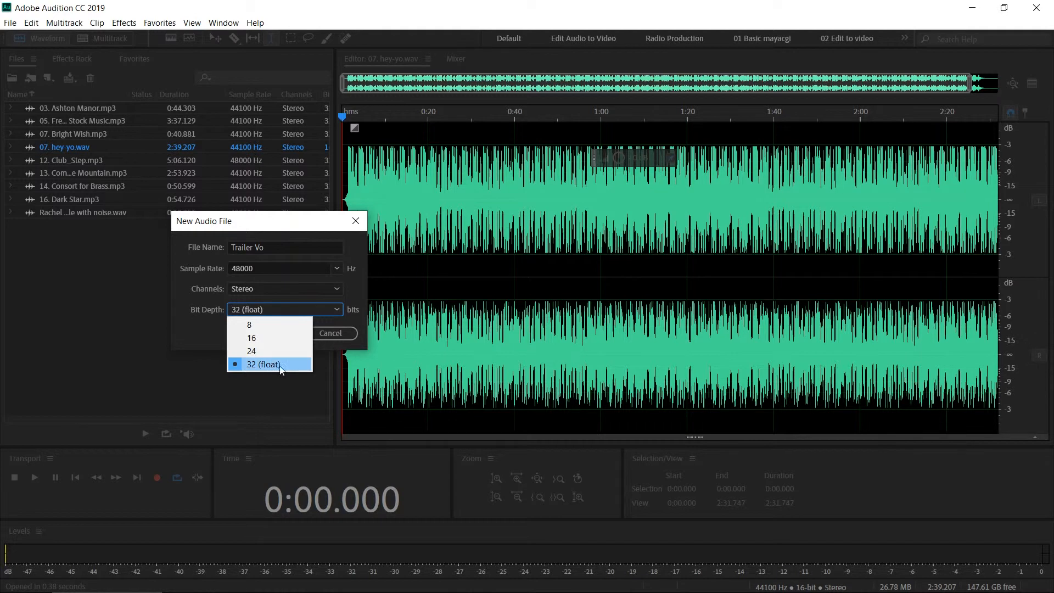
pyautogui.moveTo(283, 371)
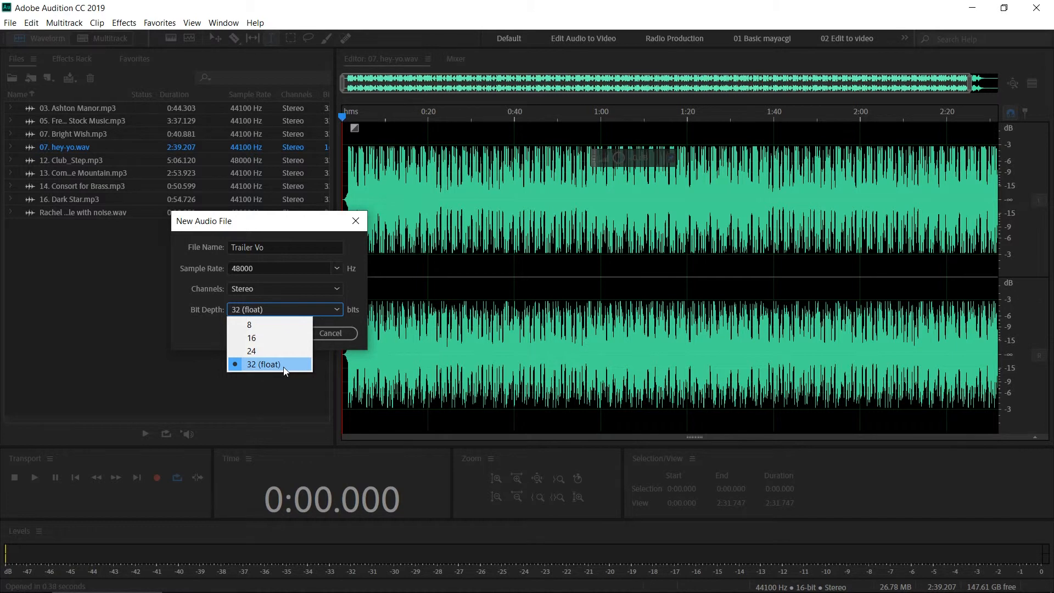
pyautogui.click(262, 363)
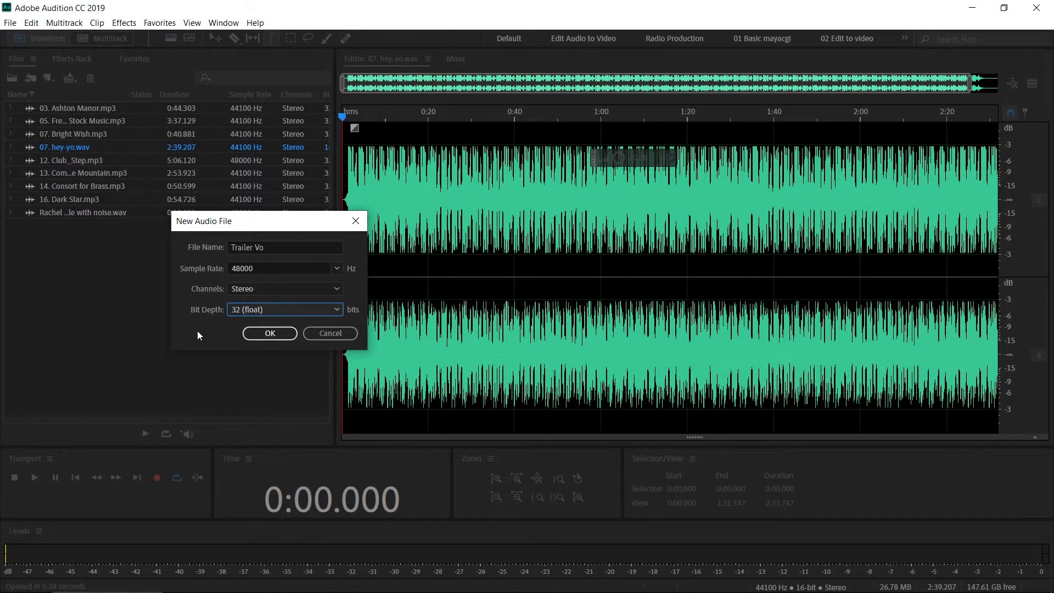
pyautogui.moveTo(217, 308)
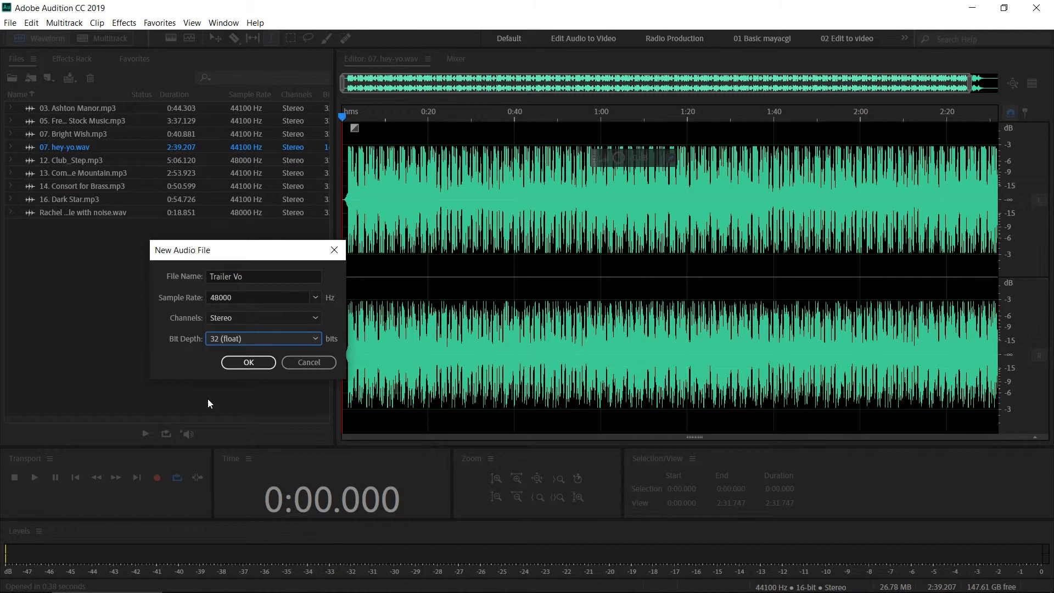
pyautogui.click(262, 338)
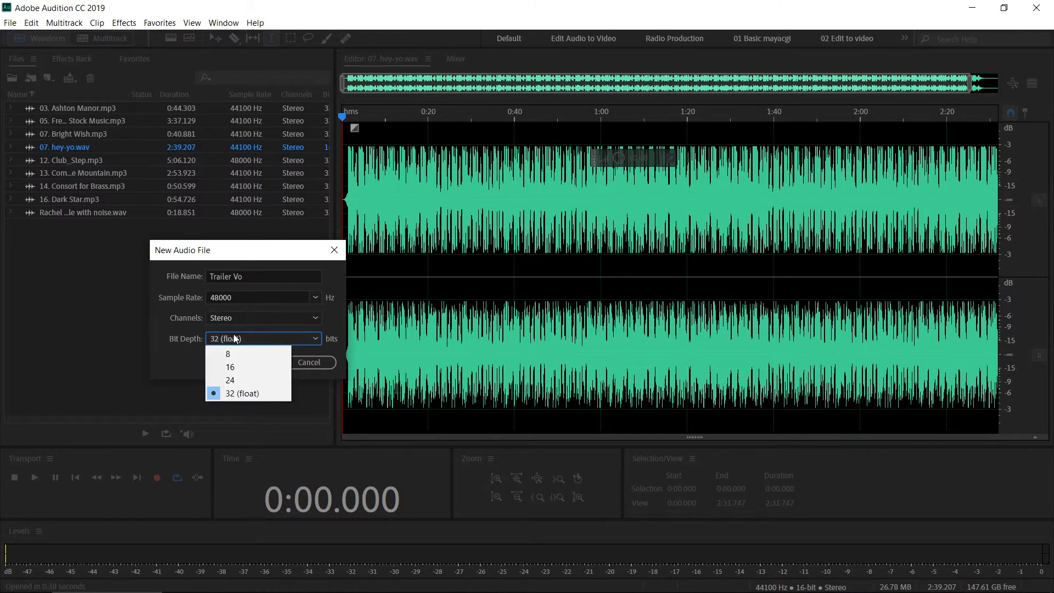
pyautogui.click(263, 393)
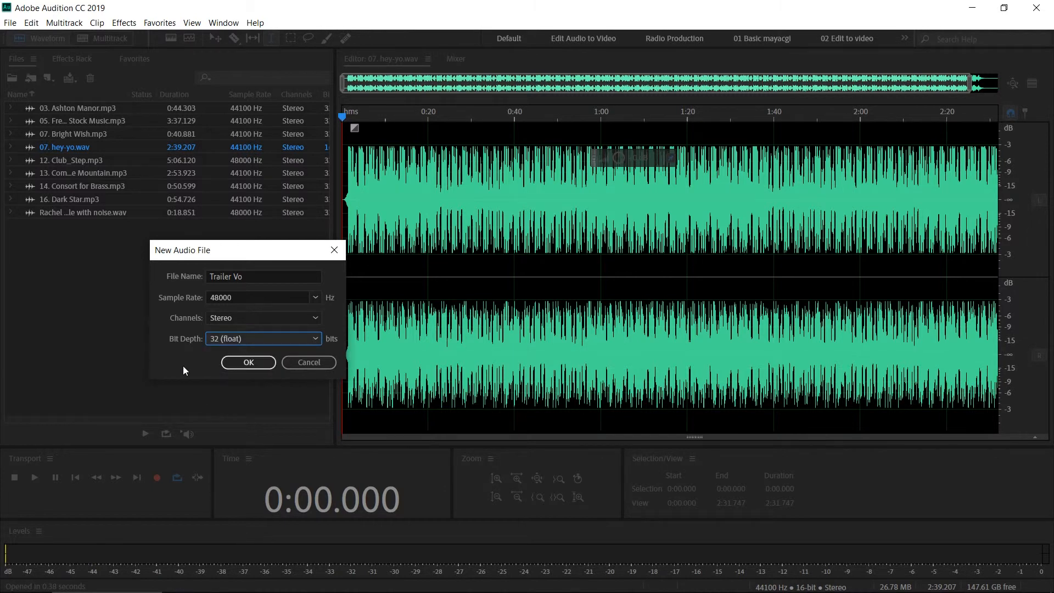
pyautogui.moveTo(226, 263)
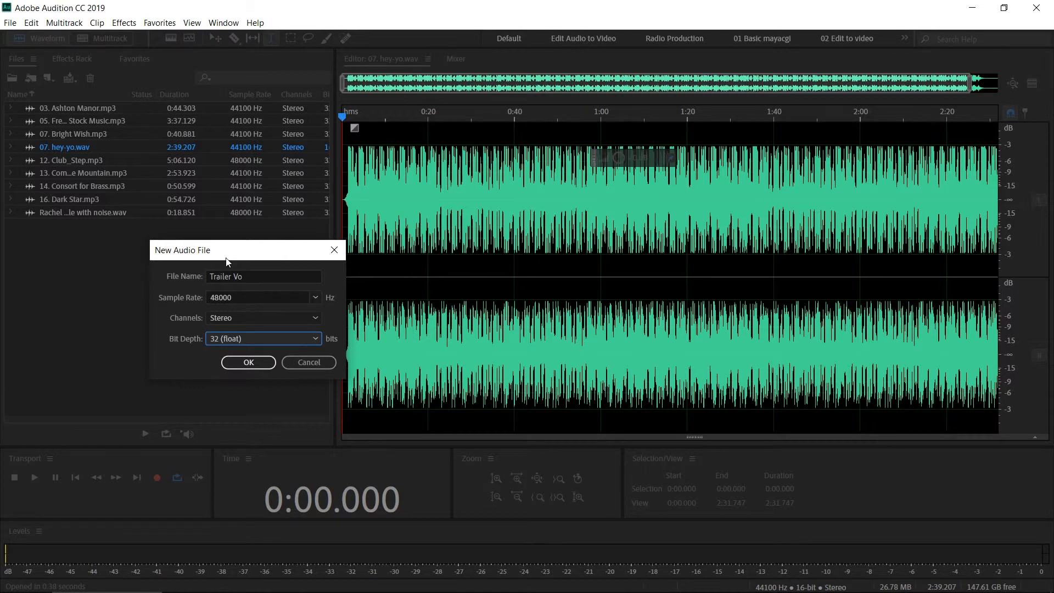
pyautogui.click(245, 338)
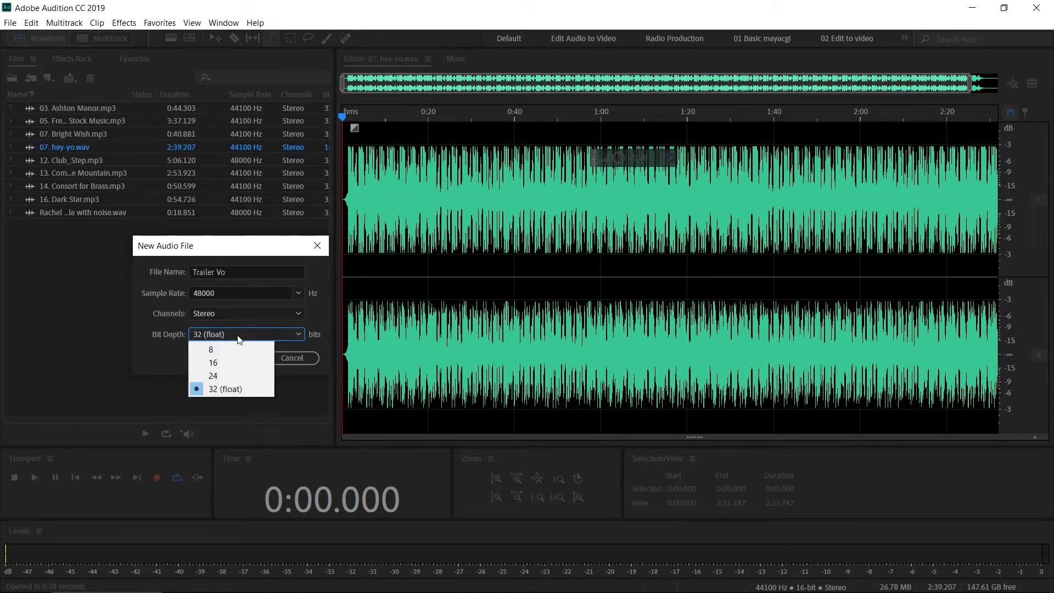
pyautogui.moveTo(168, 366)
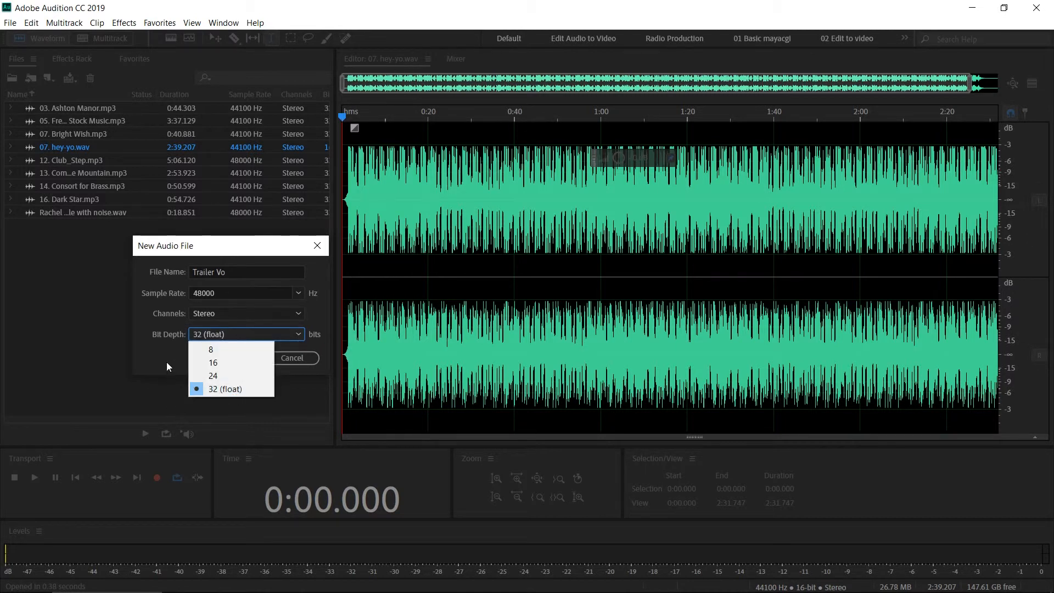
pyautogui.click(226, 389)
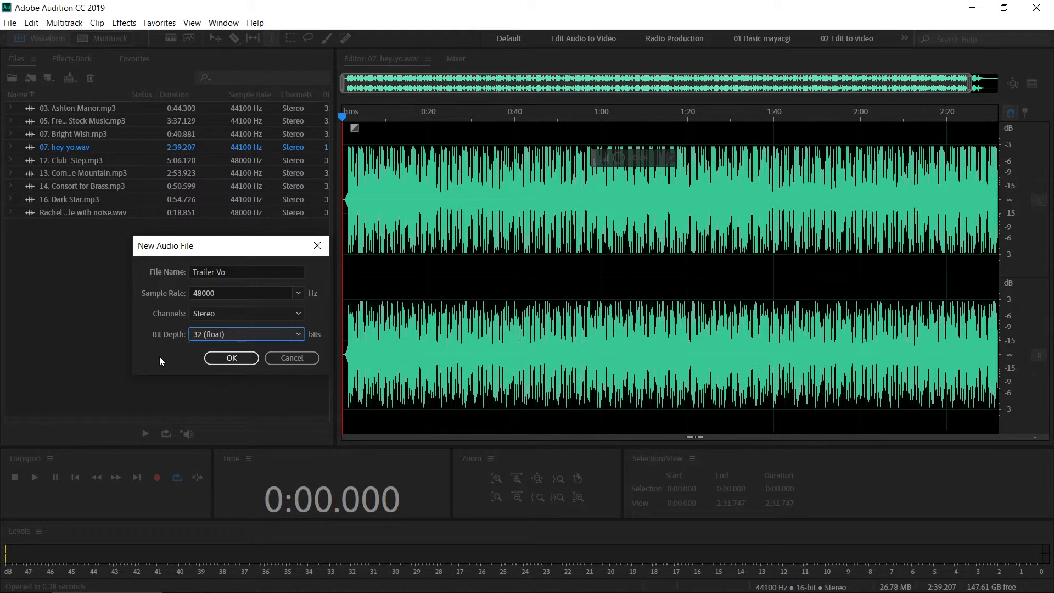
# Step: Confirm the dialog to create the empty Trailer Vo file in the Waveform editor
pyautogui.click(231, 358)
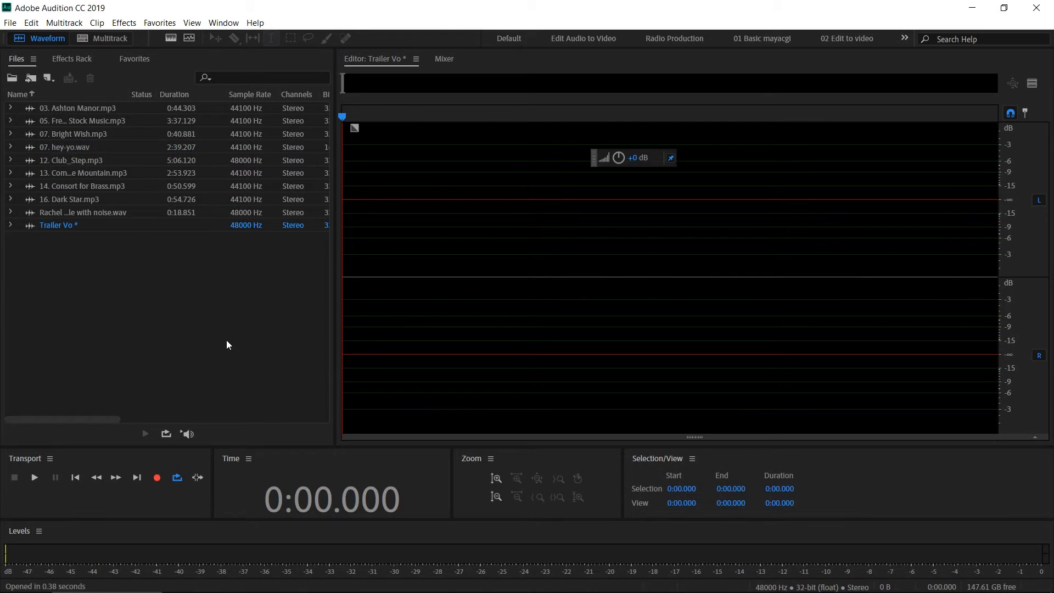
pyautogui.moveTo(48, 235)
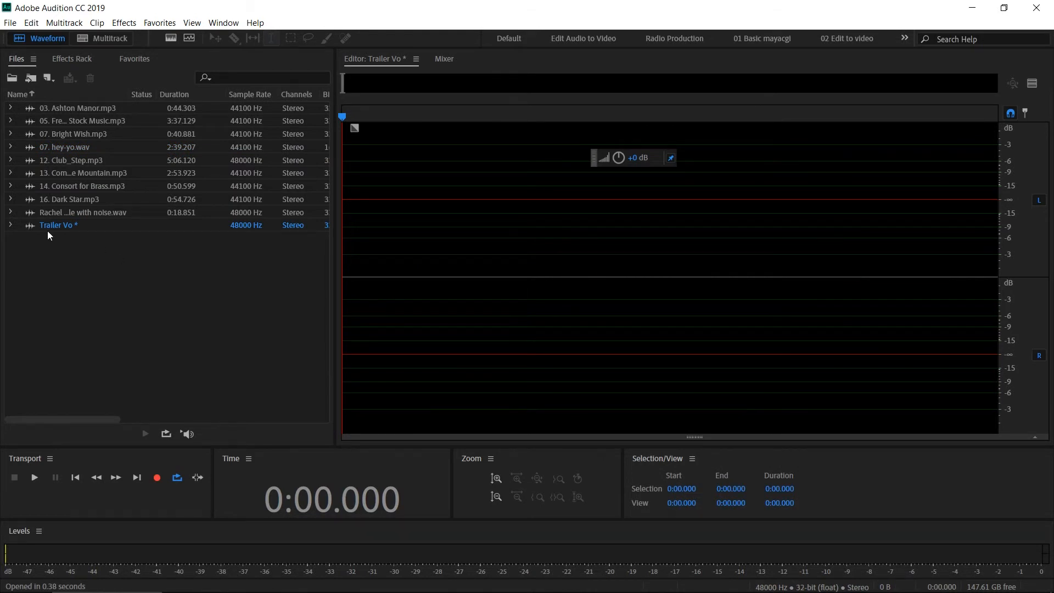
pyautogui.moveTo(72, 233)
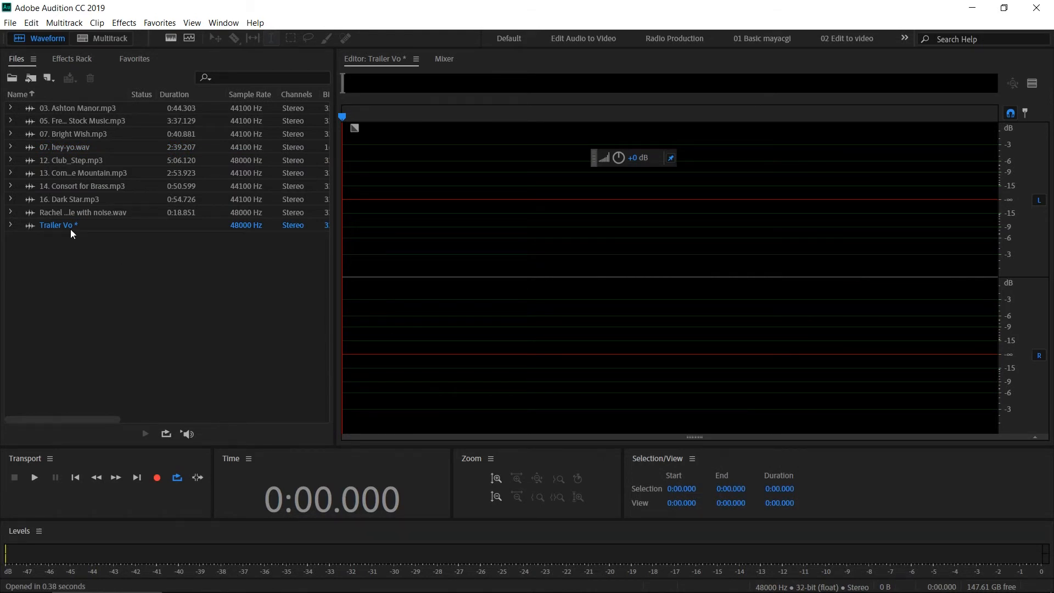
pyautogui.moveTo(78, 231)
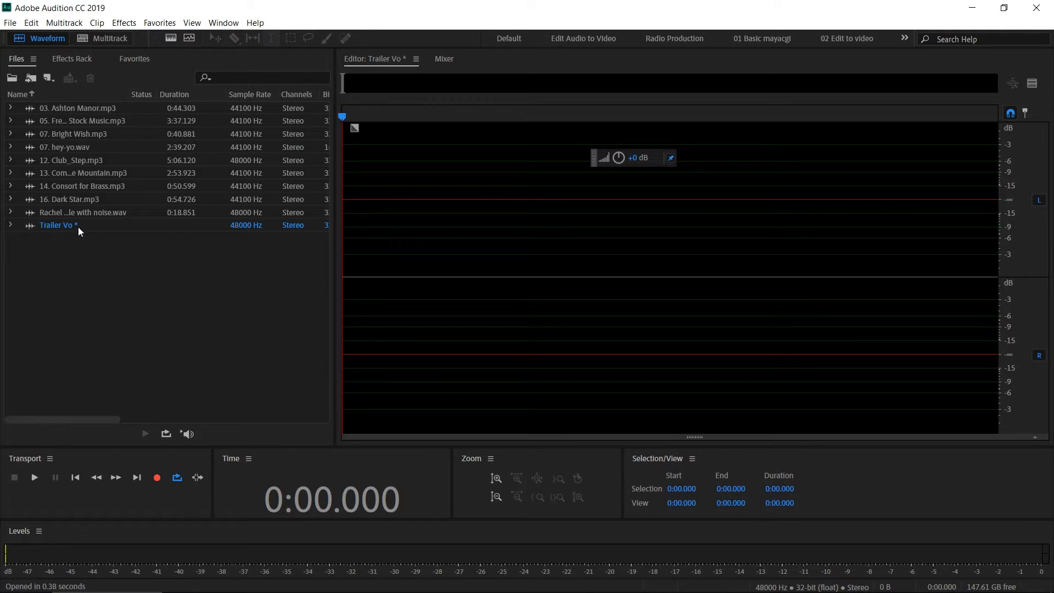
pyautogui.moveTo(80, 230)
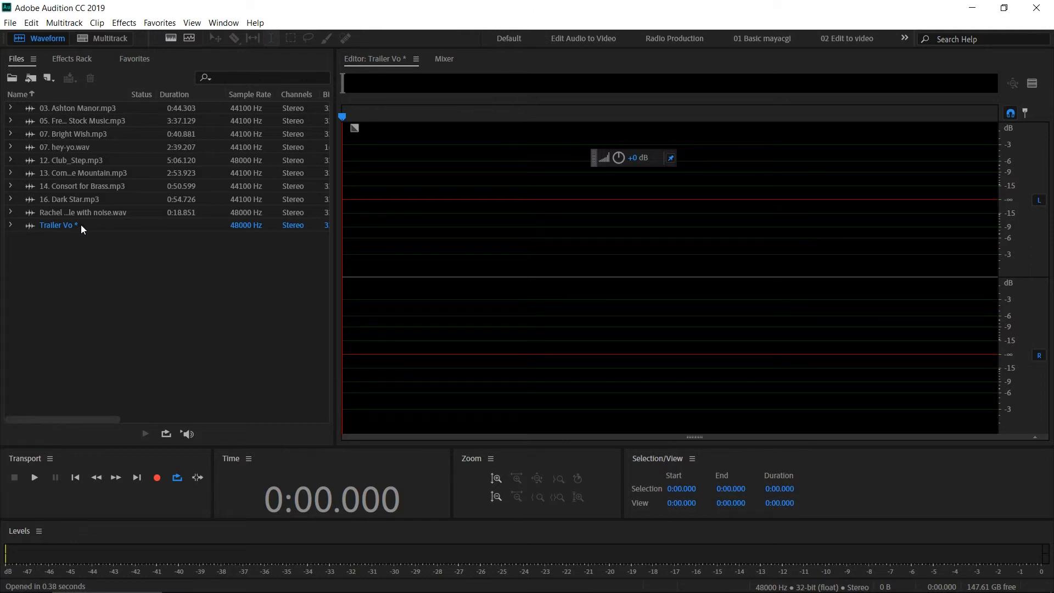
pyautogui.moveTo(83, 259)
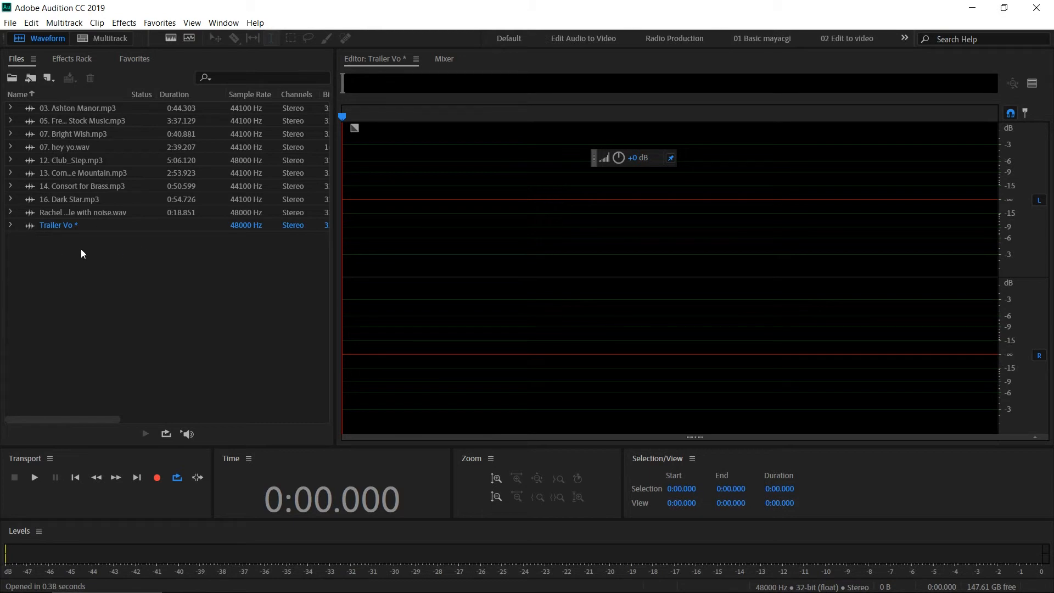
pyautogui.moveTo(247, 269)
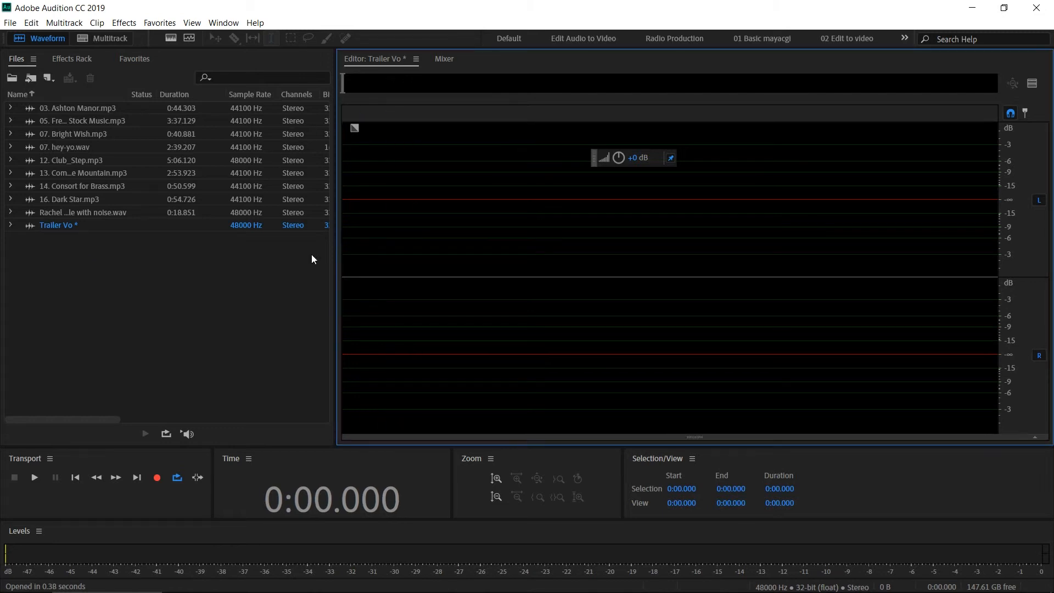
pyautogui.moveTo(355, 342)
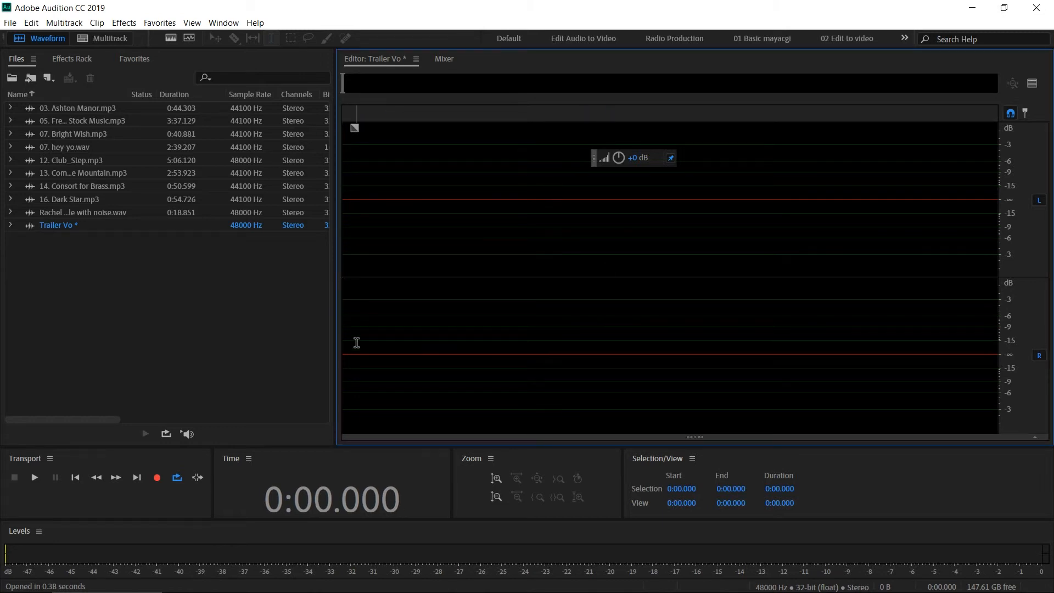
pyautogui.moveTo(241, 332)
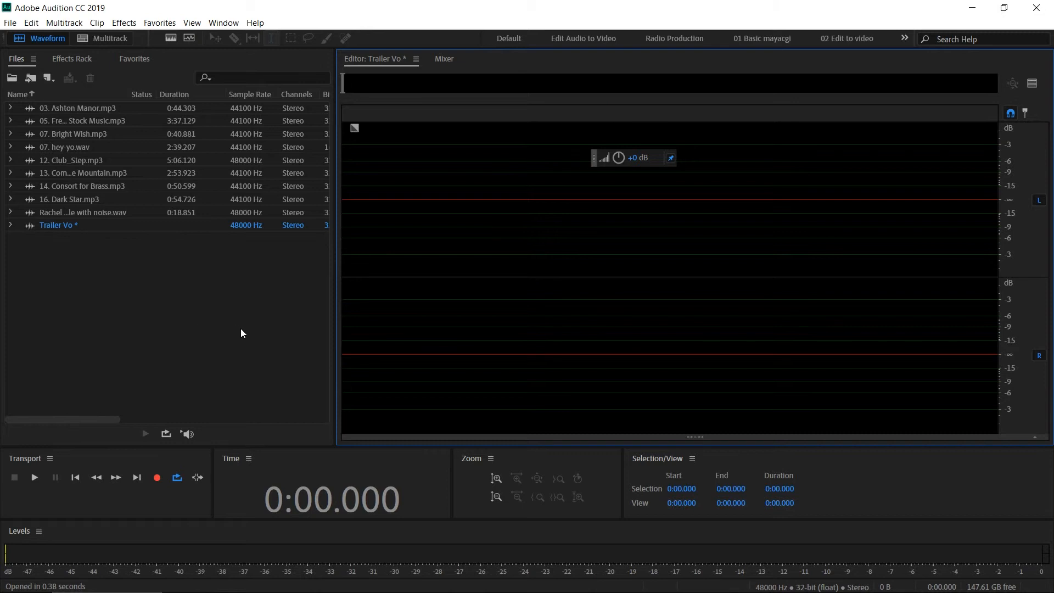
# Step: Bring up the Audio Hardware preferences to check the default microphone input
pyautogui.click(31, 22)
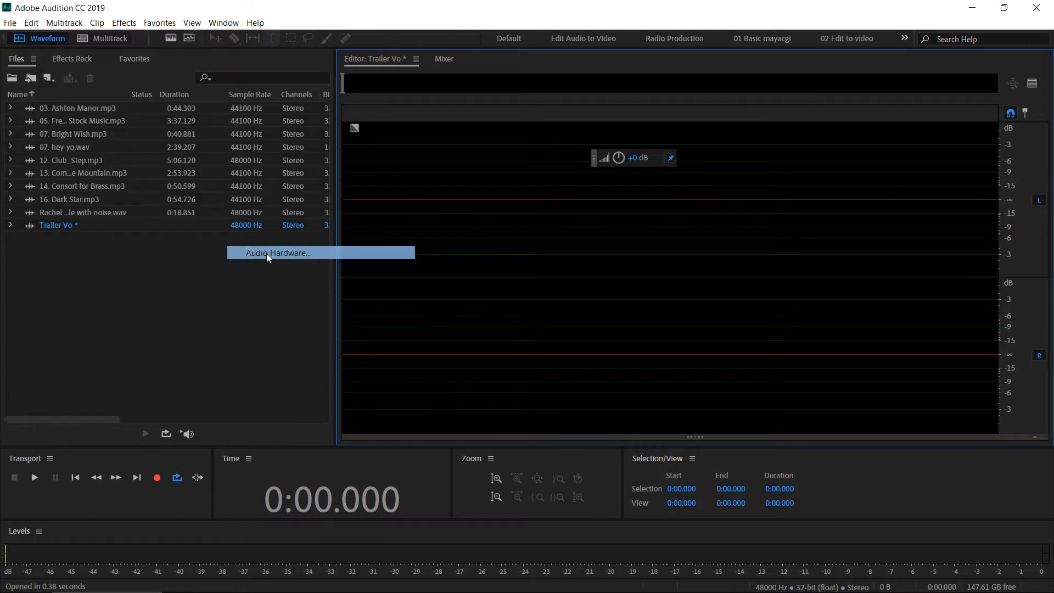
pyautogui.click(276, 253)
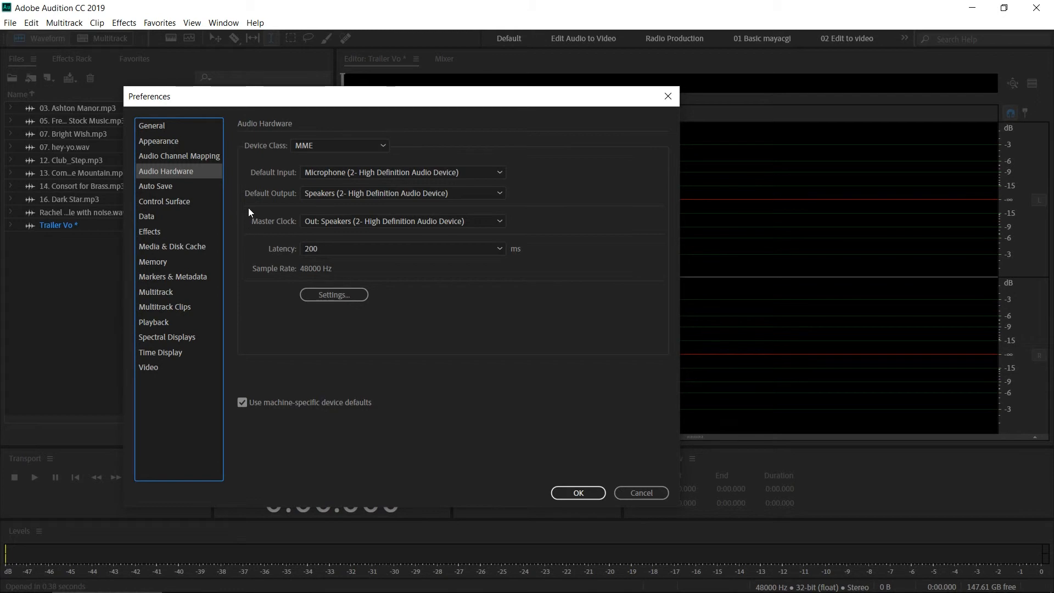
pyautogui.moveTo(279, 180)
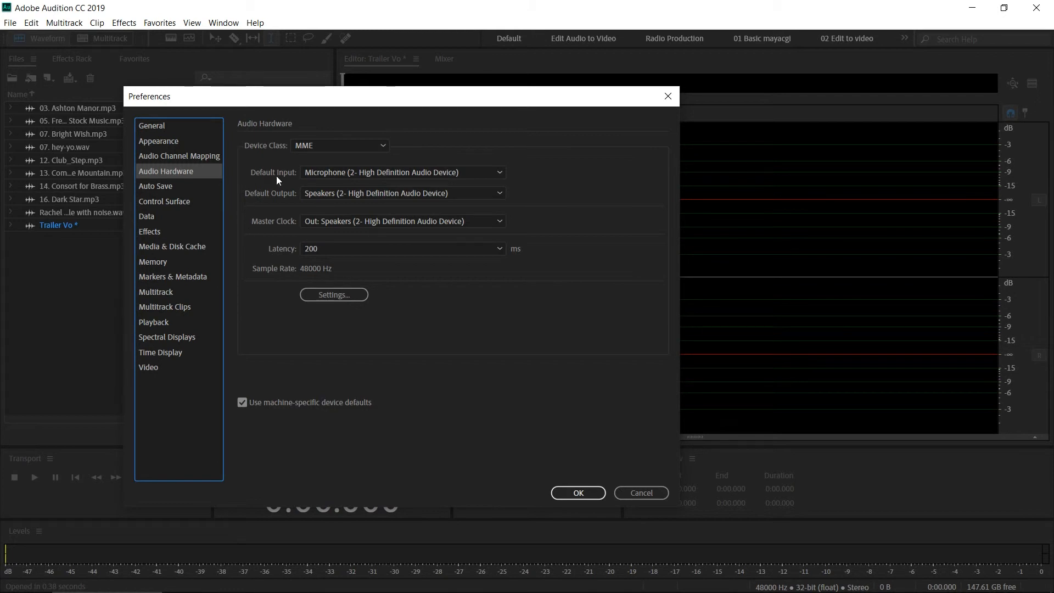
pyautogui.moveTo(268, 186)
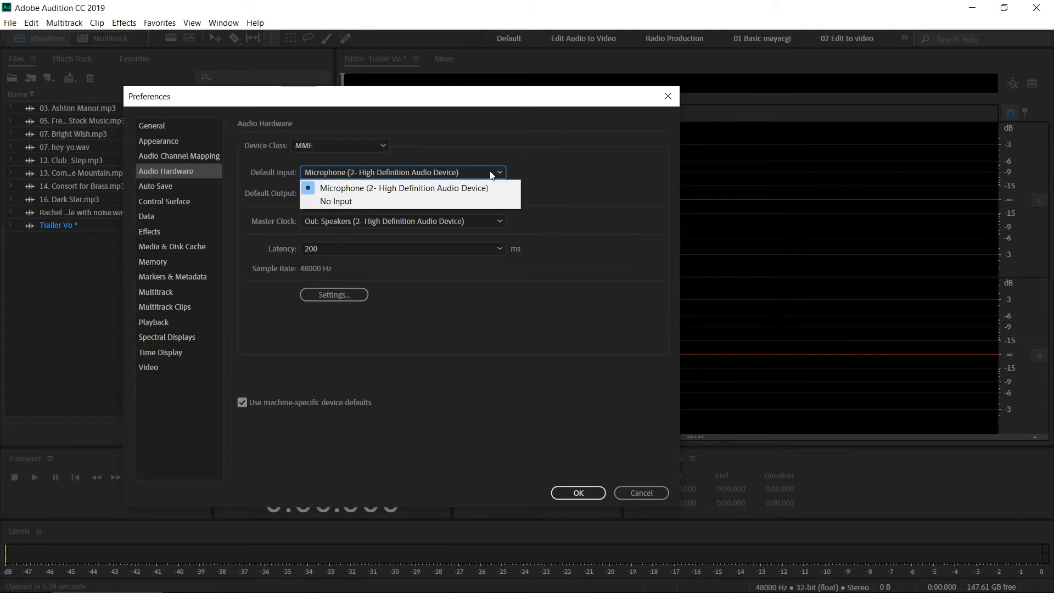
pyautogui.moveTo(611, 160)
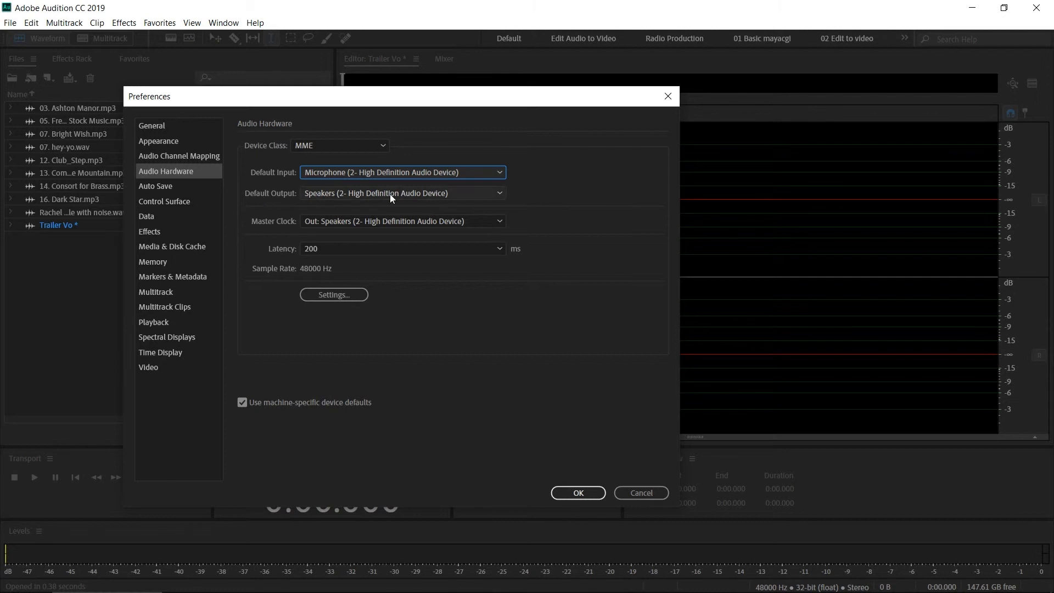
# Step: Keep Speakers as the default output device and review the device Settings
pyautogui.click(402, 194)
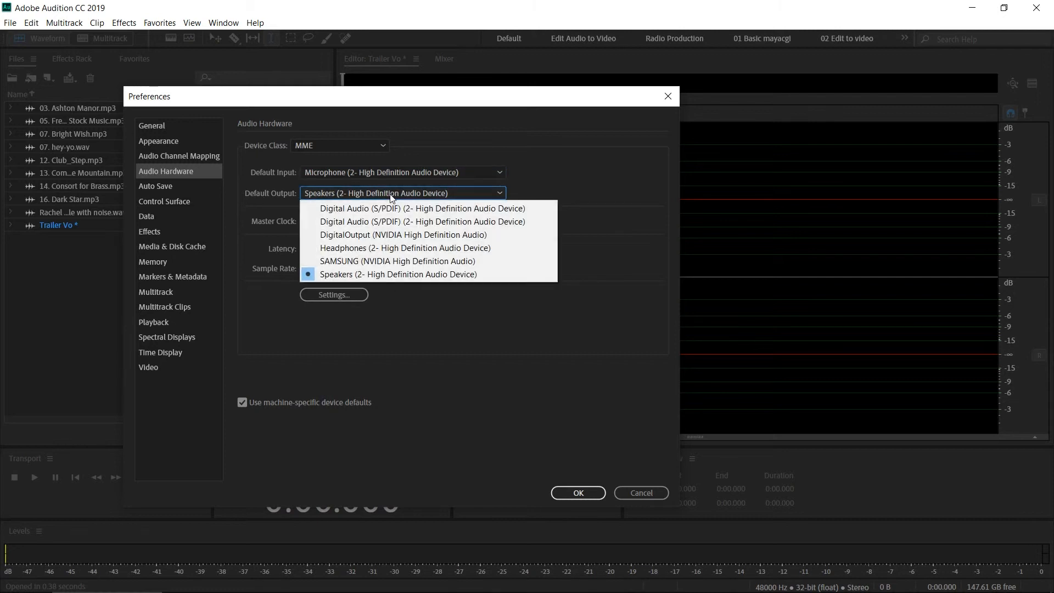
pyautogui.click(397, 275)
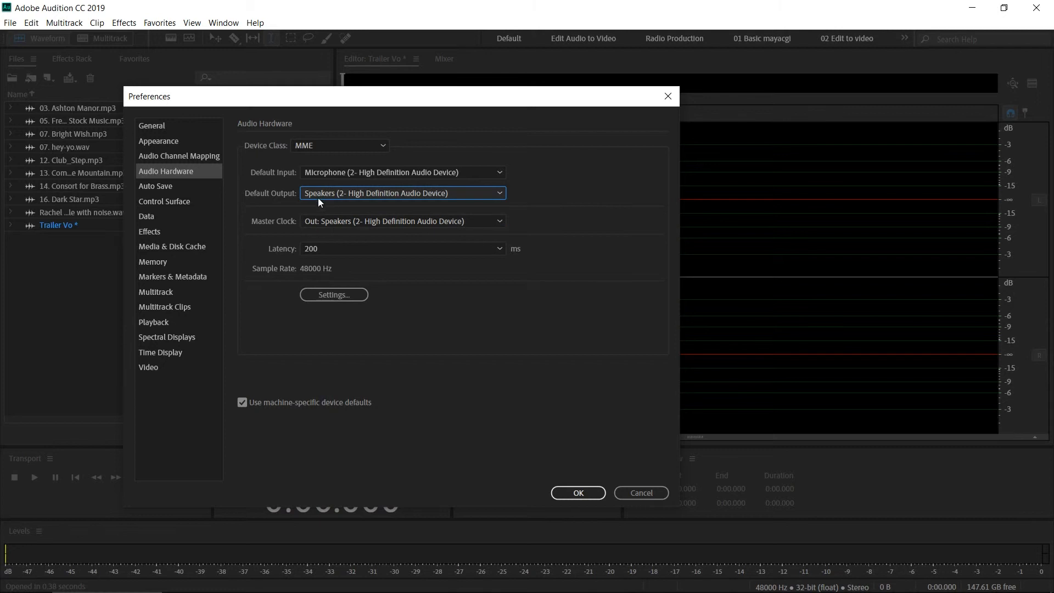
pyautogui.moveTo(340, 201)
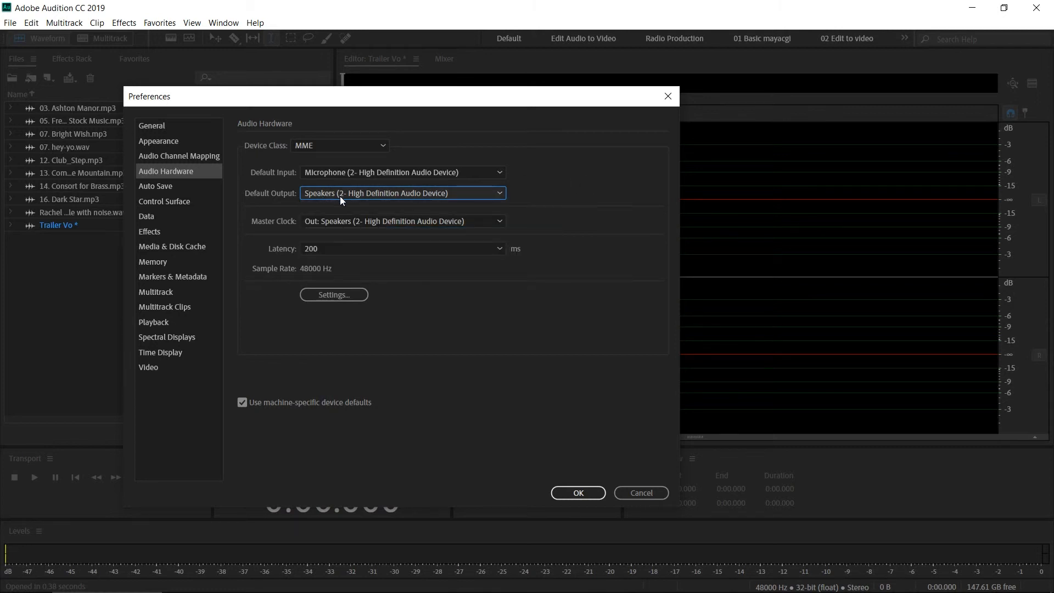
pyautogui.moveTo(563, 232)
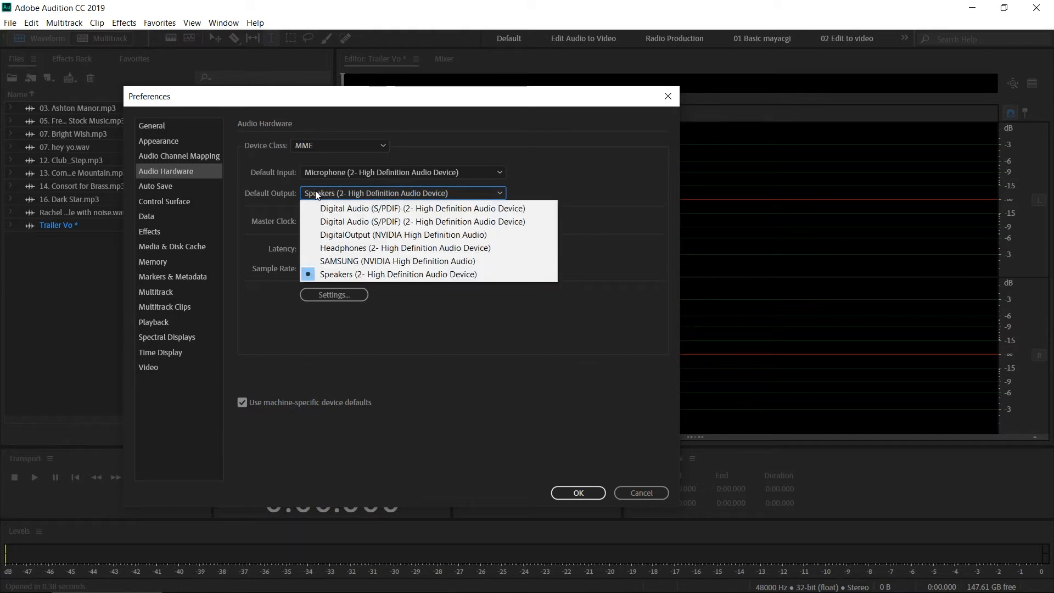
pyautogui.click(397, 273)
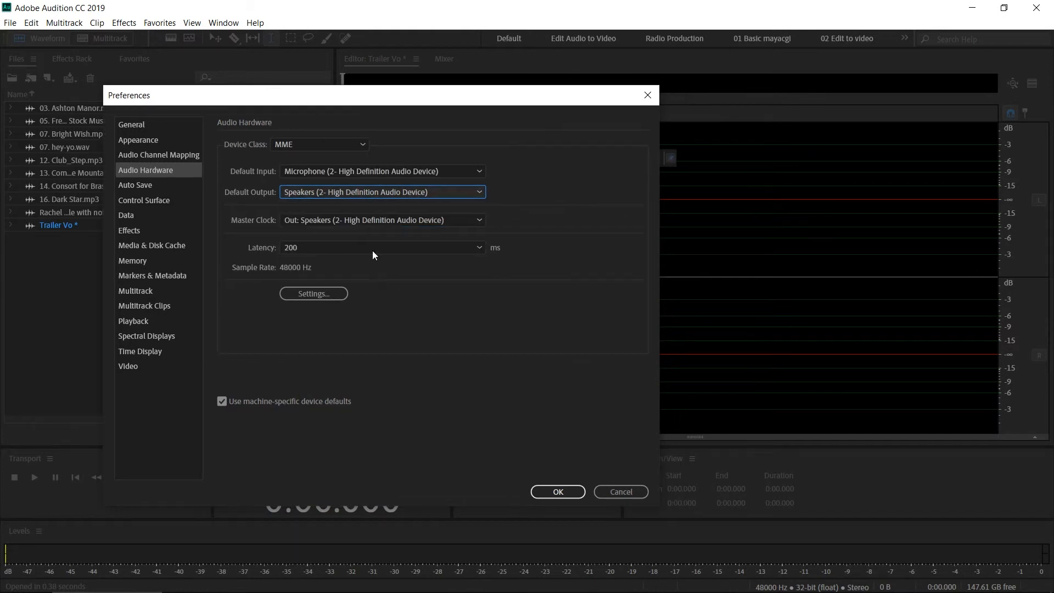
pyautogui.moveTo(394, 318)
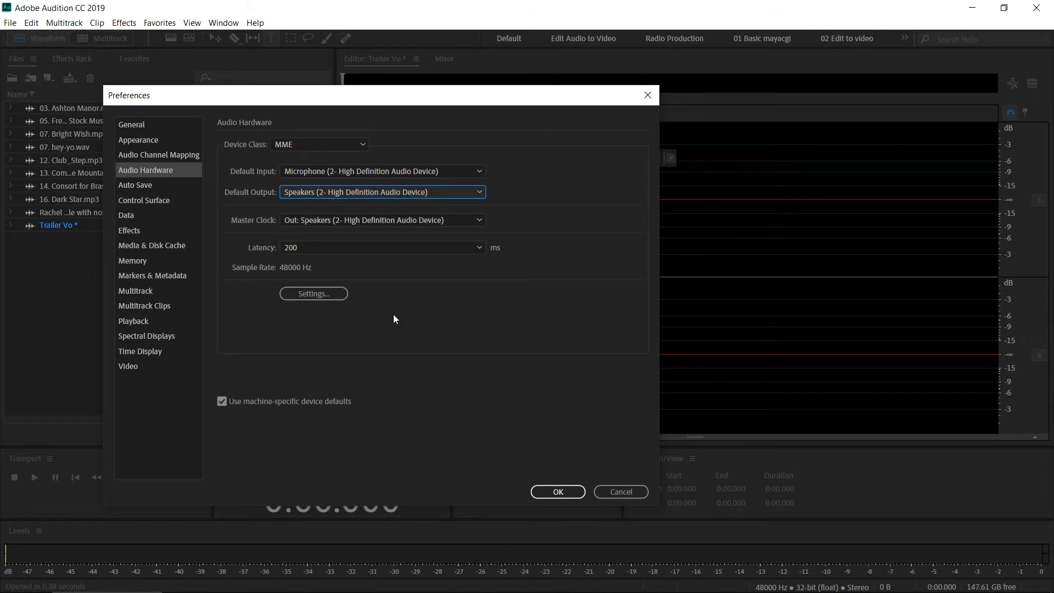
pyautogui.moveTo(249, 280)
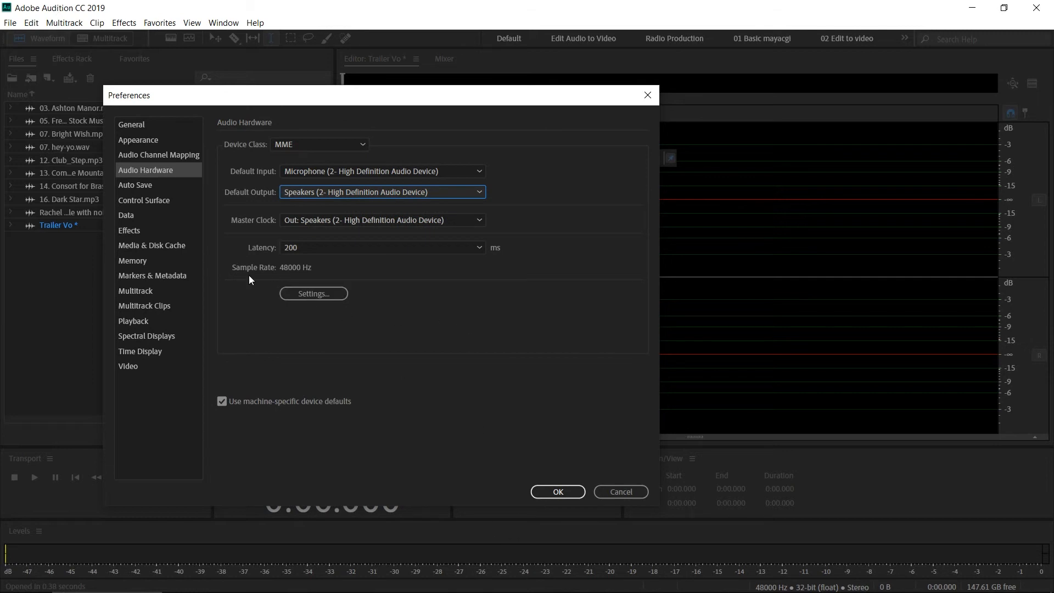
pyautogui.moveTo(292, 280)
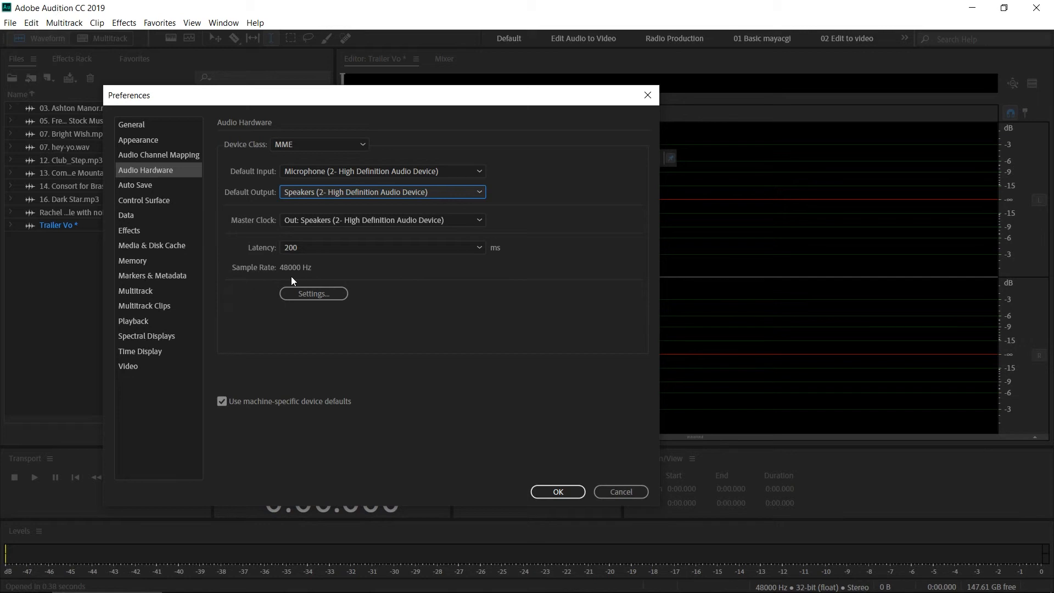
pyautogui.moveTo(273, 279)
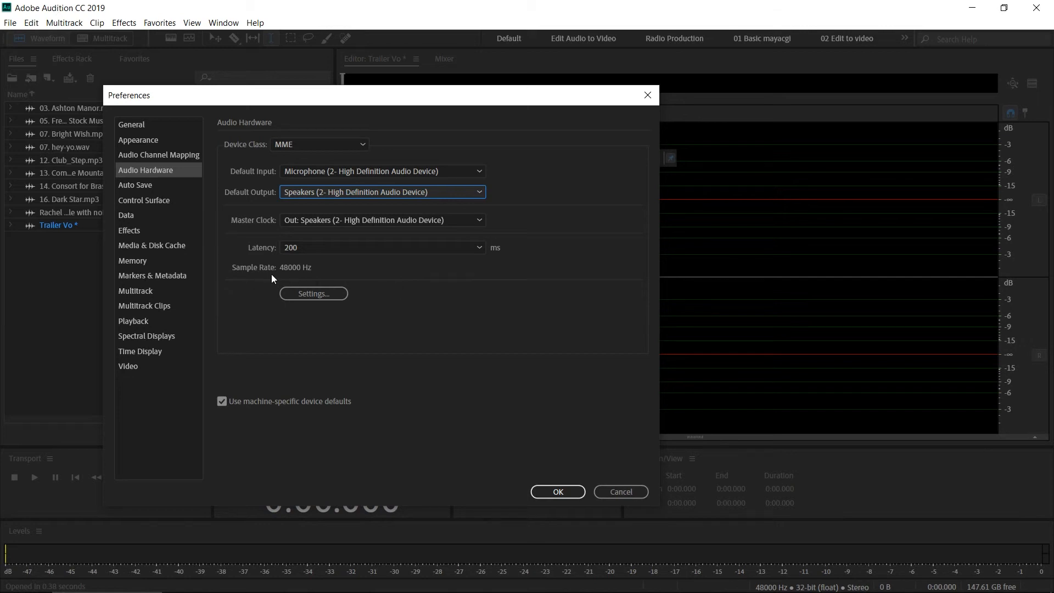
pyautogui.moveTo(528, 296)
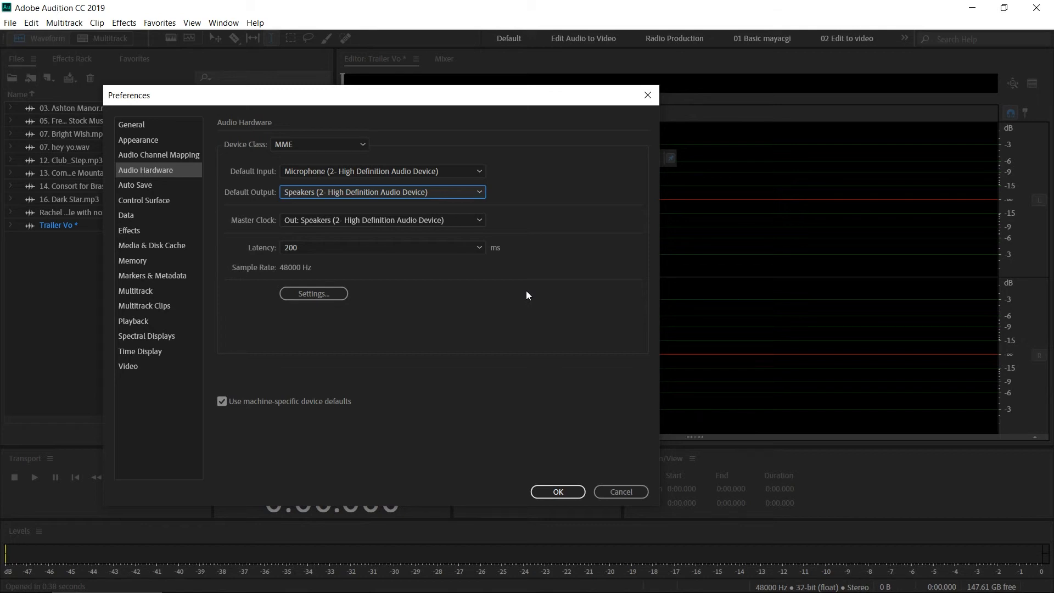
pyautogui.moveTo(535, 311)
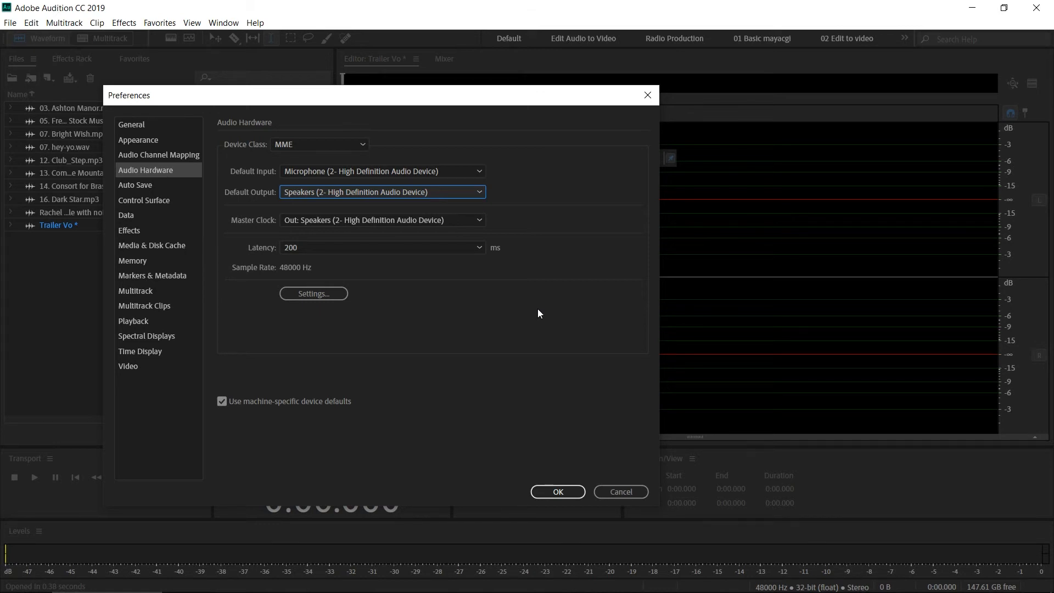
pyautogui.moveTo(288, 285)
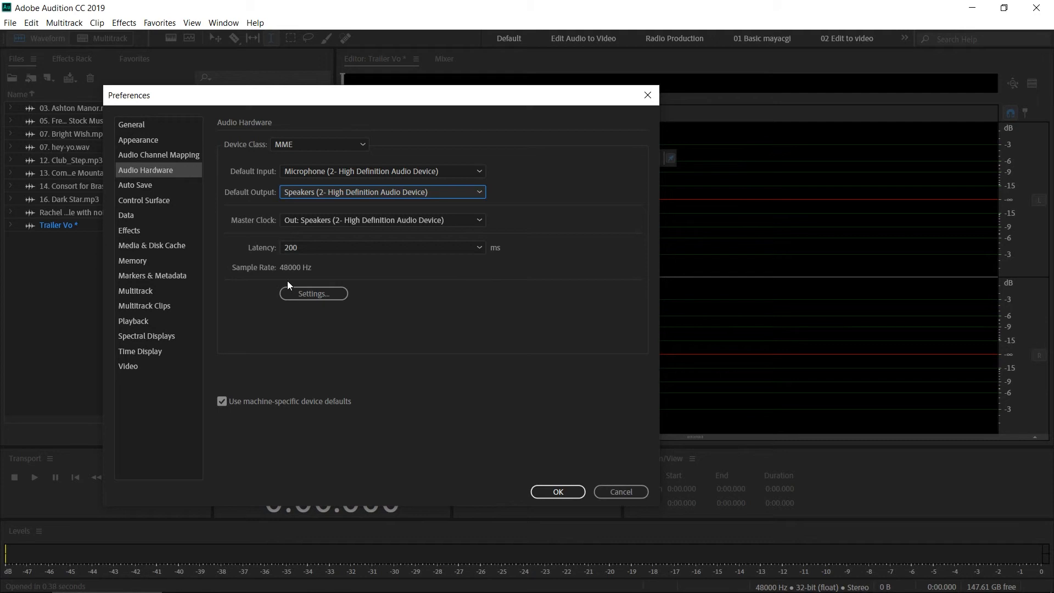
pyautogui.click(312, 294)
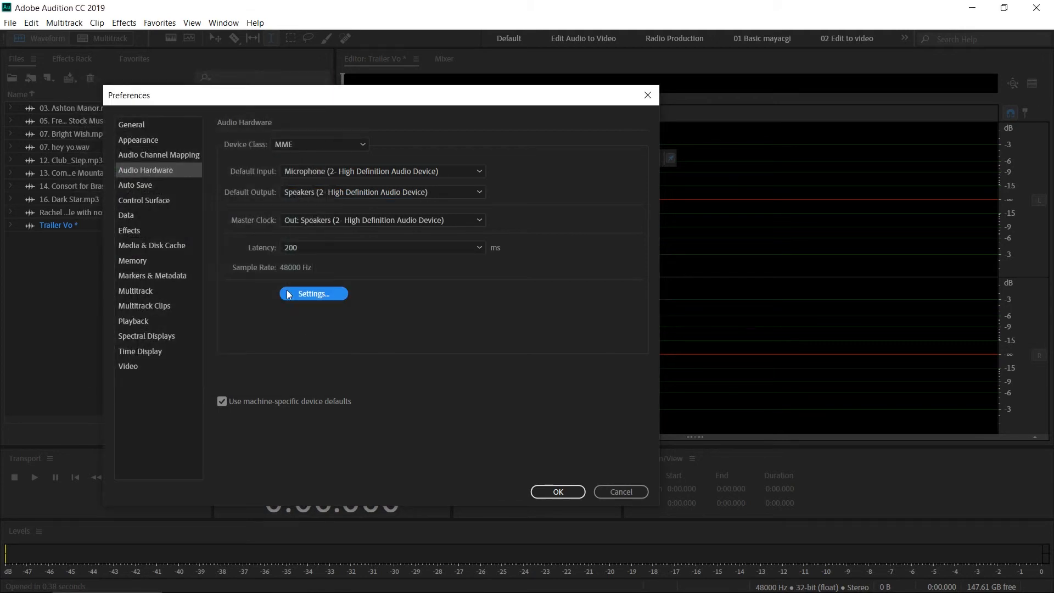
pyautogui.moveTo(306, 351)
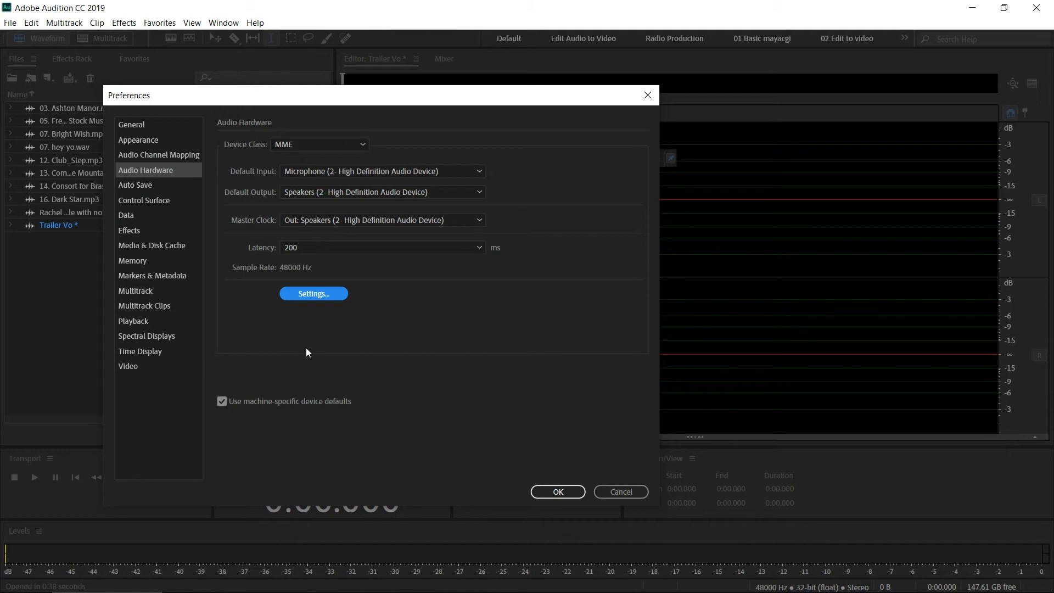
pyautogui.moveTo(276, 281)
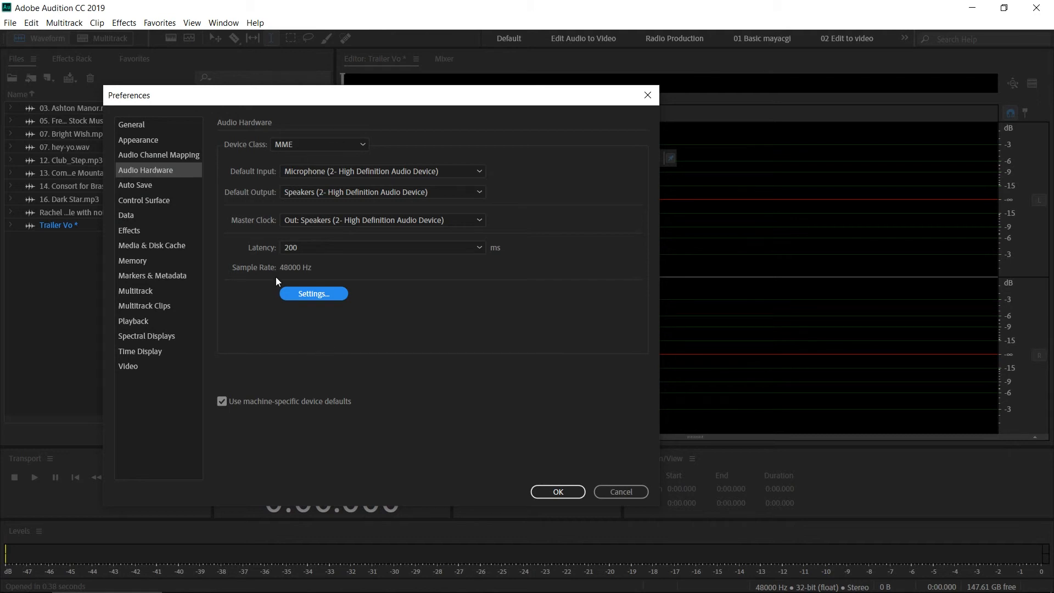
pyautogui.moveTo(557, 492)
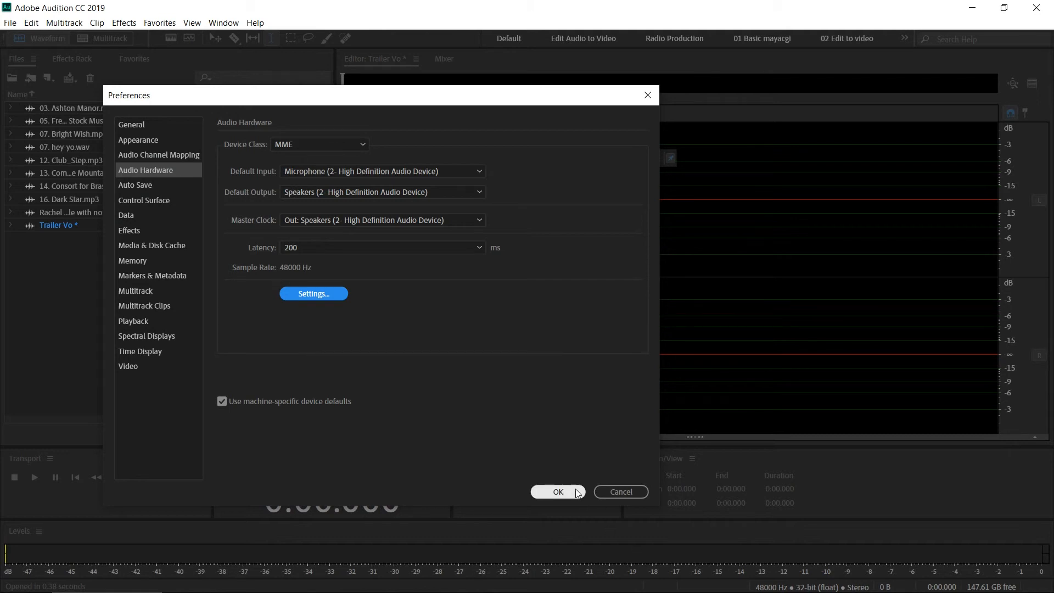
# Step: Apply the audio hardware preferences and check the Window menu's panel list
pyautogui.click(557, 492)
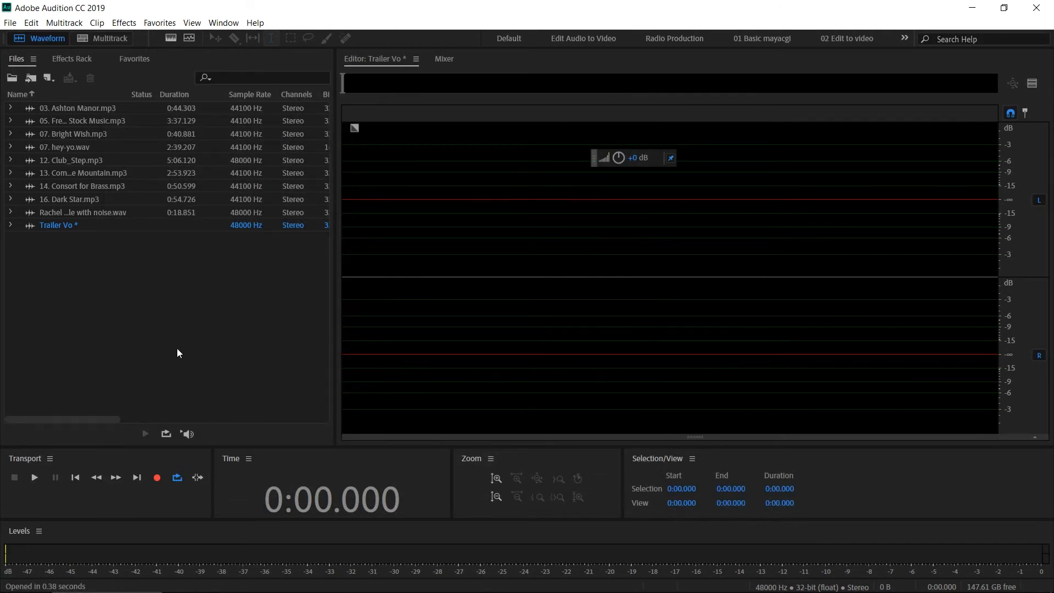
pyautogui.moveTo(241, 537)
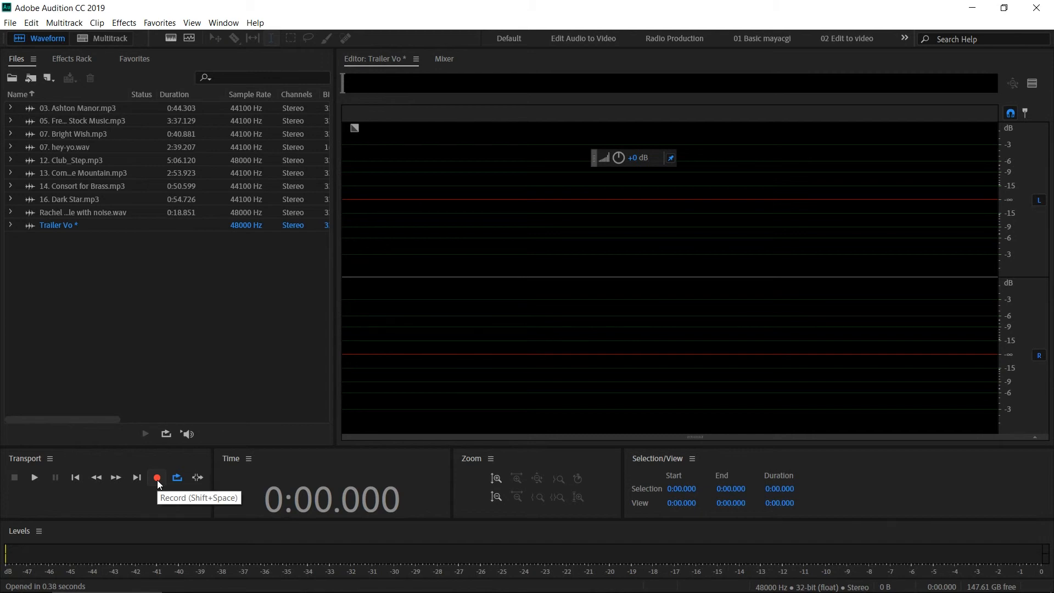
pyautogui.moveTo(50, 463)
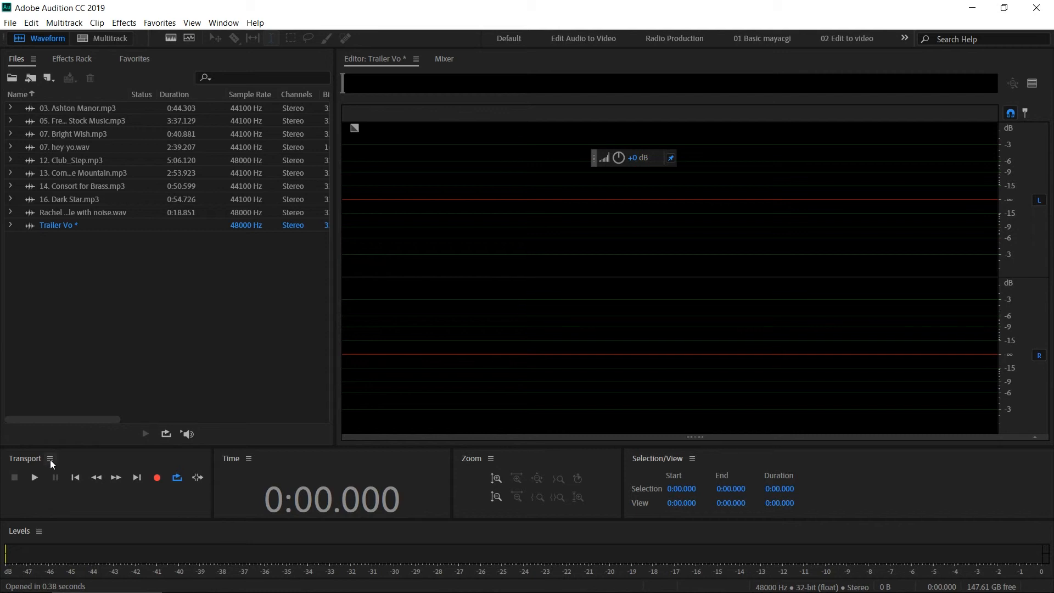
pyautogui.click(222, 22)
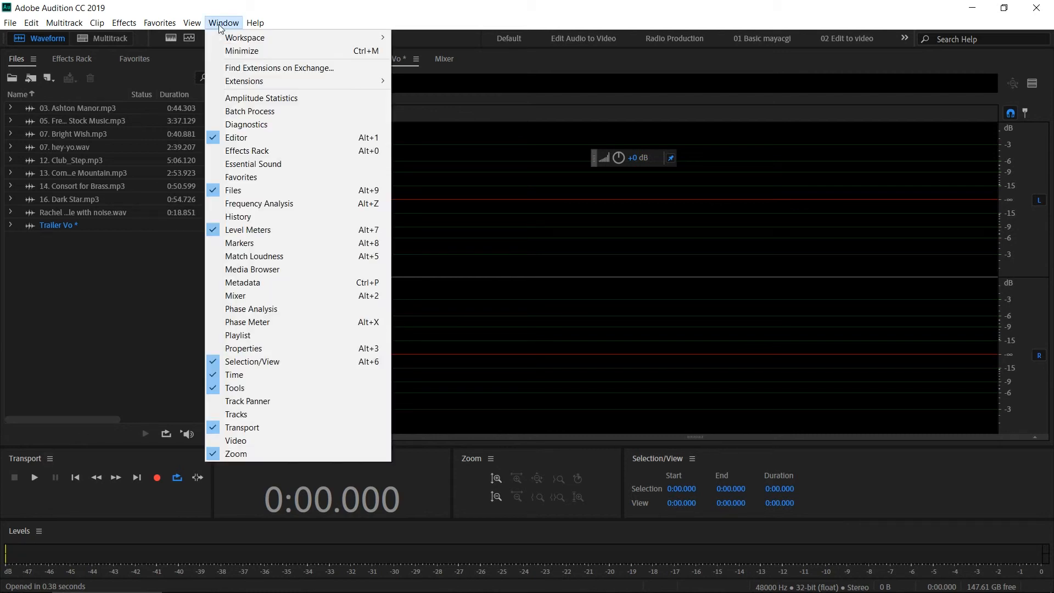
pyautogui.moveTo(259, 203)
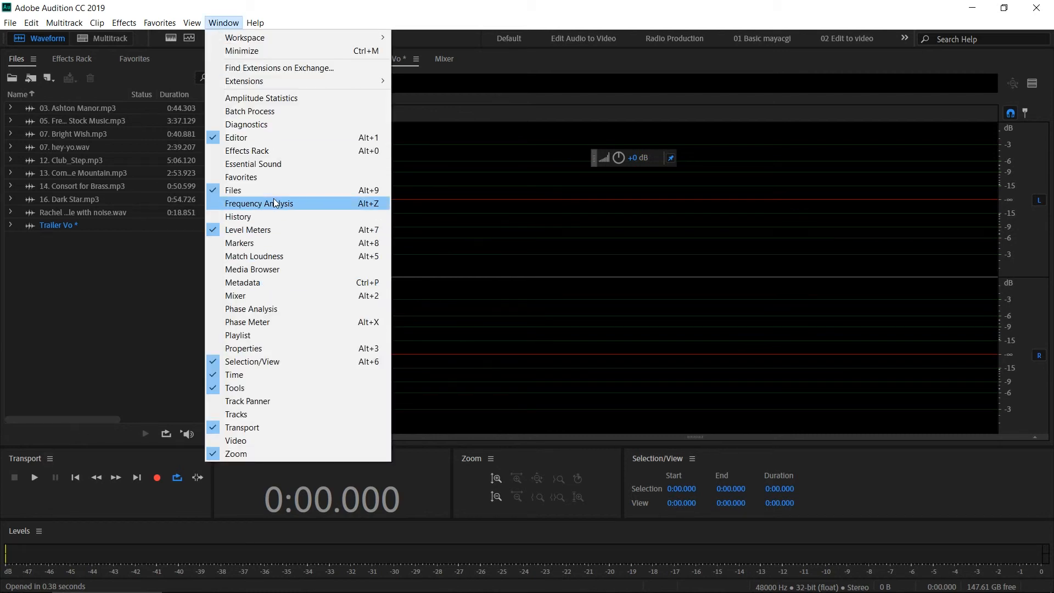
pyautogui.moveTo(275, 401)
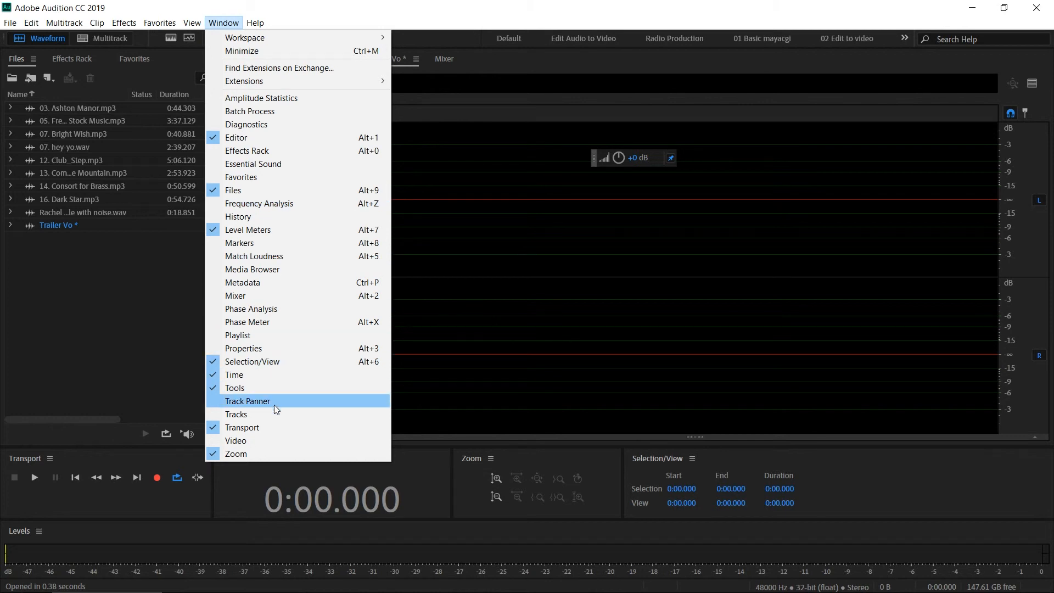
pyautogui.moveTo(265, 430)
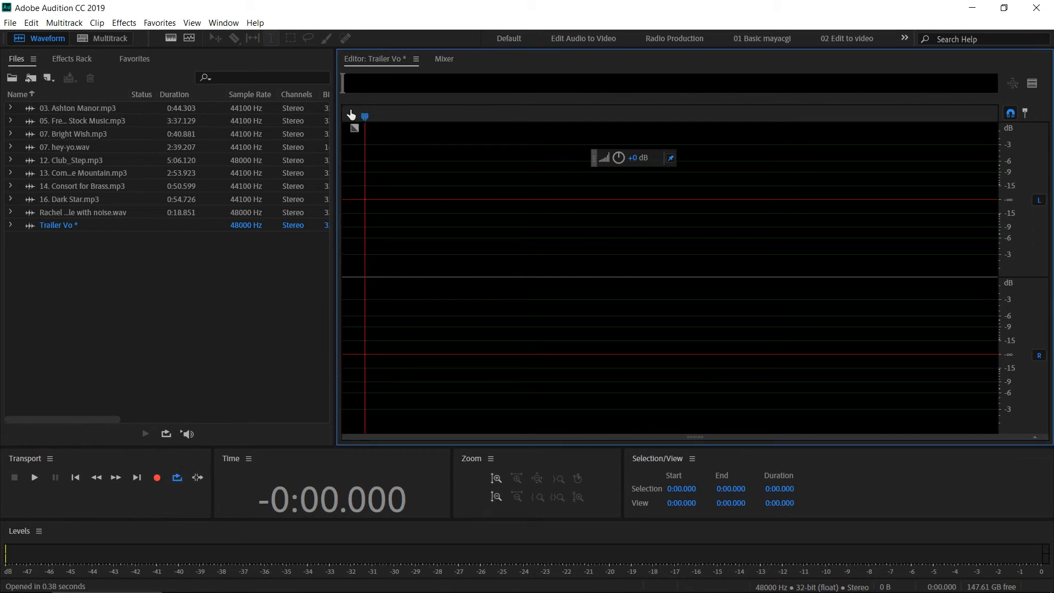
# Step: Start recording the stereo voice-over into Trailer Vo from the Transport controls
pyautogui.click(157, 478)
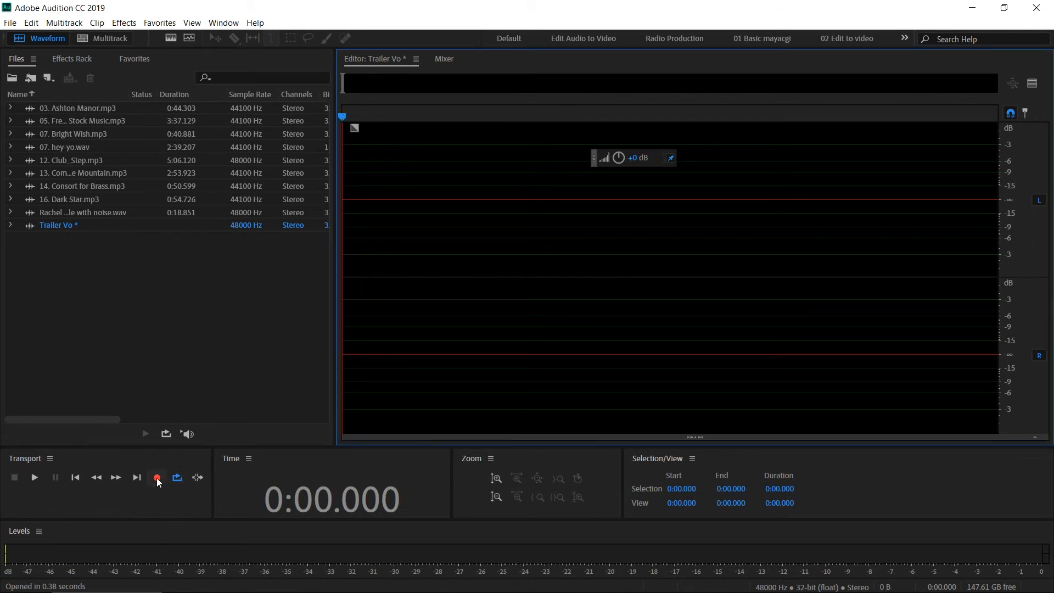
pyautogui.click(157, 478)
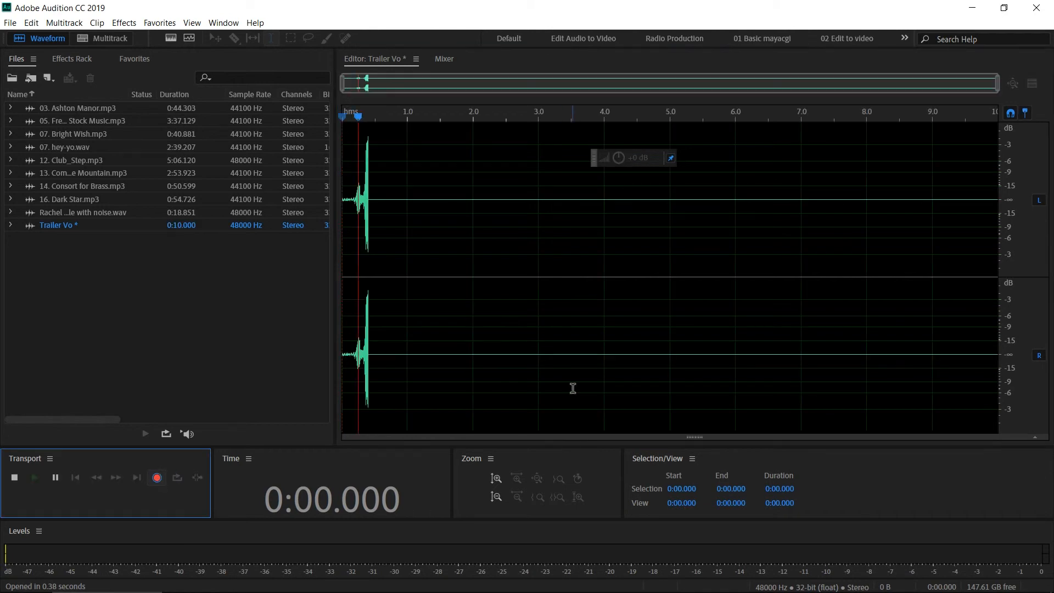
pyautogui.click(156, 478)
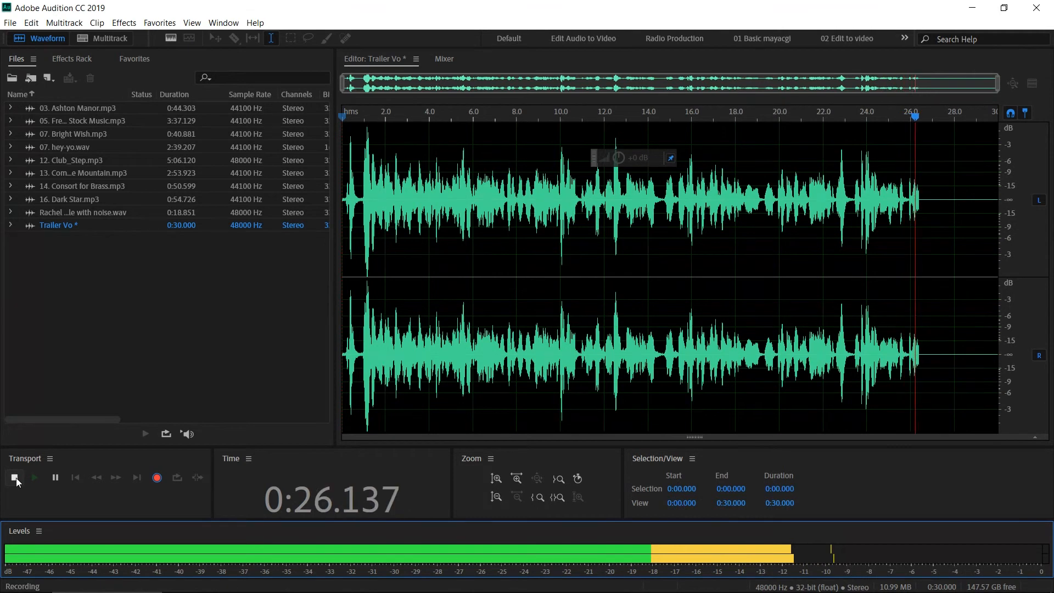
pyautogui.click(14, 477)
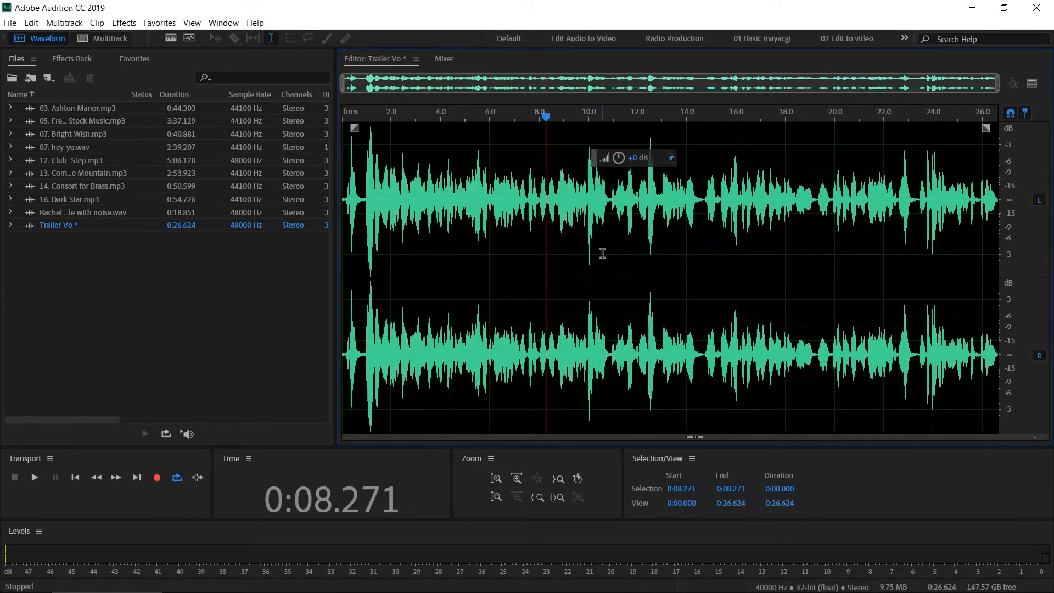
pyautogui.moveTo(361, 219)
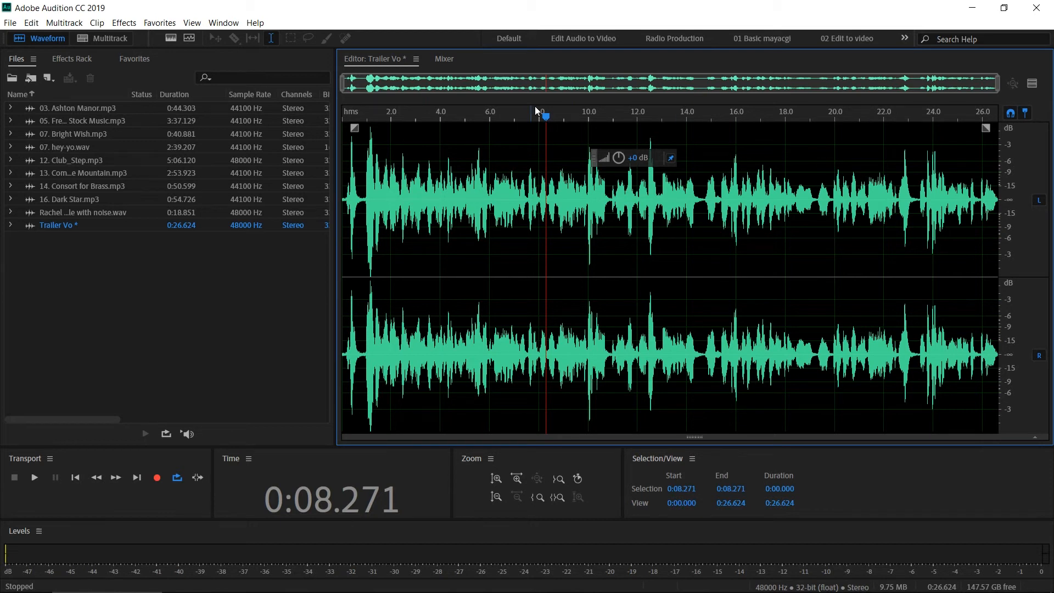
pyautogui.click(34, 478)
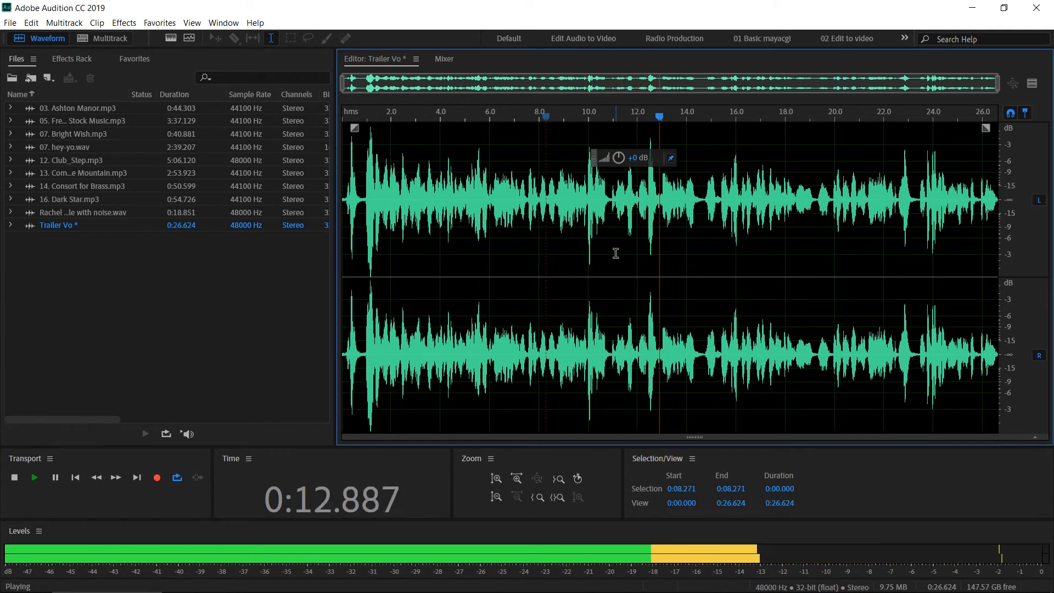
pyautogui.click(14, 478)
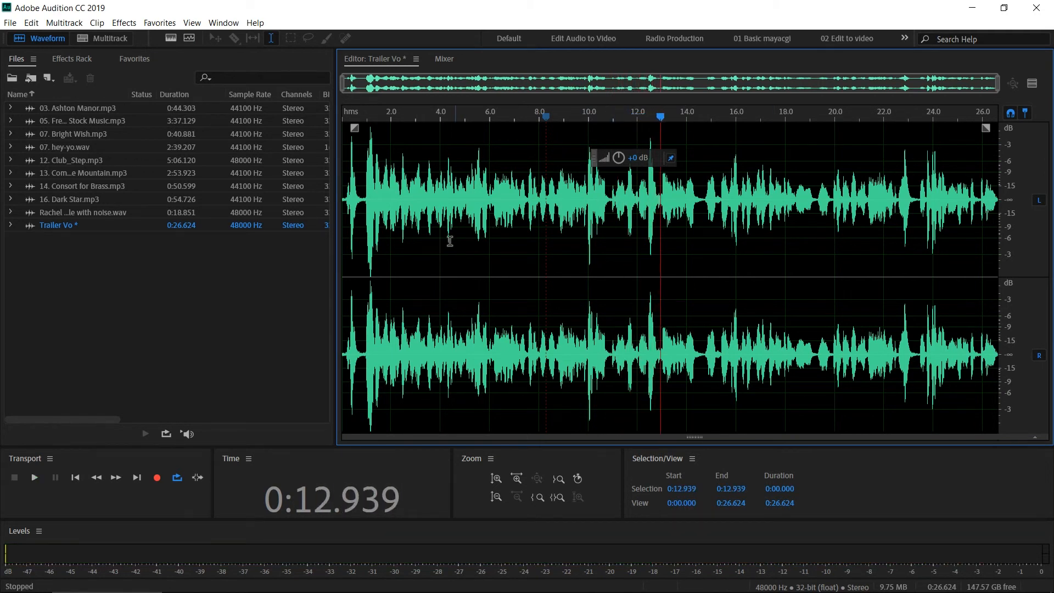
pyautogui.moveTo(579, 184)
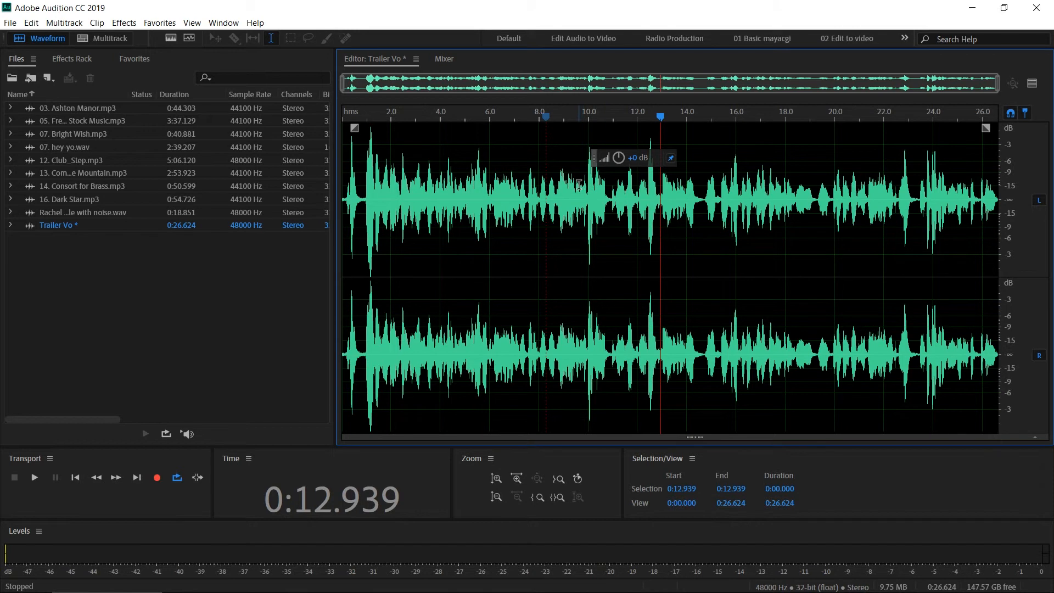
pyautogui.moveTo(433, 175)
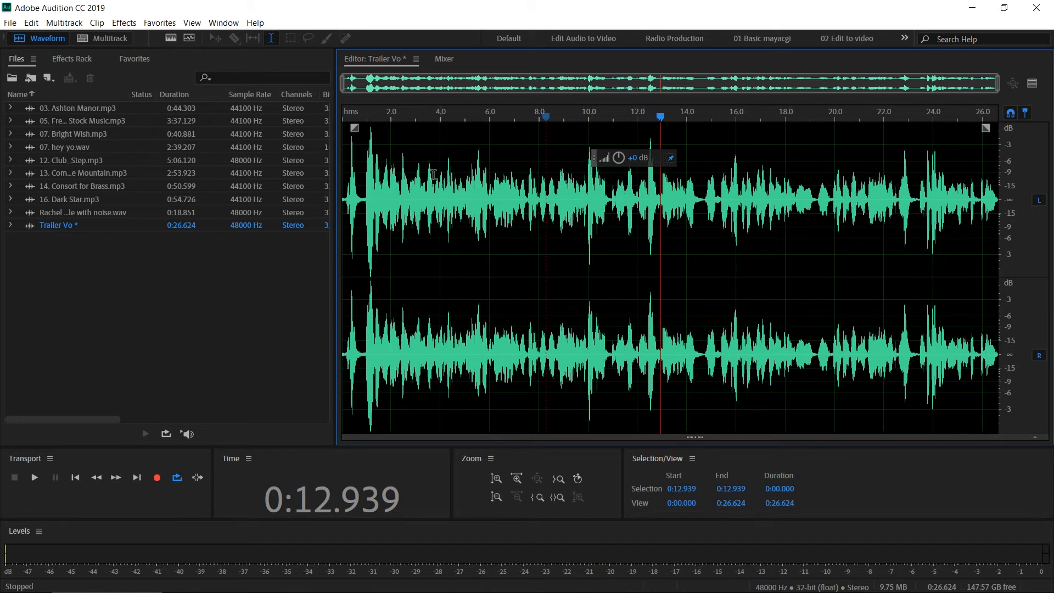
pyautogui.moveTo(103, 257)
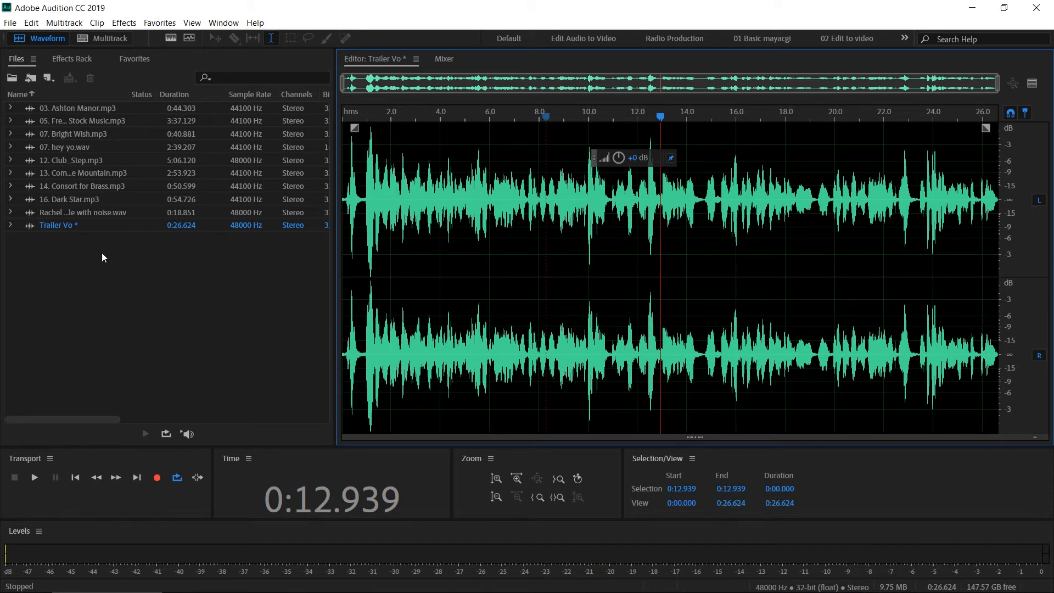
# Step: Begin saving Trailer Vo via File > Save and list the available audio formats
pyautogui.click(10, 22)
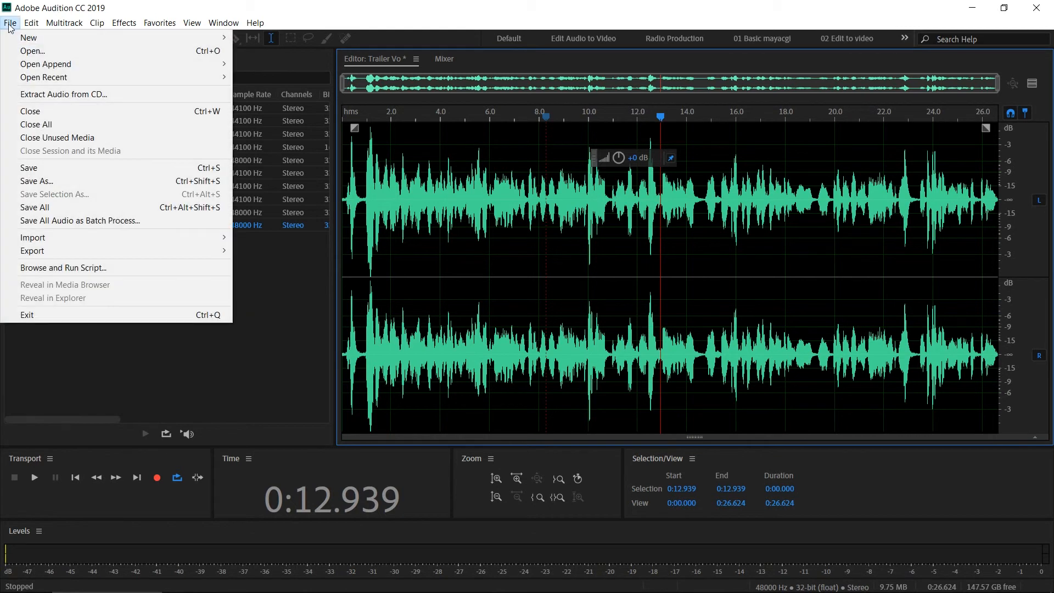
pyautogui.moveTo(30, 167)
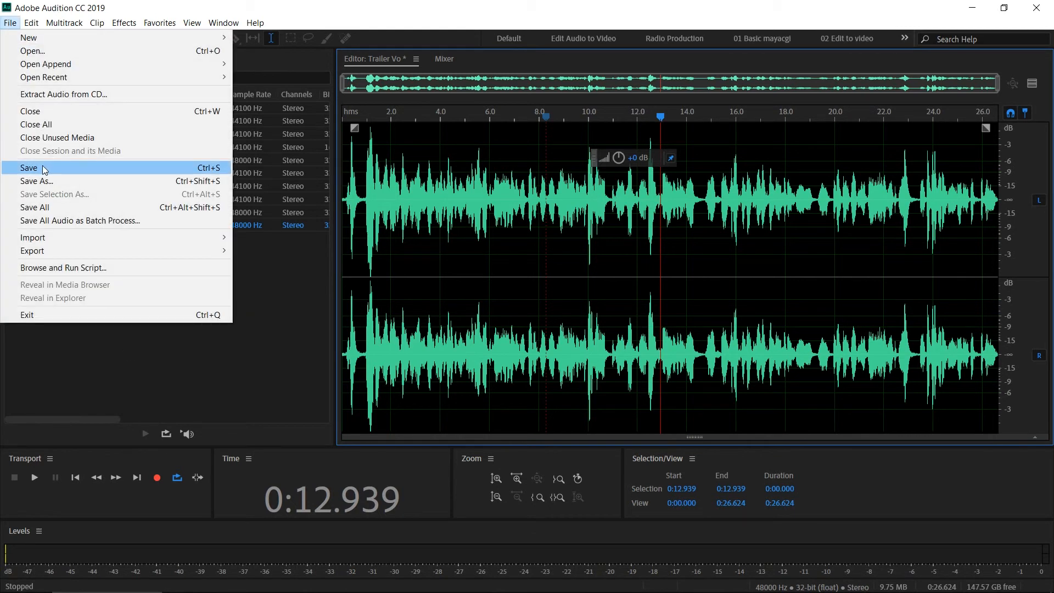
pyautogui.click(35, 182)
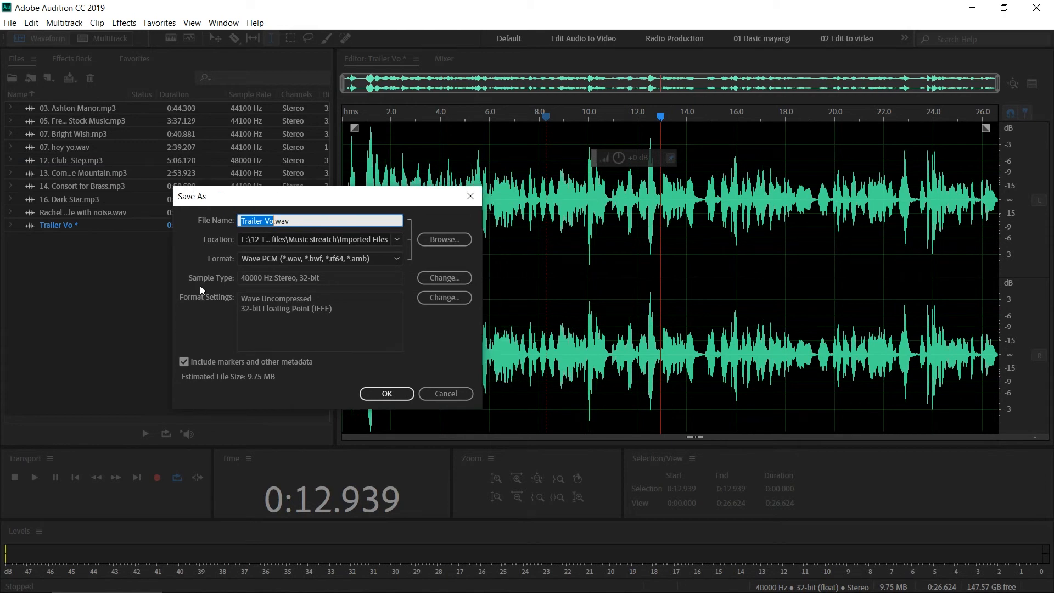
pyautogui.moveTo(306, 346)
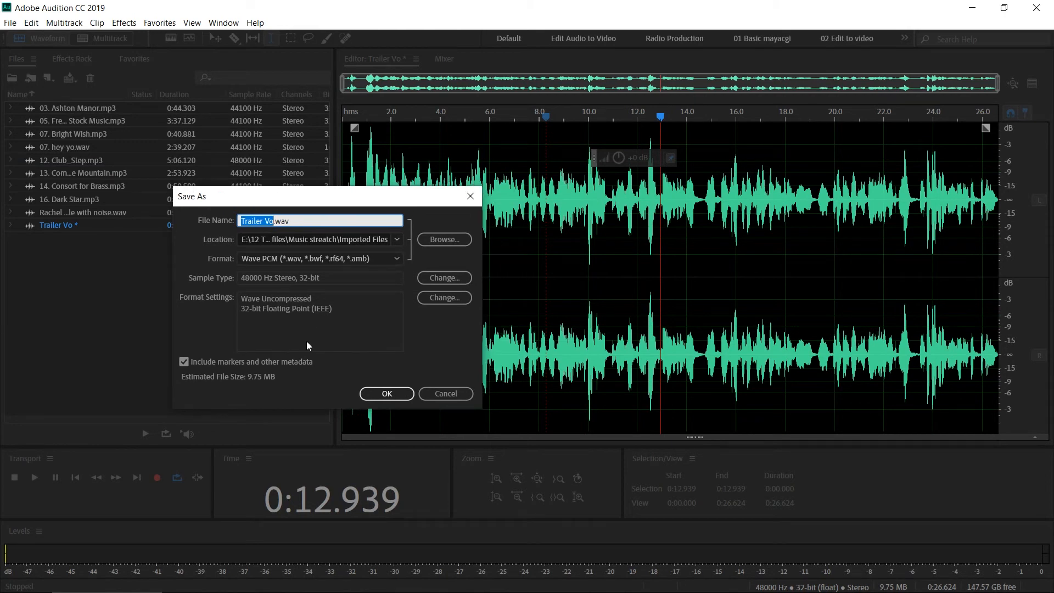
pyautogui.moveTo(299, 216)
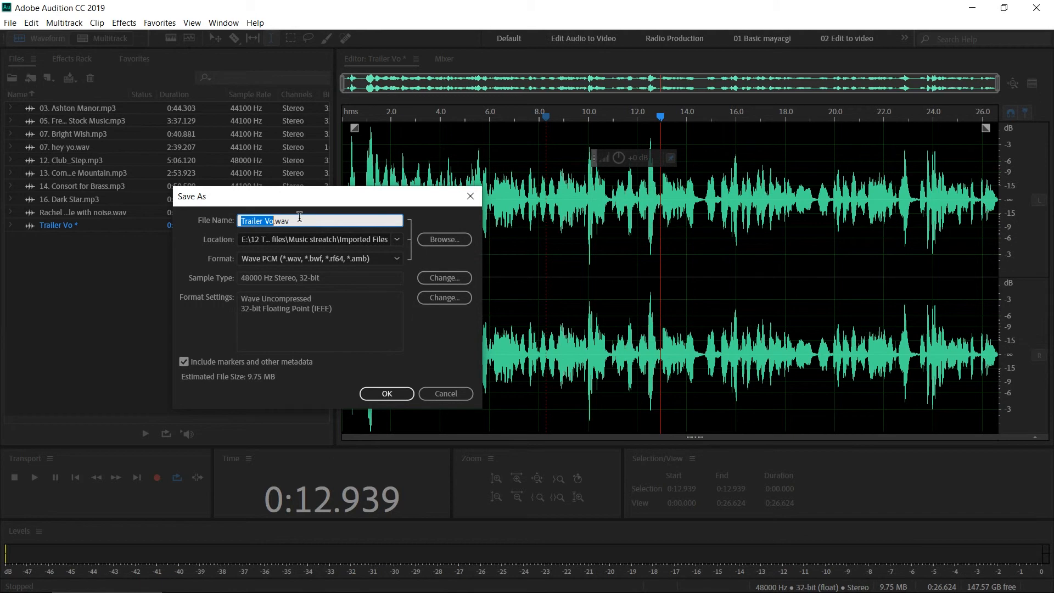
pyautogui.click(444, 239)
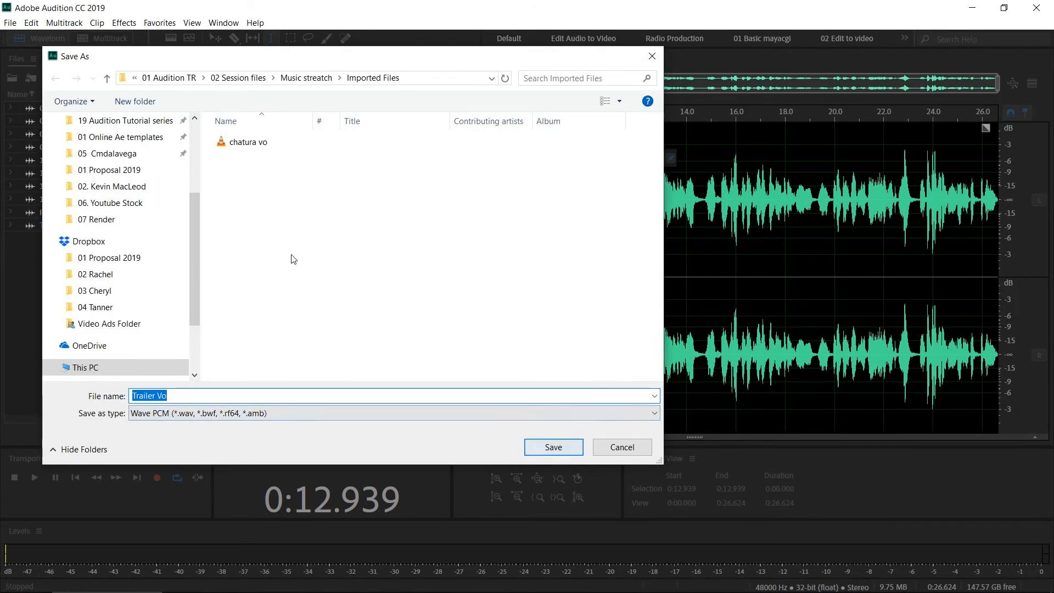
pyautogui.click(552, 446)
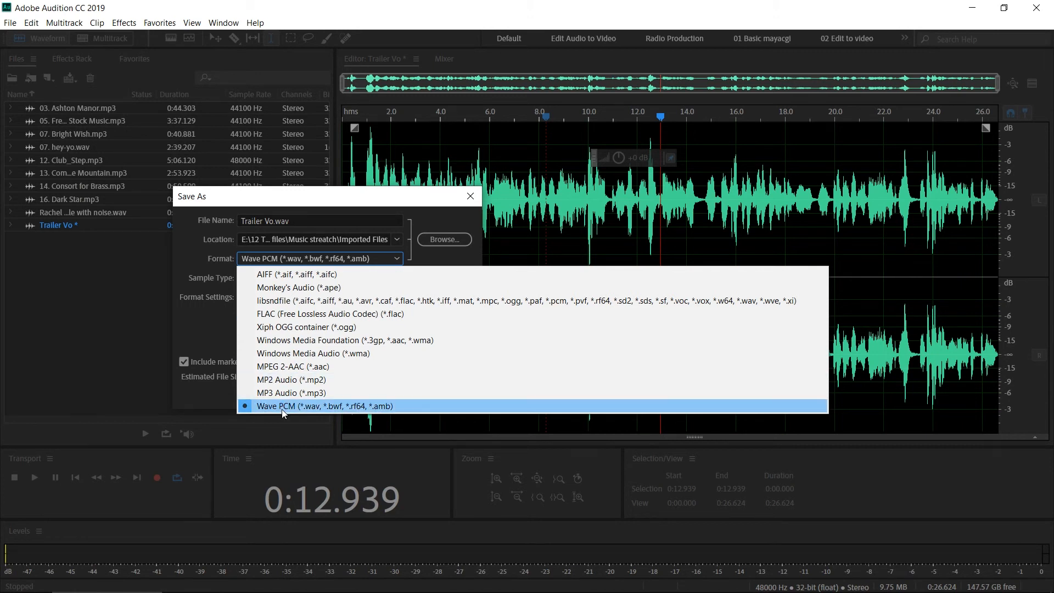
pyautogui.moveTo(310, 327)
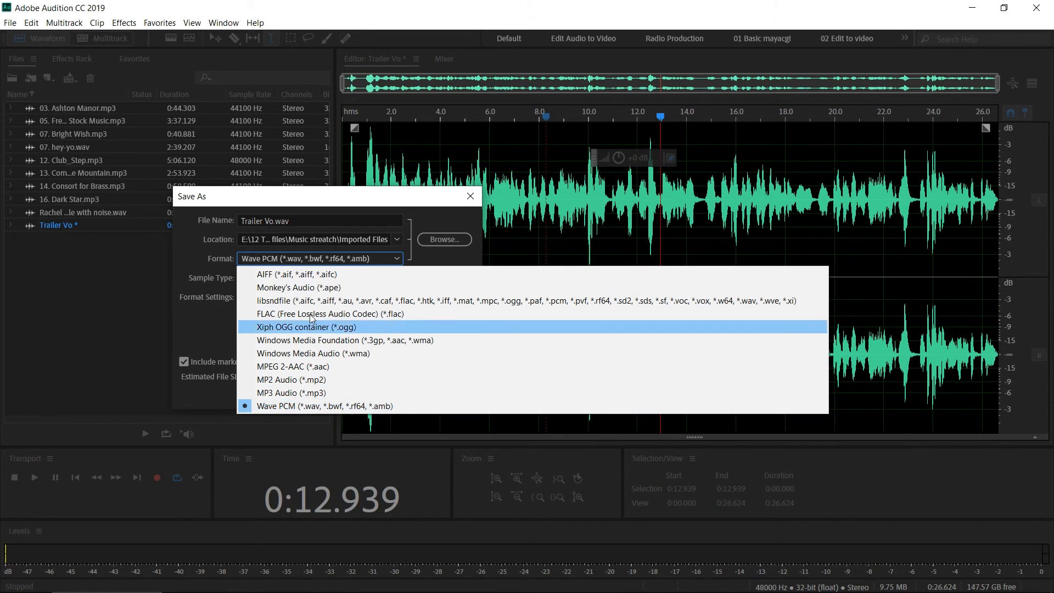
pyautogui.moveTo(285, 278)
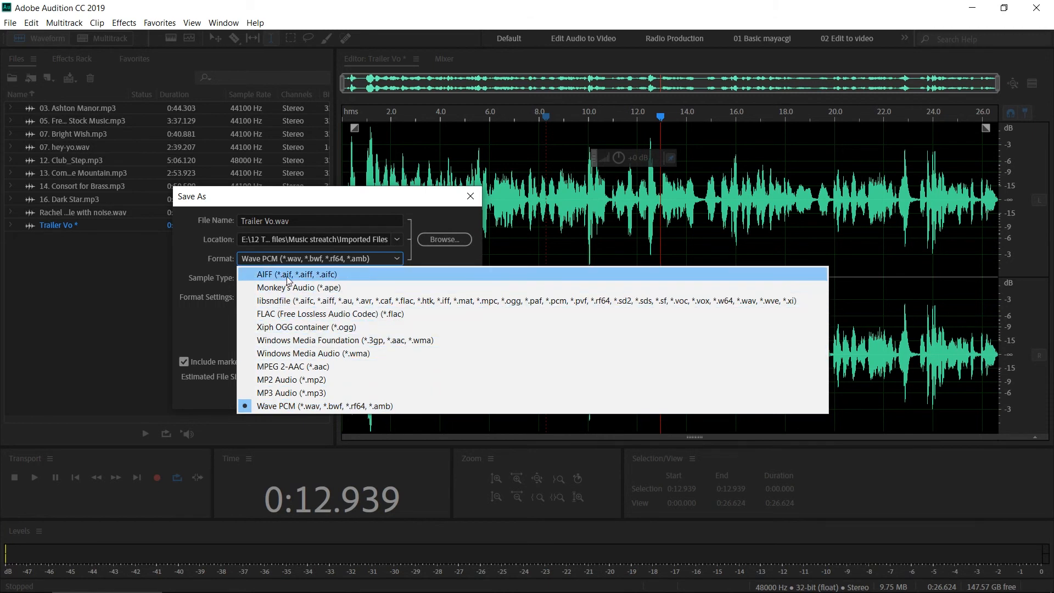
pyautogui.moveTo(273, 405)
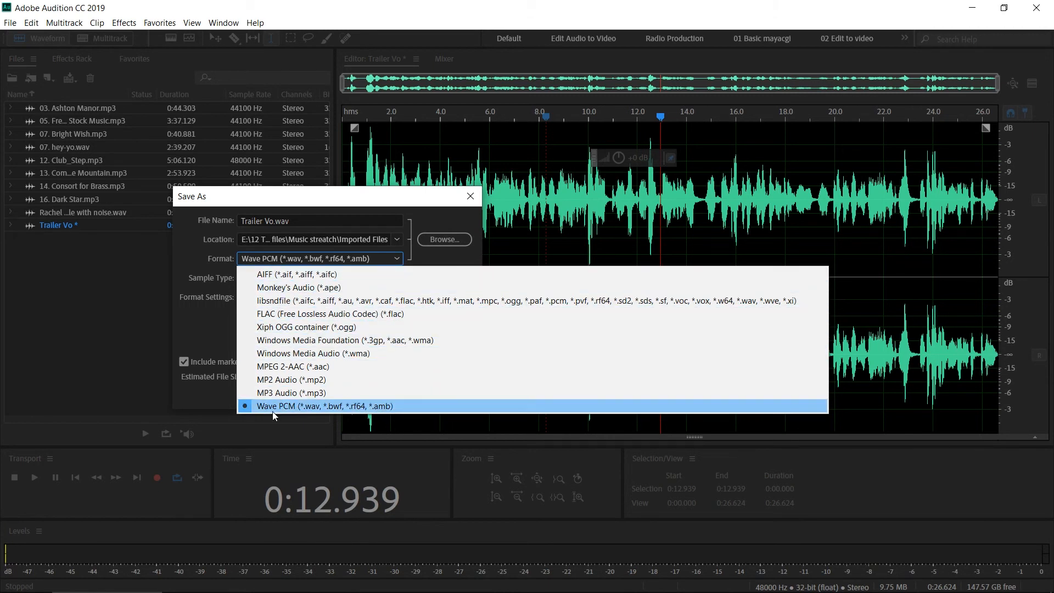
pyautogui.moveTo(326, 410)
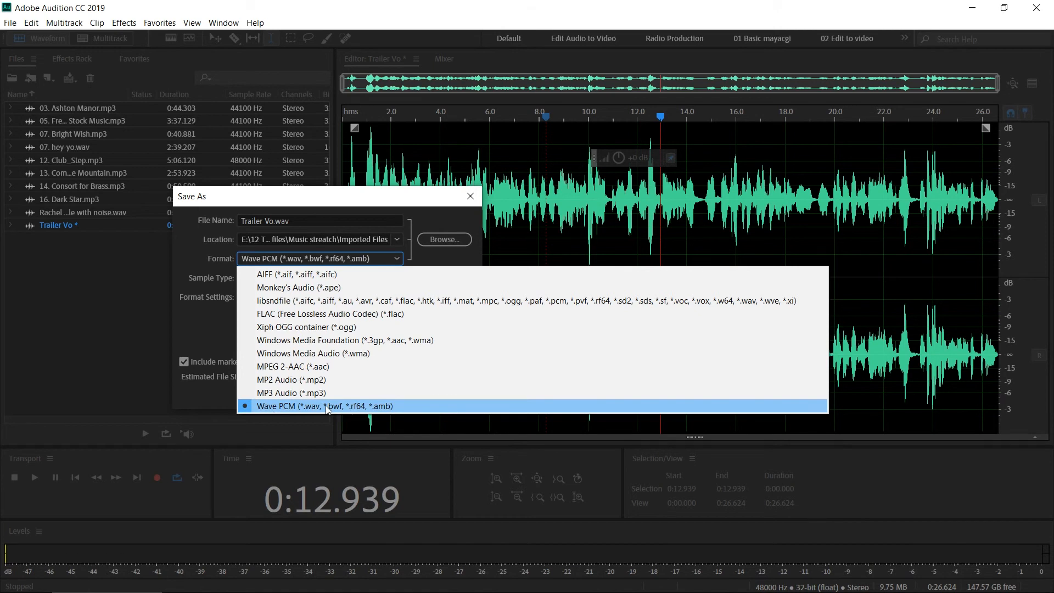
pyautogui.click(325, 405)
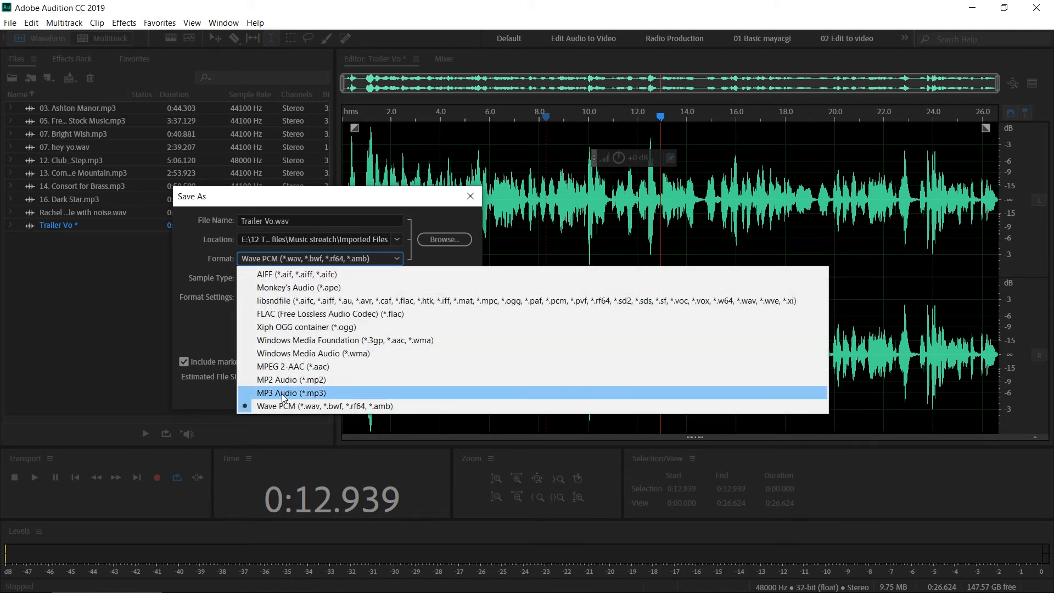
pyautogui.moveTo(278, 381)
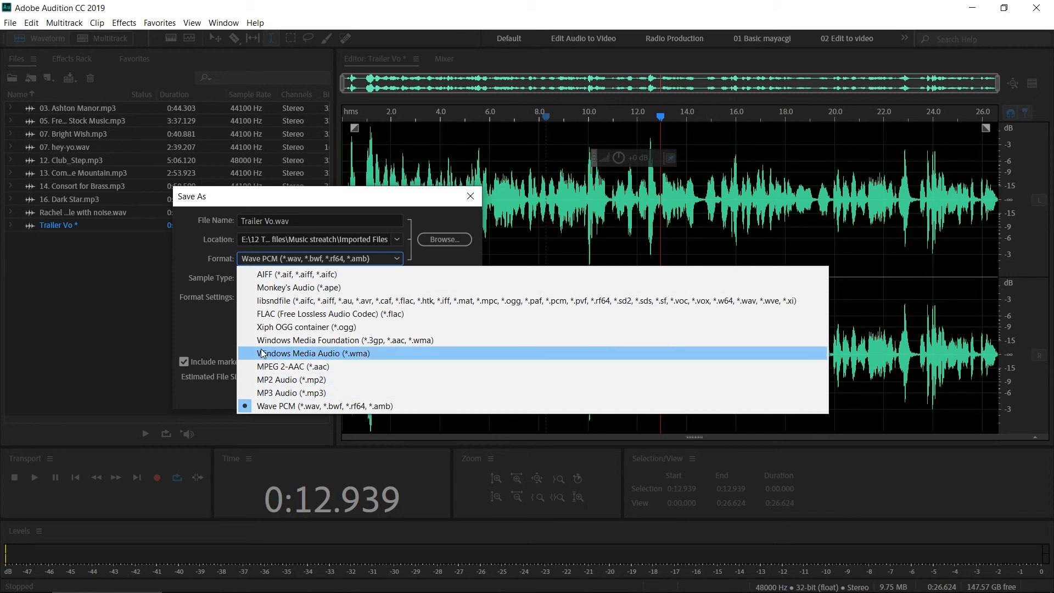
pyautogui.click(324, 405)
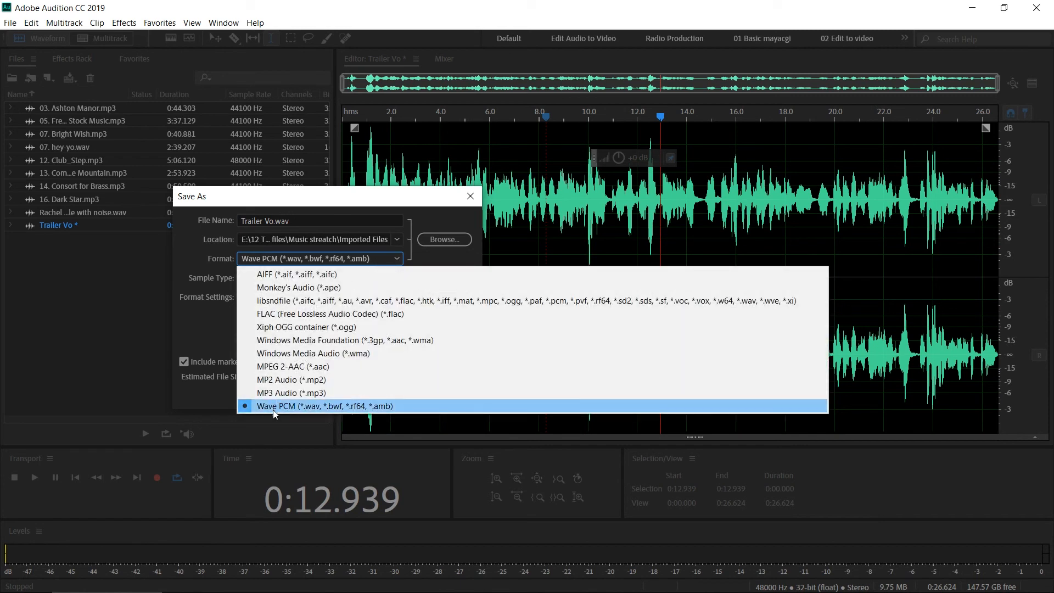
# Step: Keep Wave PCM (*.wav) as the format for Trailer Vo.wav at 48000 Hz stereo 32-bit
pyautogui.click(324, 405)
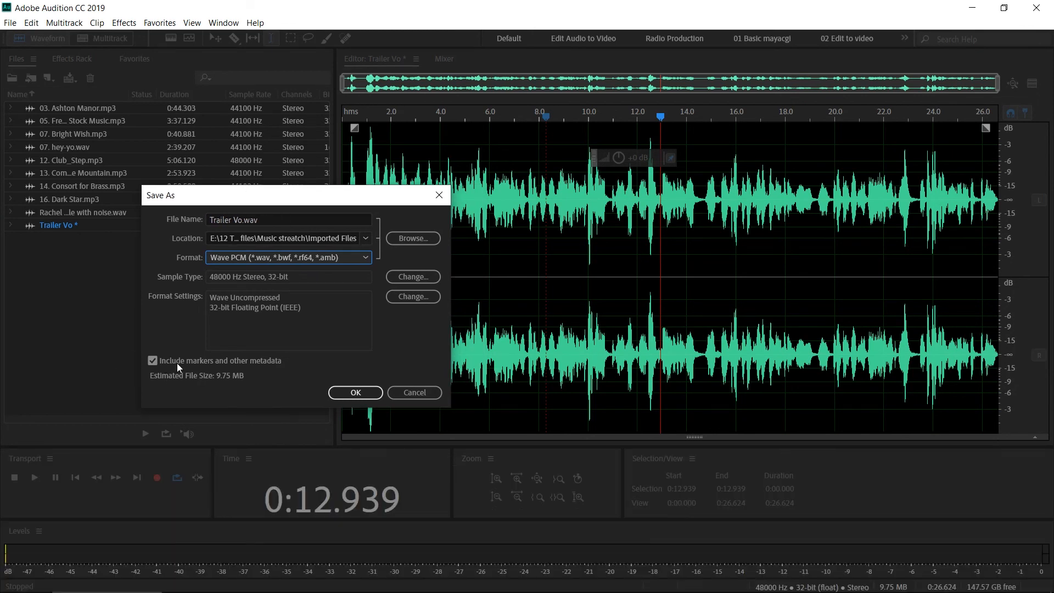
pyautogui.moveTo(282, 370)
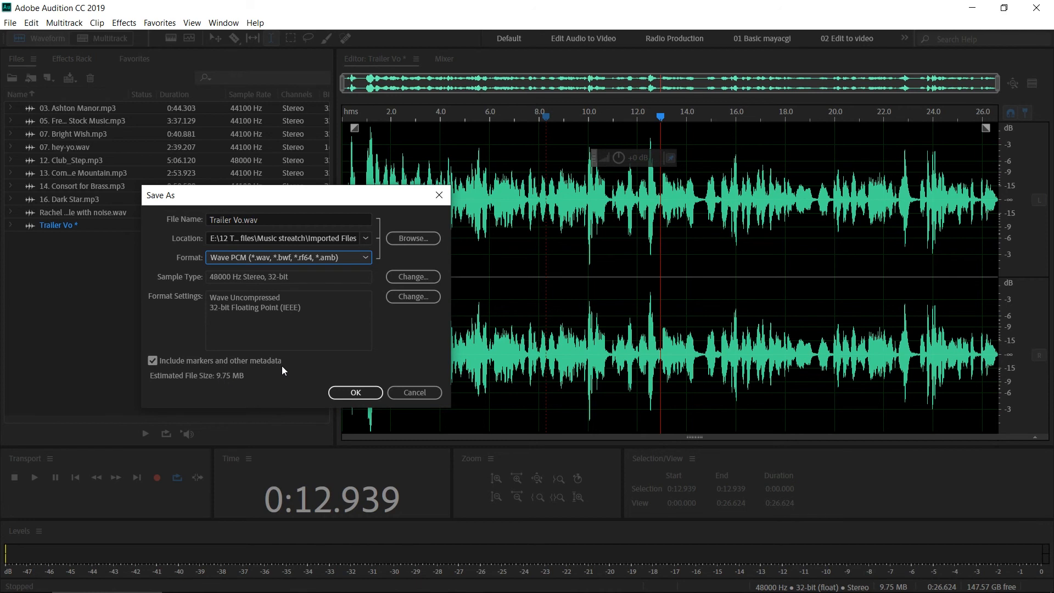
pyautogui.moveTo(703, 129)
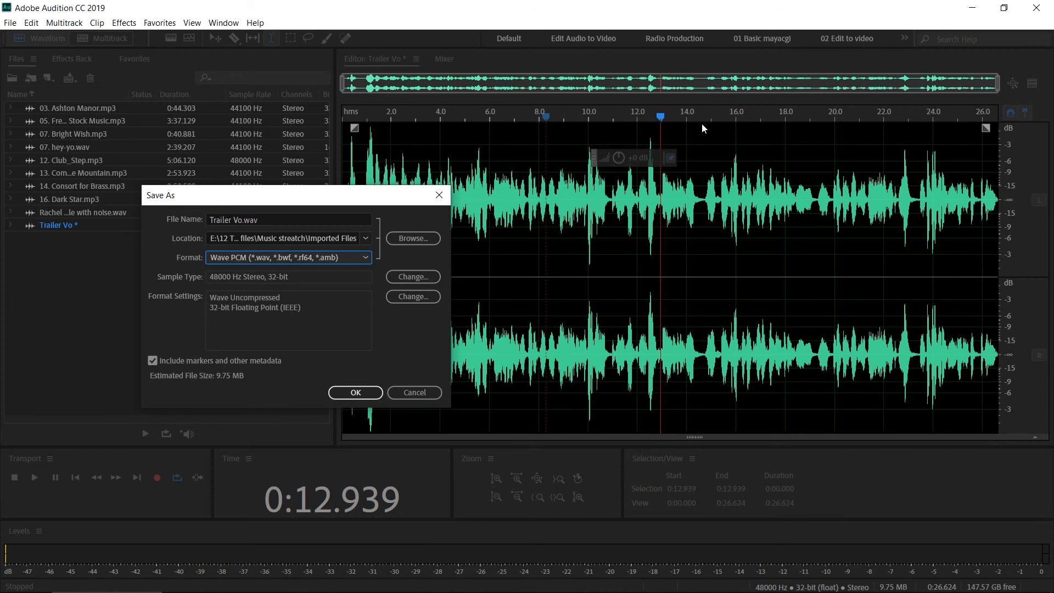
pyautogui.moveTo(438, 111)
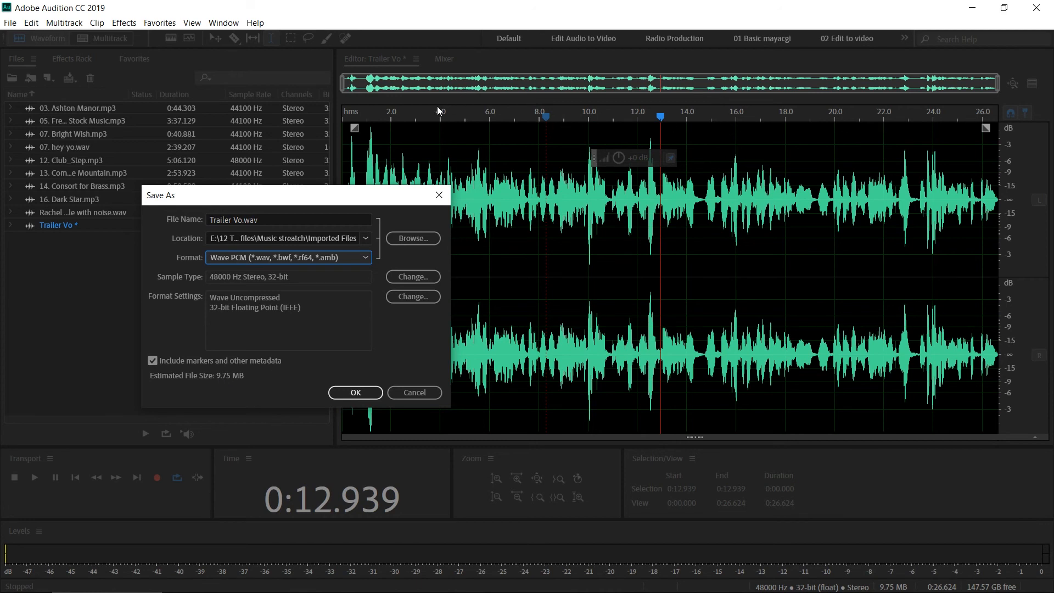
pyautogui.moveTo(310, 307)
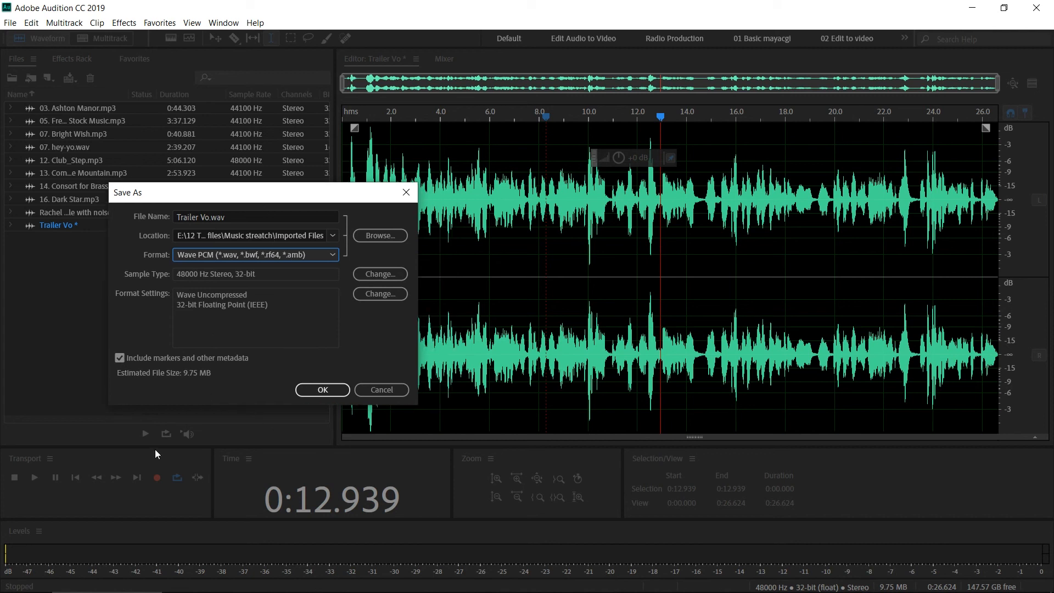
pyautogui.moveTo(145, 436)
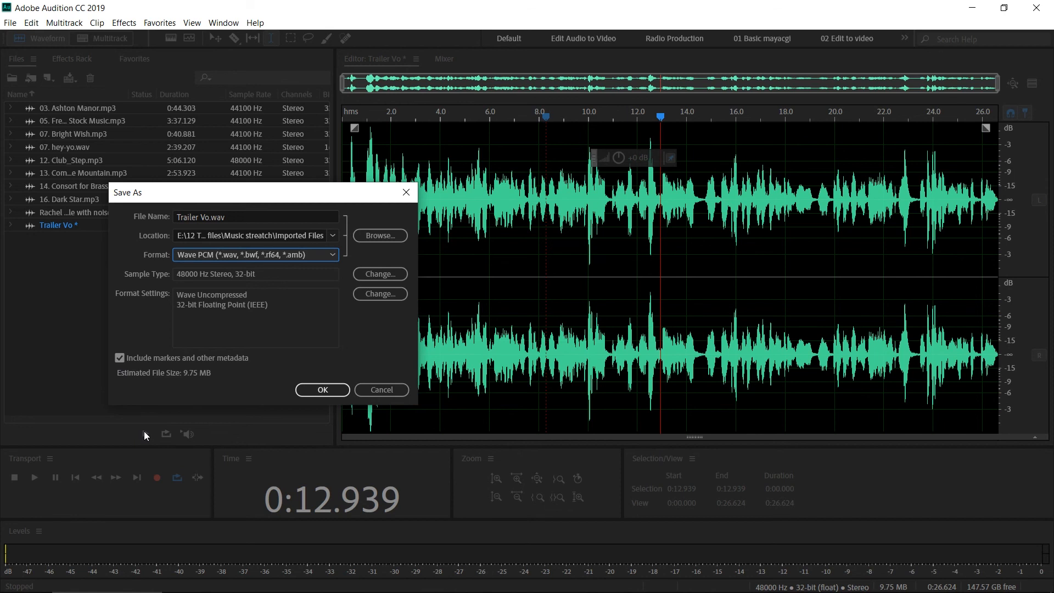
pyautogui.moveTo(237, 423)
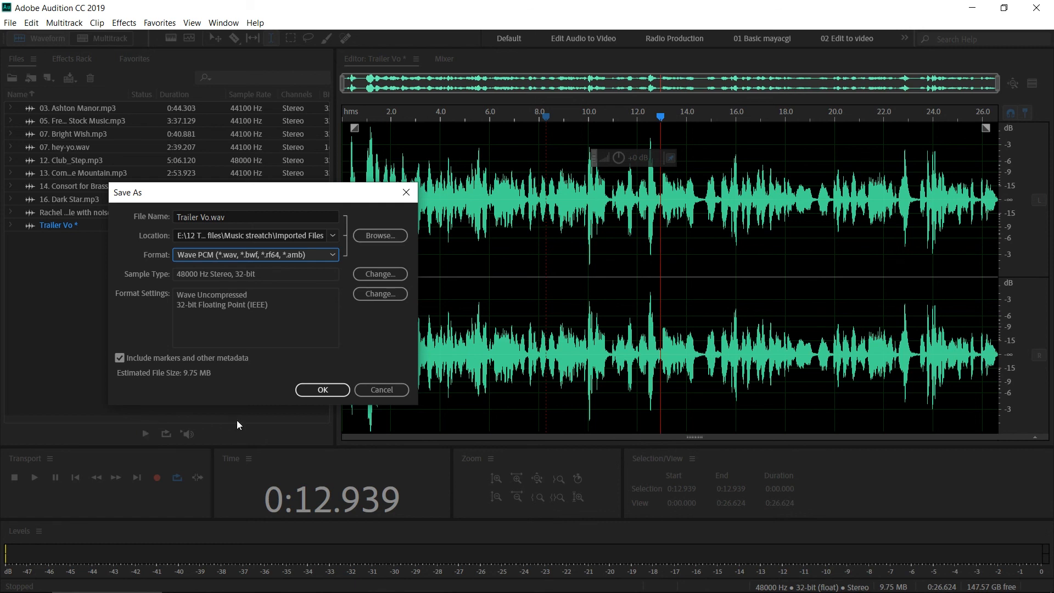
# Step: Save the 26.6-second recording to disk as Trailer Vo.wav
pyautogui.click(321, 390)
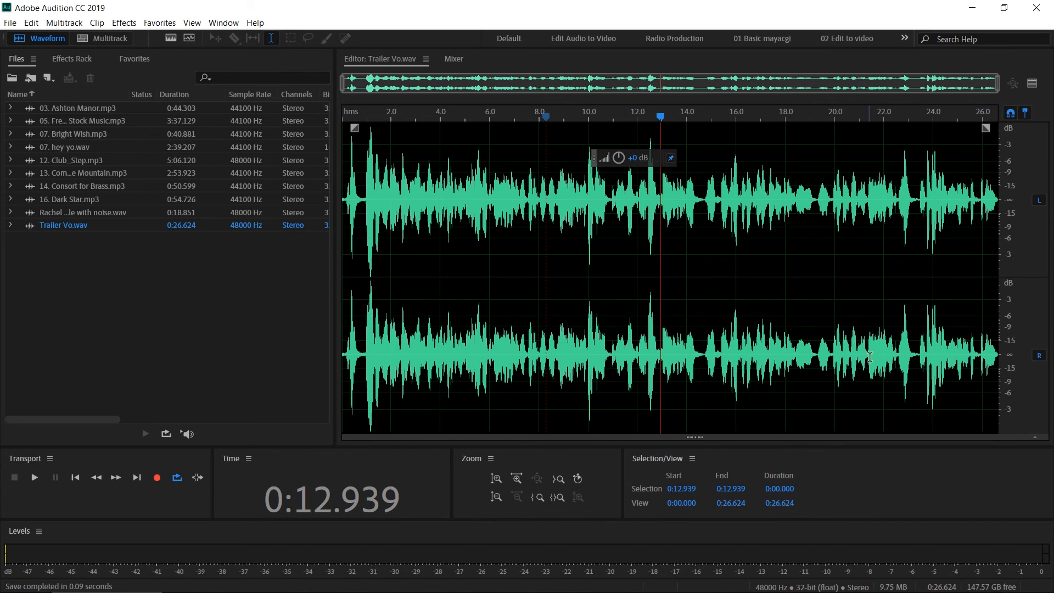
pyautogui.moveTo(594, 242)
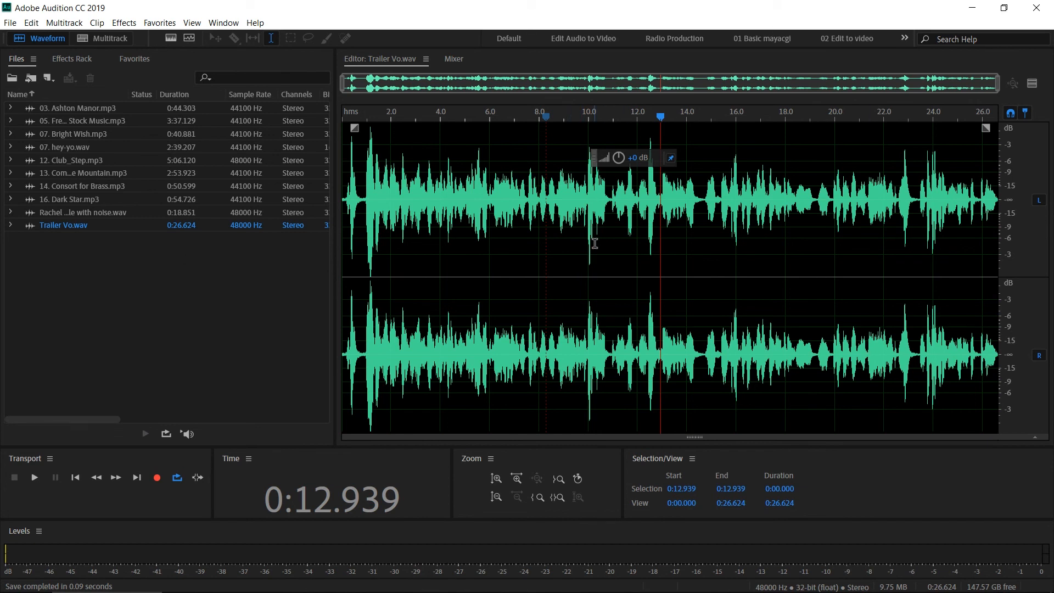